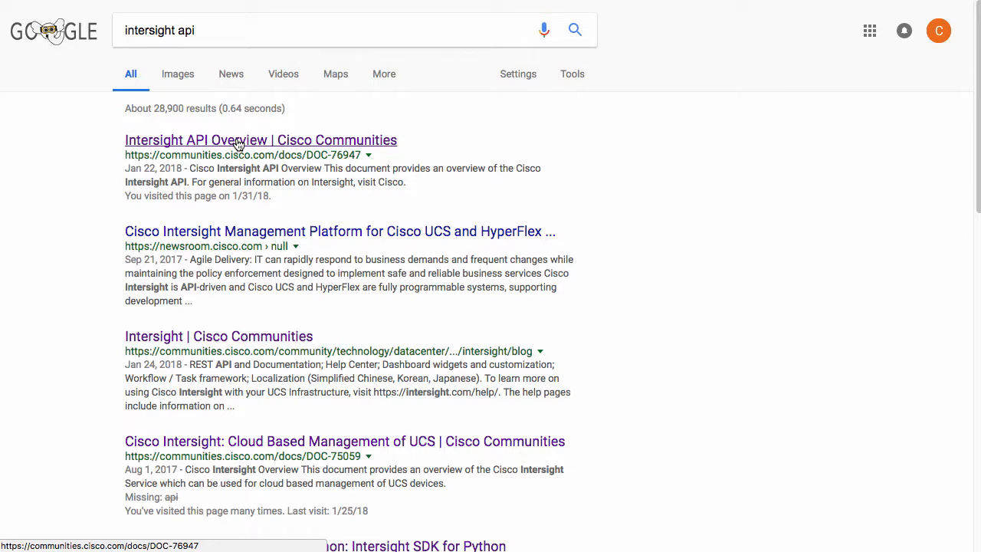
Step: Open the Intersight API Overview document and read down through its contents
click(261, 139)
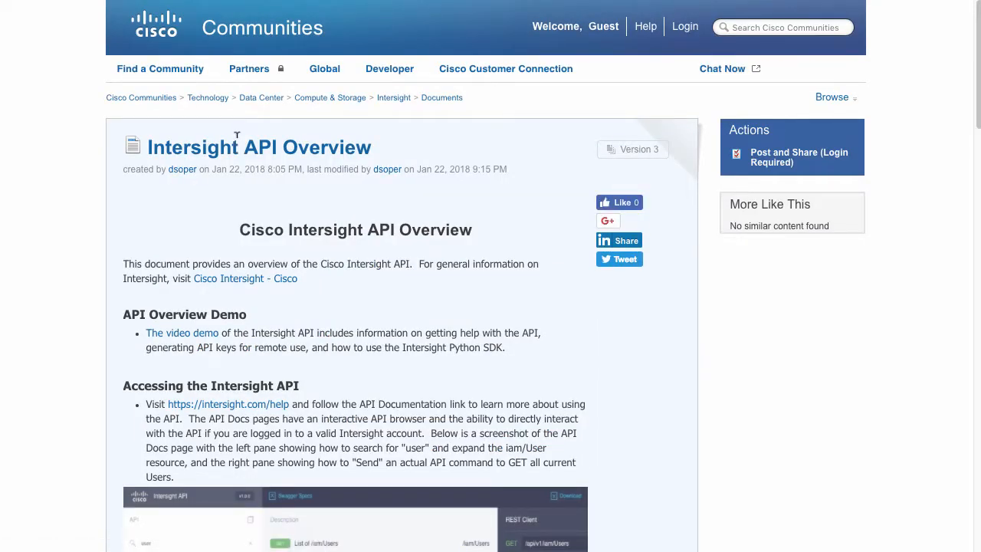
mouse_move(21, 340)
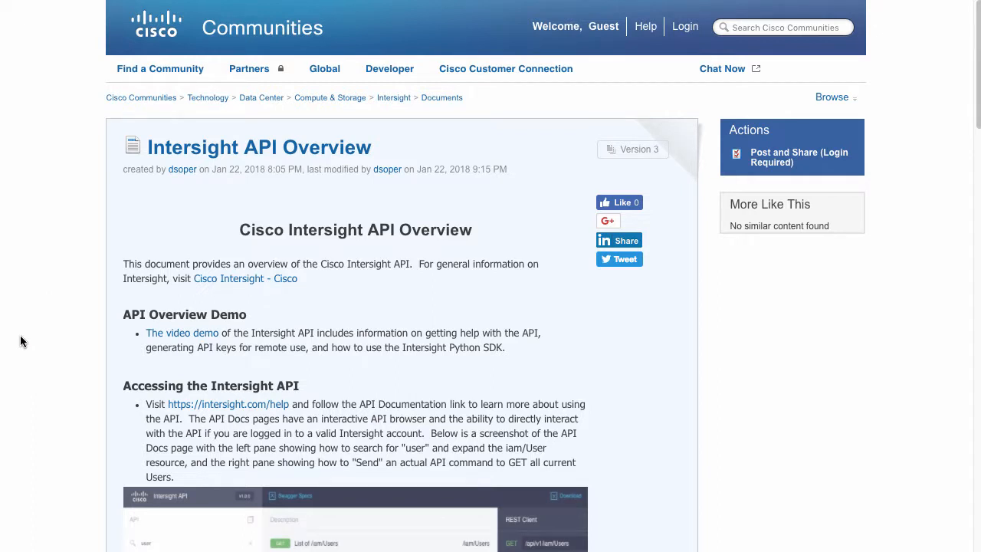
scroll(down, 3)
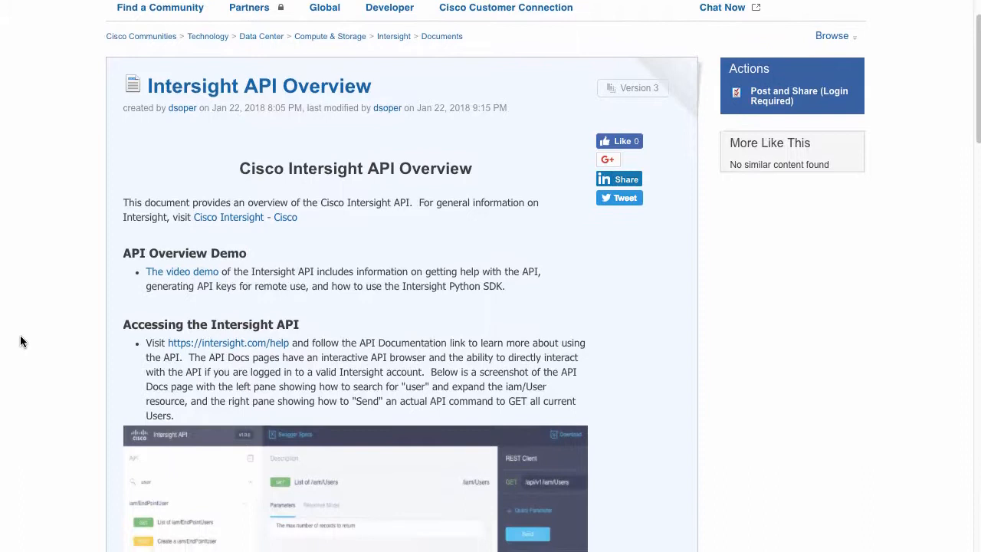
scroll(down, 3)
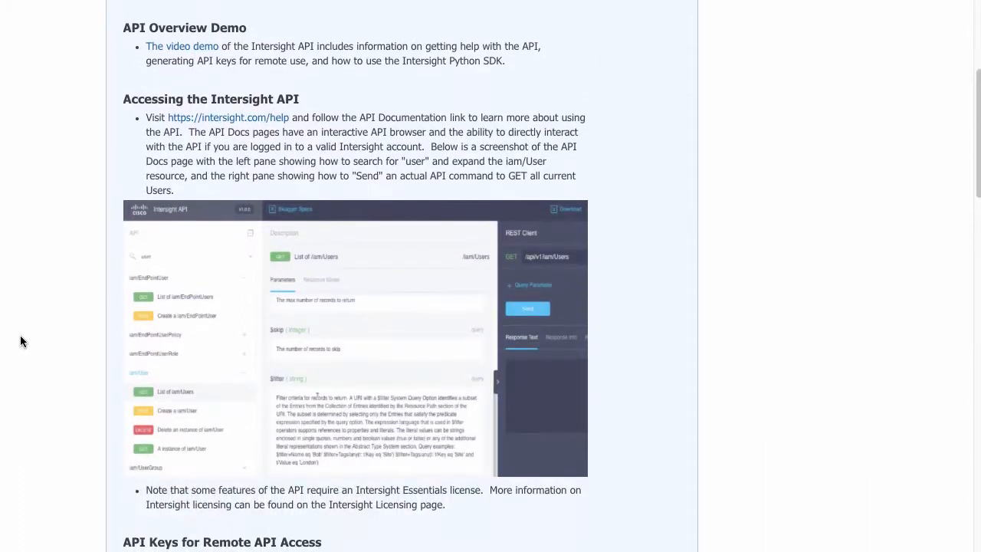
scroll(down, 3)
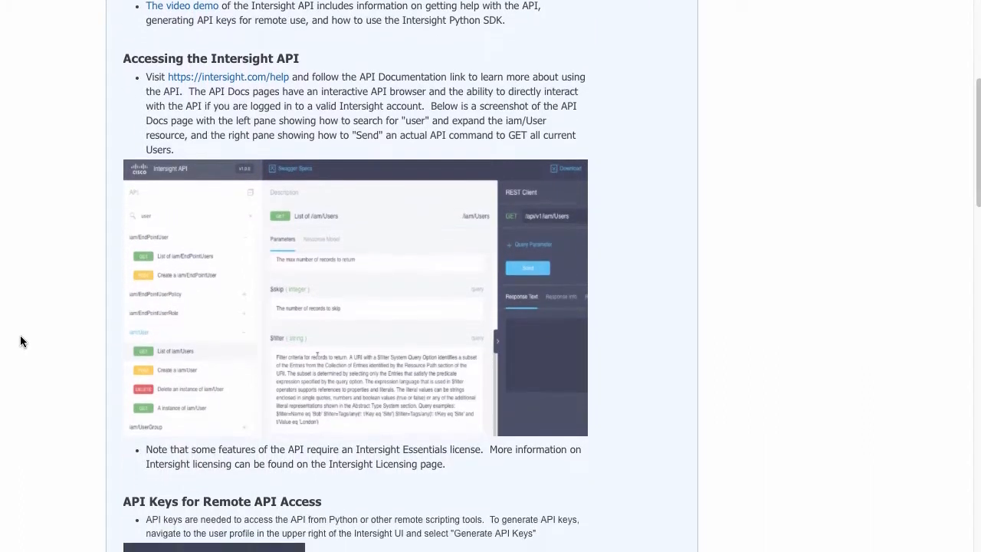
scroll(down, 3)
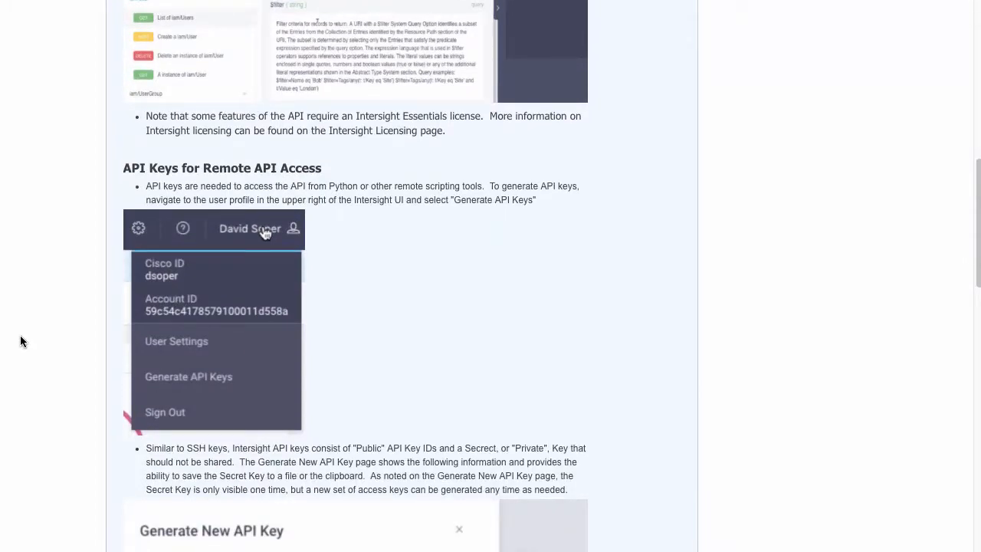
Step: Reach the Intersight Python SDK section and follow its link to the GitHub repository
scroll(down, 3)
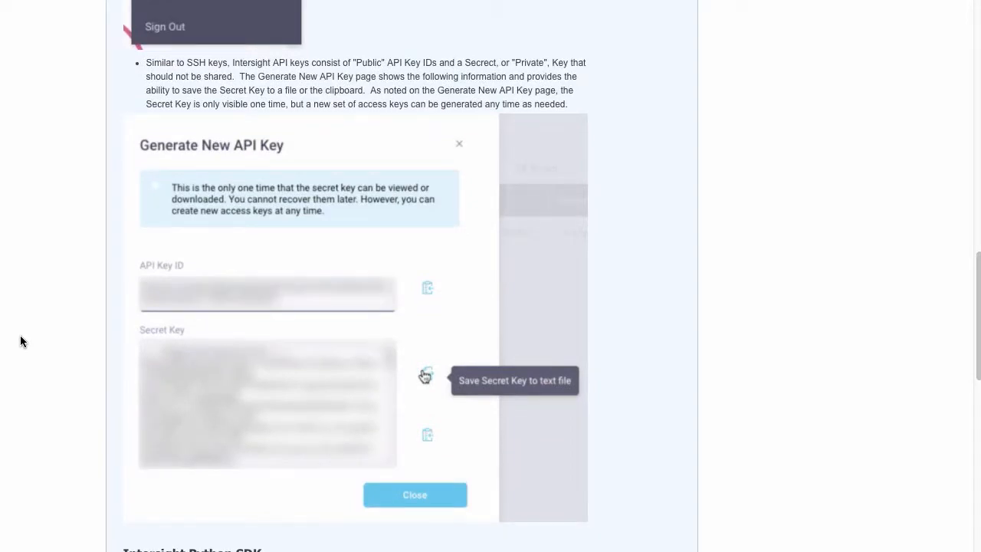
scroll(down, 3)
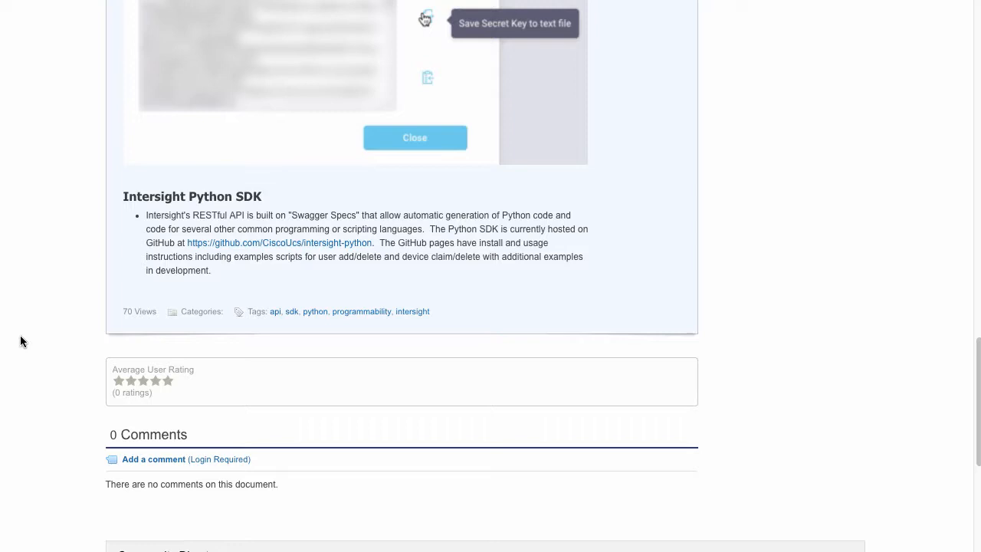
click(279, 242)
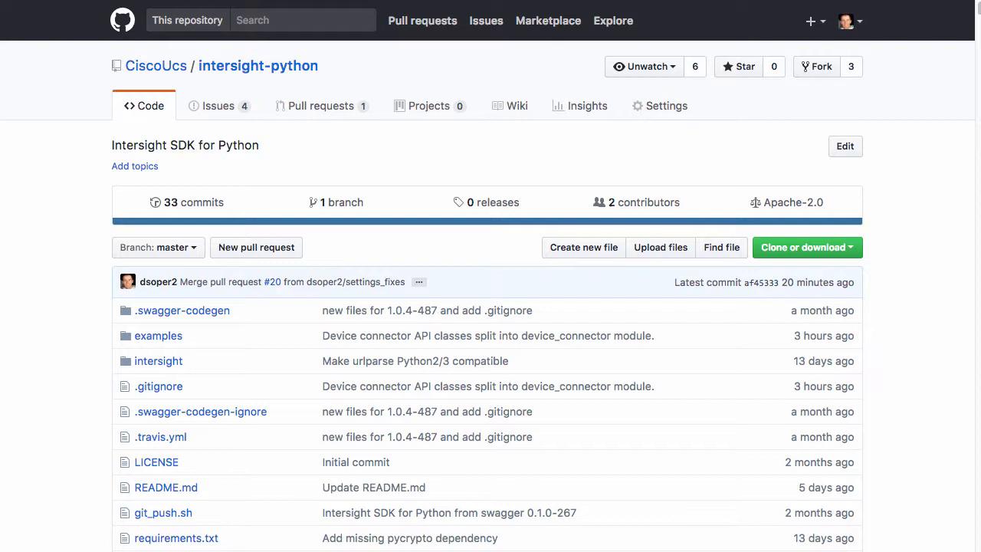
mouse_move(67, 366)
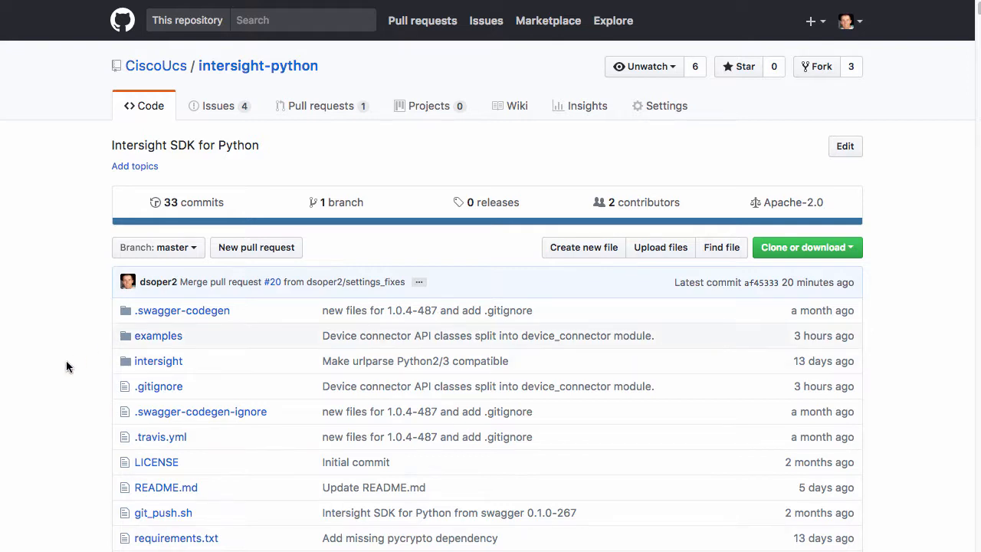
mouse_move(39, 399)
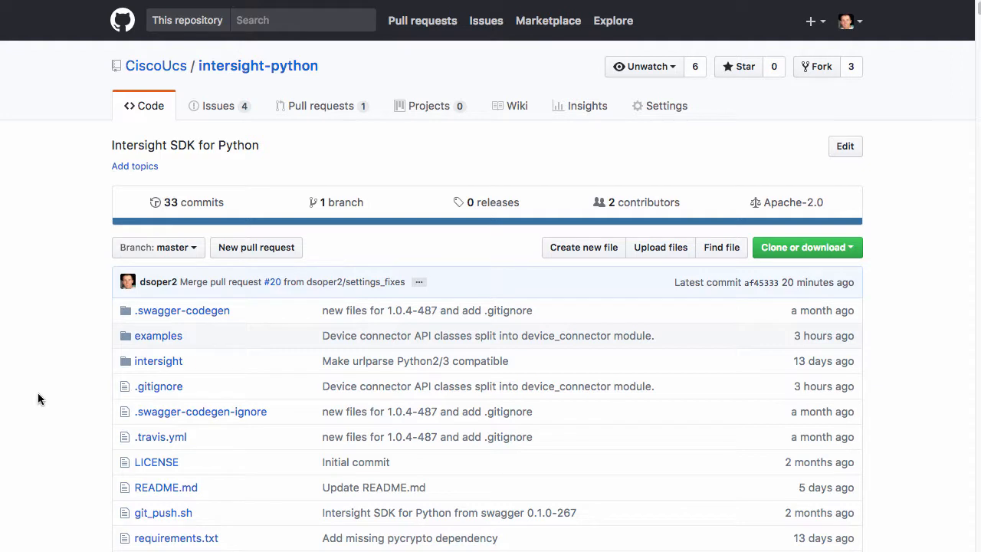
Step: Read the README down to the requirements and pip Installation & Usage instructions
scroll(down, 3)
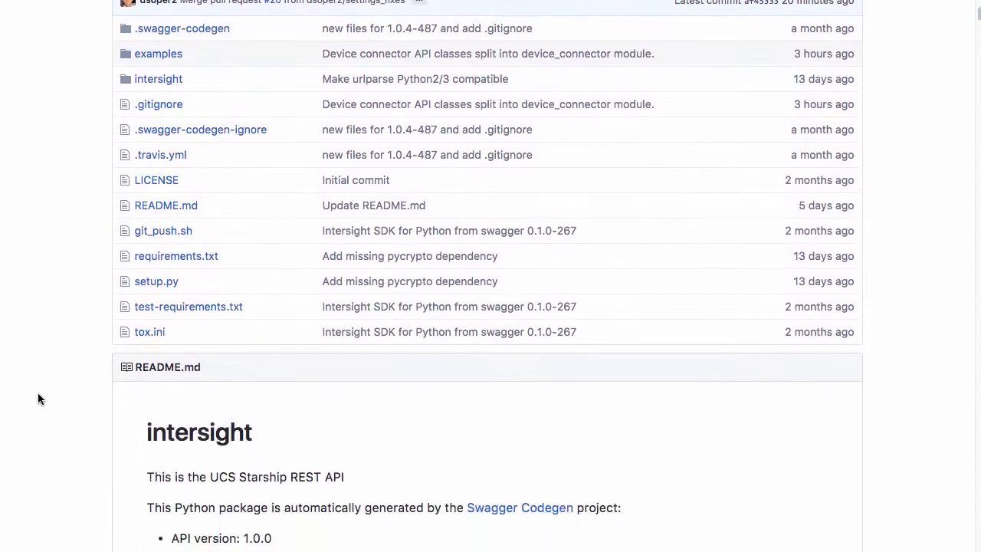
scroll(down, 3)
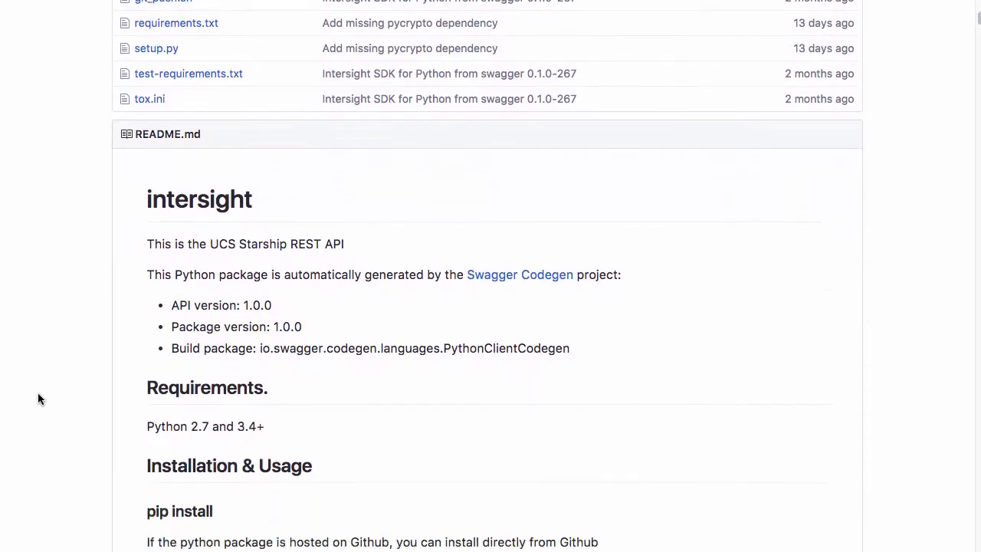
scroll(down, 3)
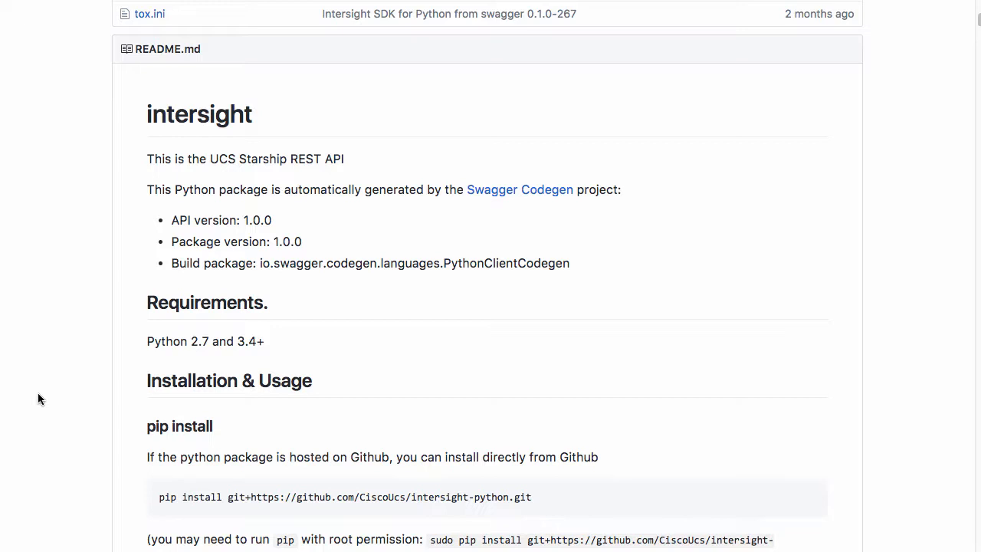
mouse_move(157, 506)
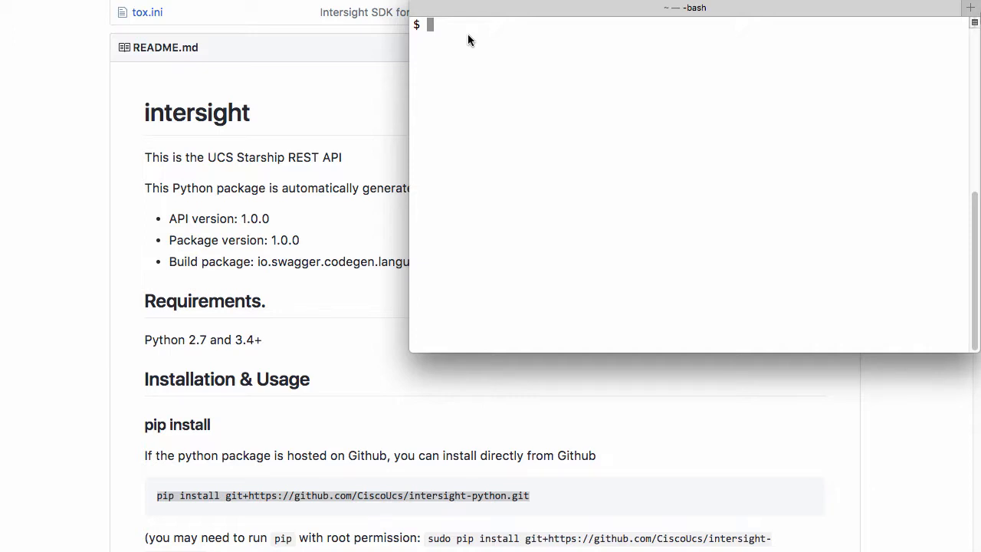
Step: Activate the python2_demo virtualenv with '. python2_demo/bin/activate'
text(. pyth)
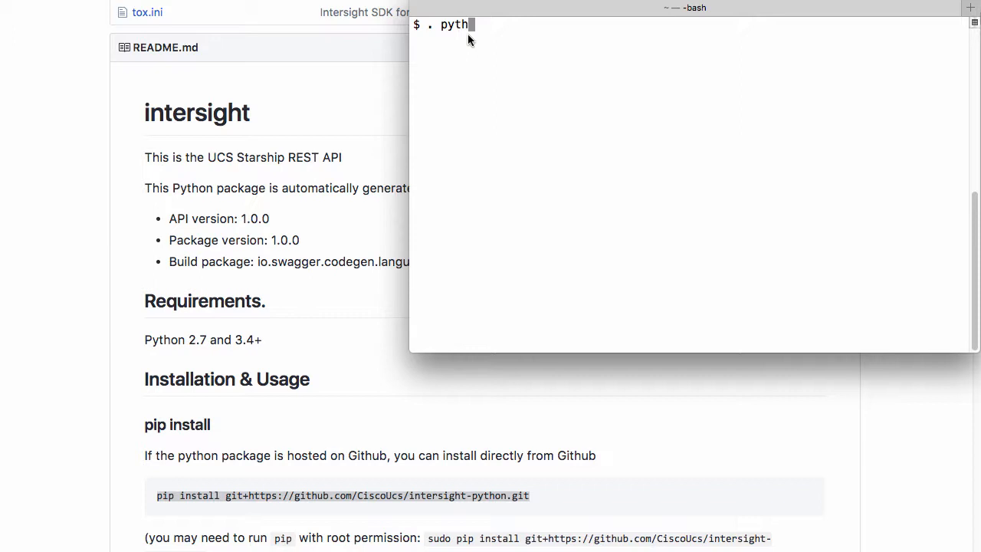
text(on2_demo/)
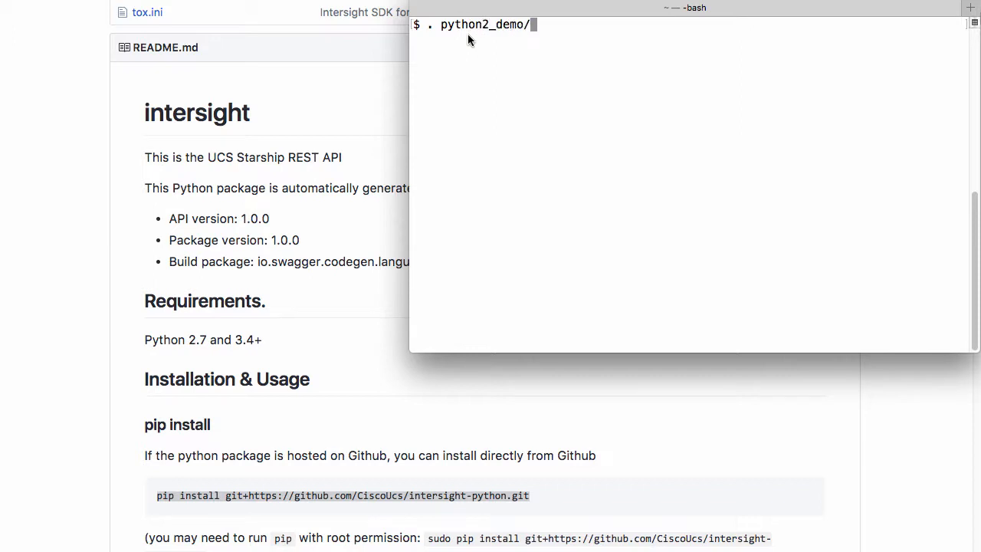
text(bin/act)
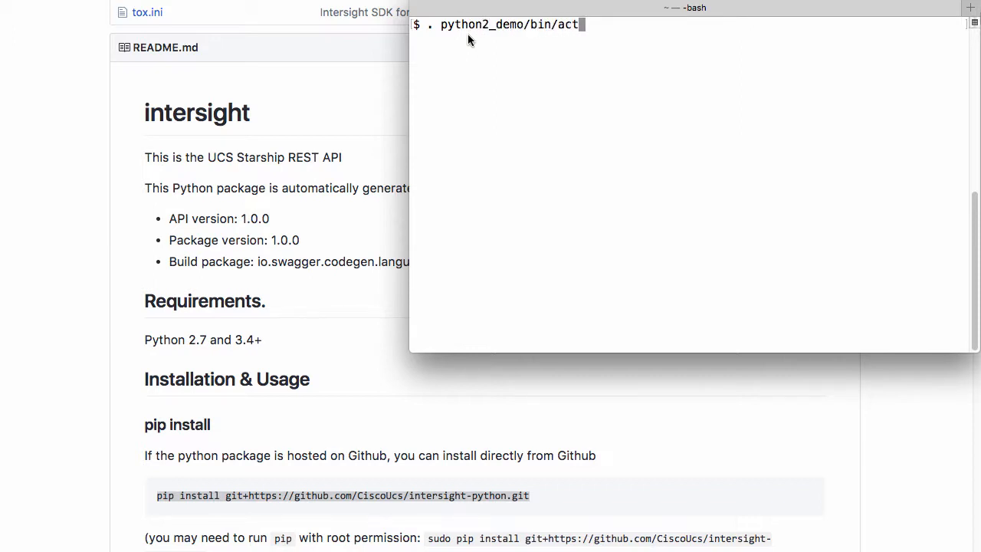
key(Return)
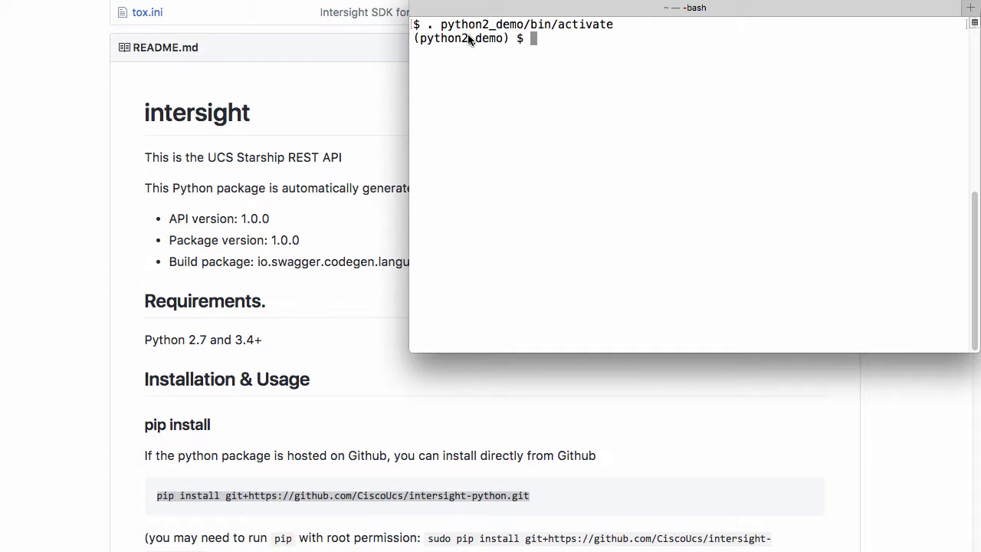
text(pip install git+https://github.com/CiscoUcs/intersight-python.git)
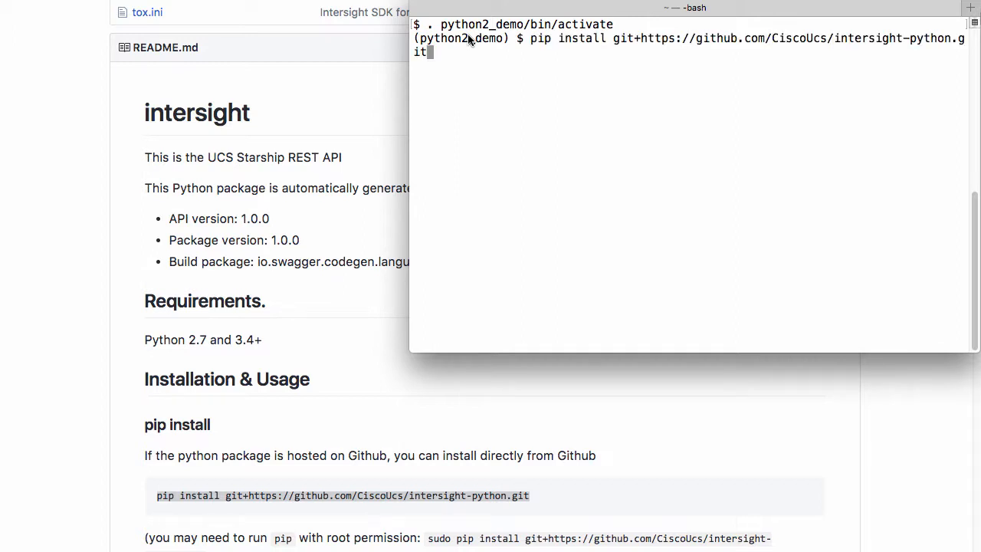
key(Return)
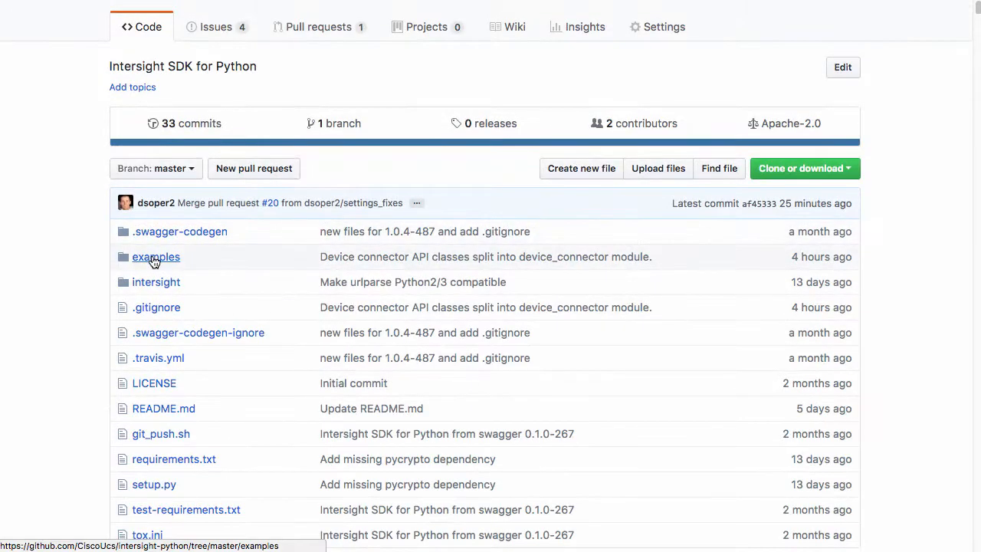
Step: View the repository's examples folder listing scripts like add_user.py and delete_device.py
click(157, 257)
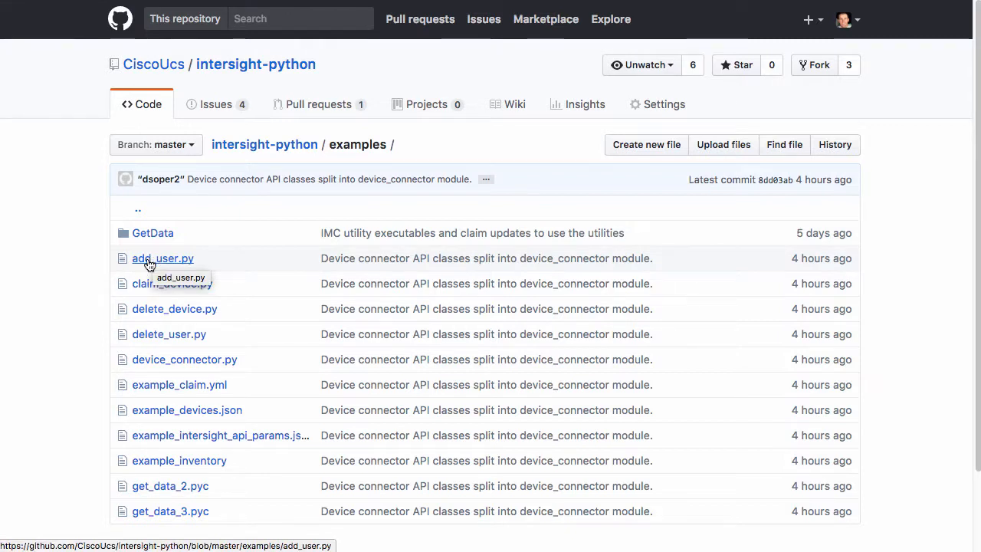
mouse_move(24, 322)
text(cd e)
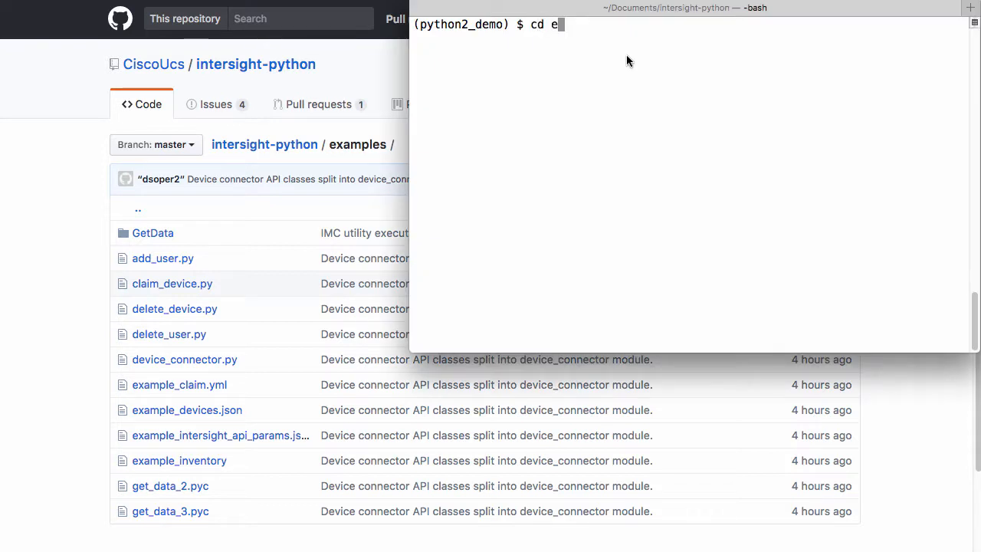
Step: In the examples directory, read 'pydoc claim_device' help and quit the pager
key(Return)
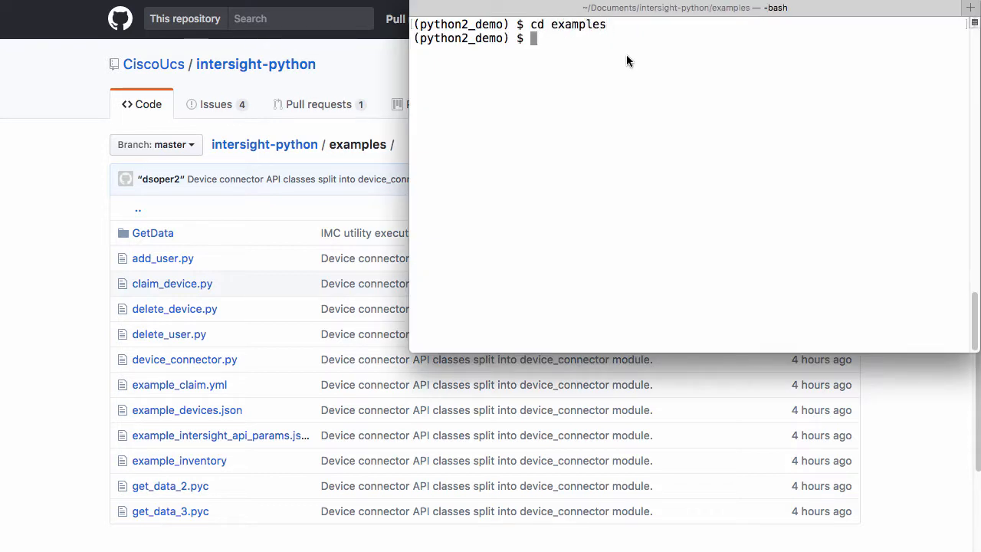
text(ls)
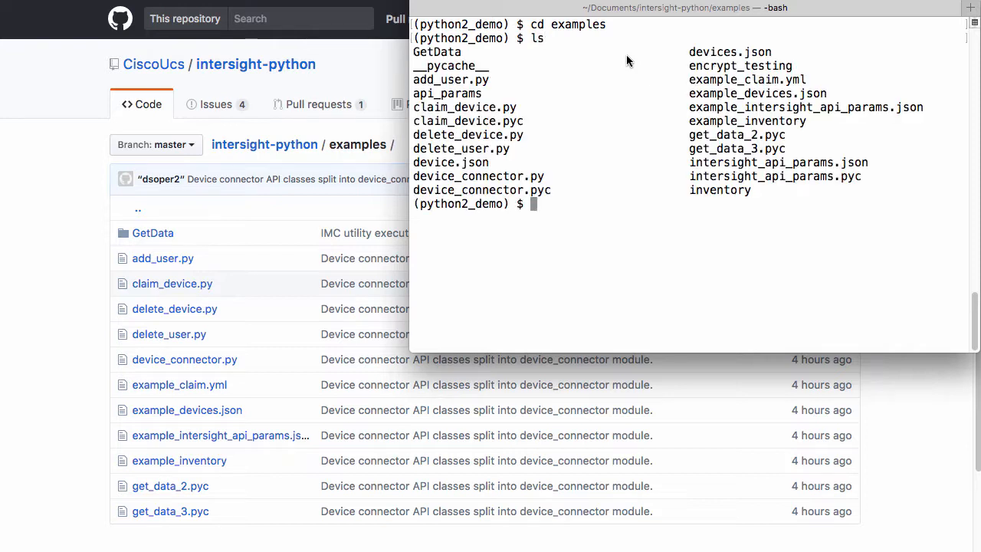
text(py)
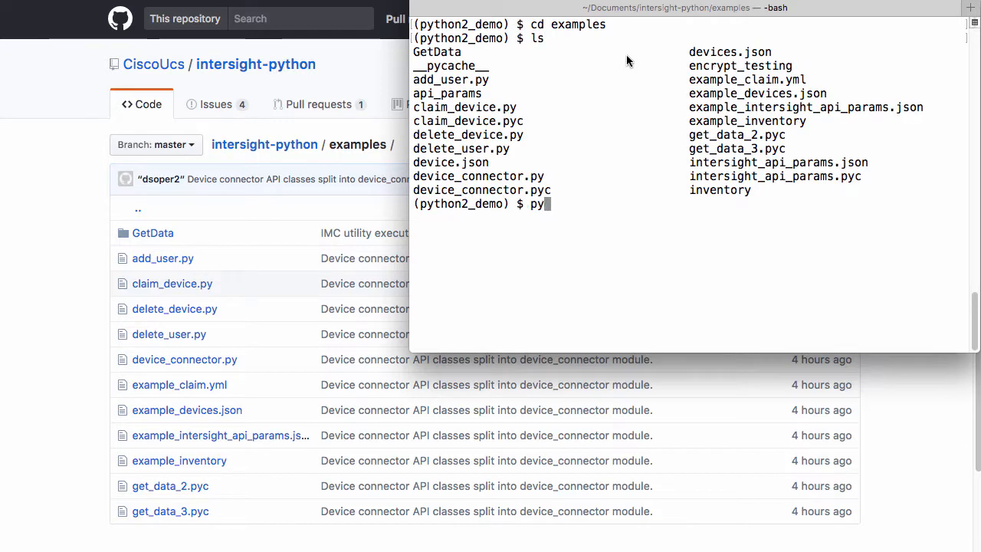
text(doc claim_device)
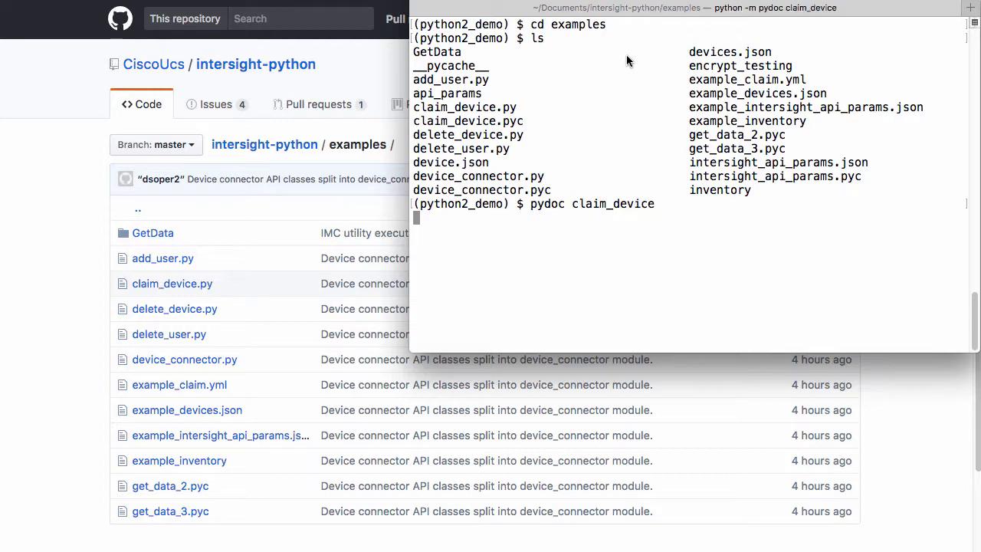
key(Return)
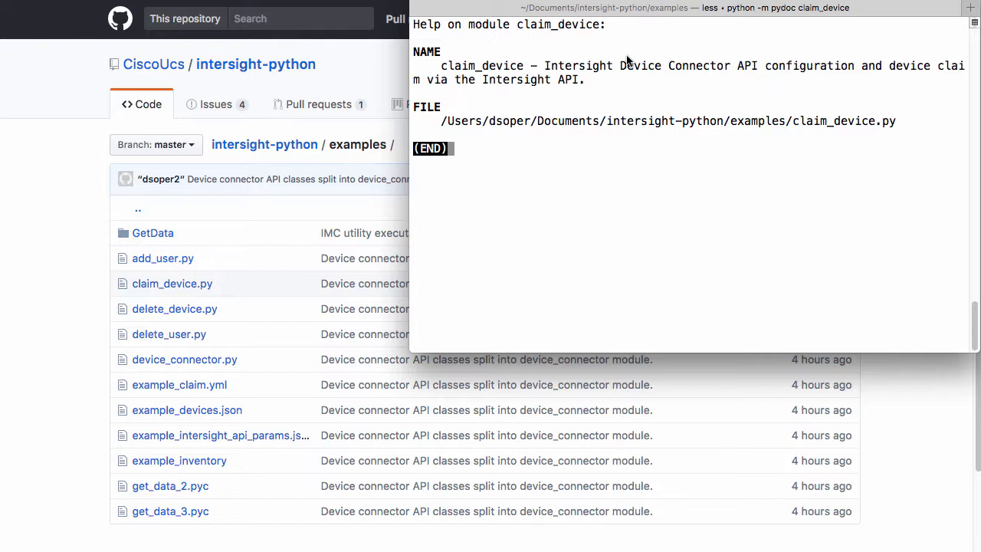
key(q)
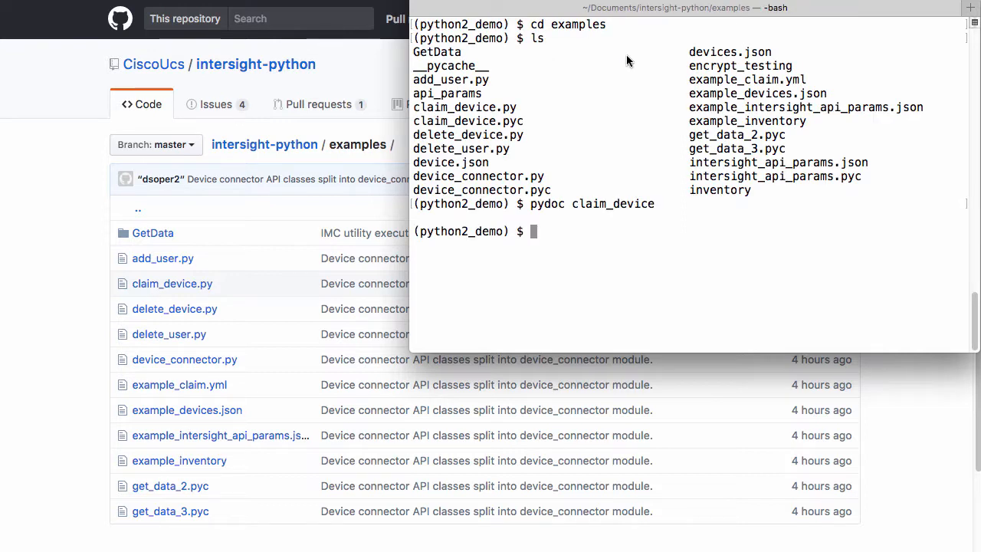
Step: Run 'python claim_device.py' without arguments to see it requires a devices file
text(p)
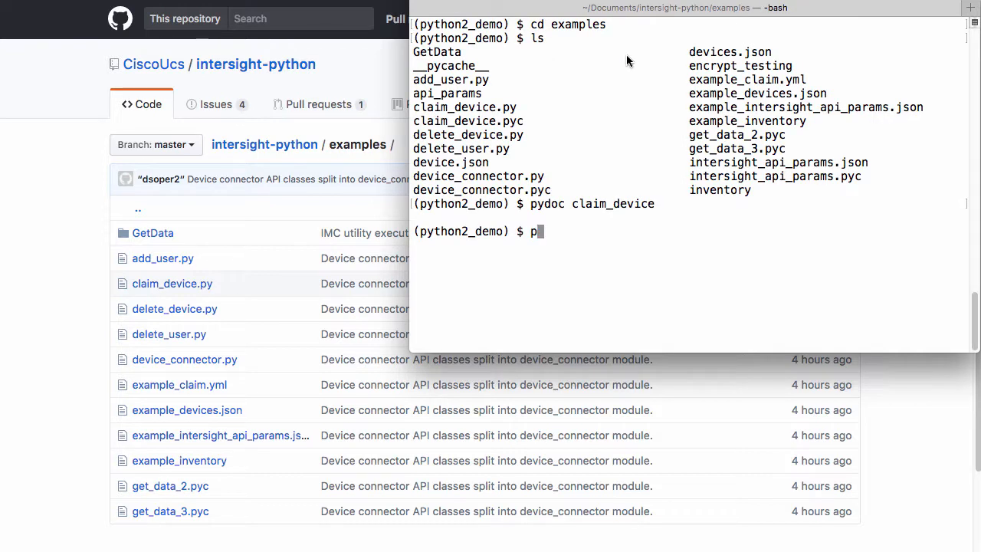
text(ython claim)
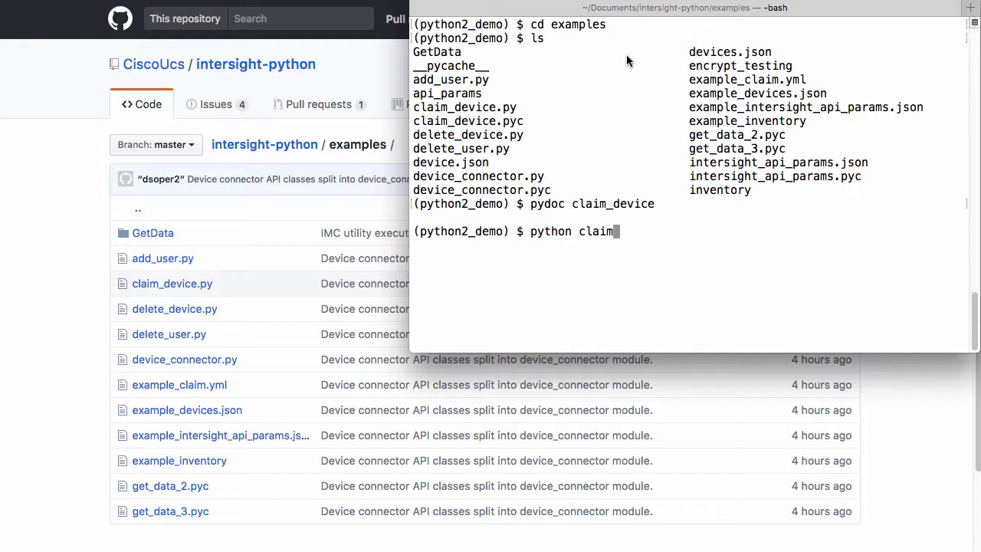
text(_device.py)
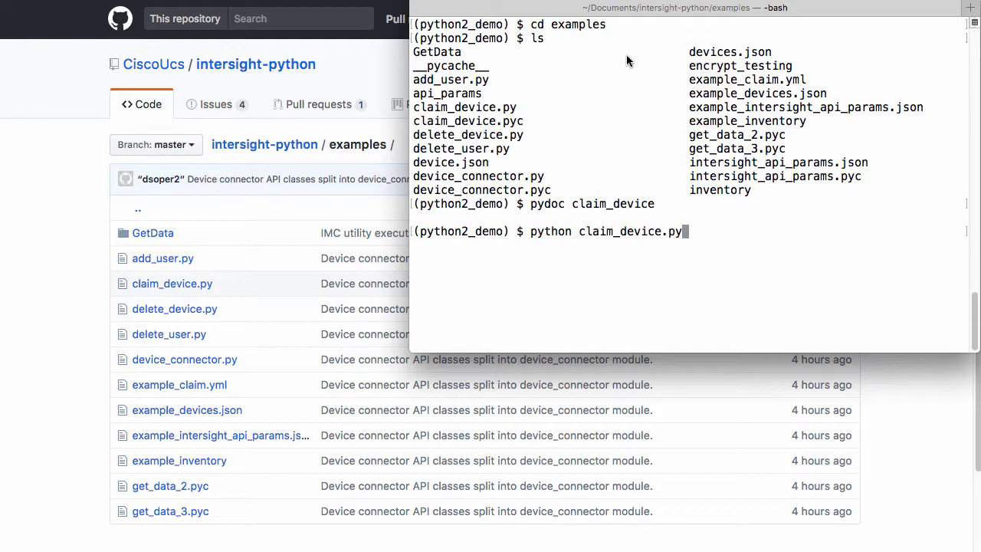
key(Return)
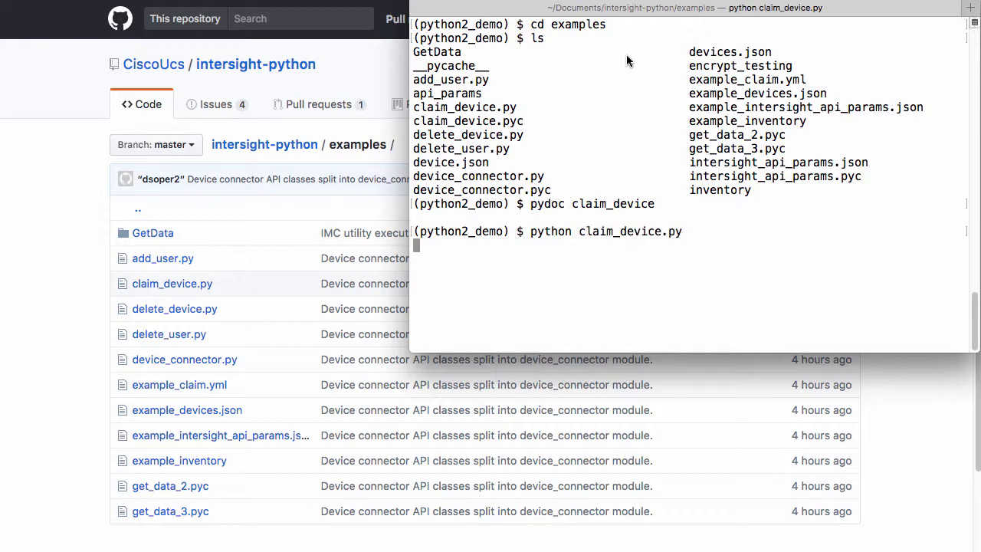
Step: Run 'python claim_device.py -h' to list its API params and devices options
text(python claim_device.py -h)
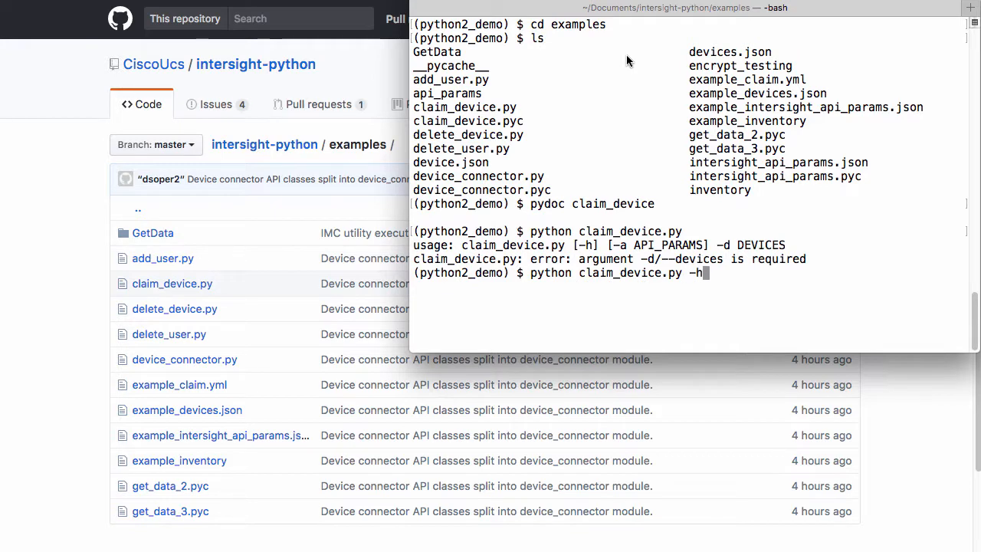
key(Return)
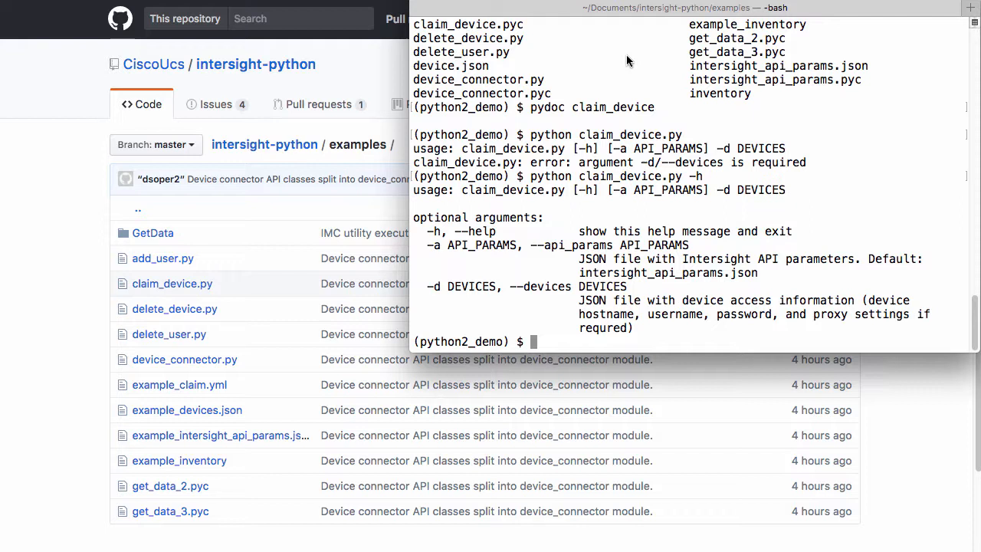
mouse_move(577, 244)
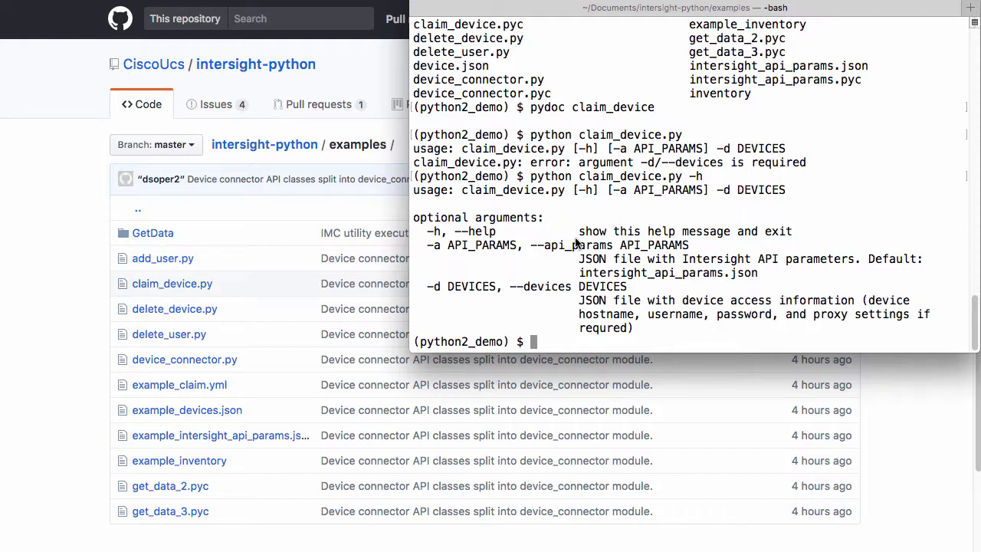
mouse_move(545, 245)
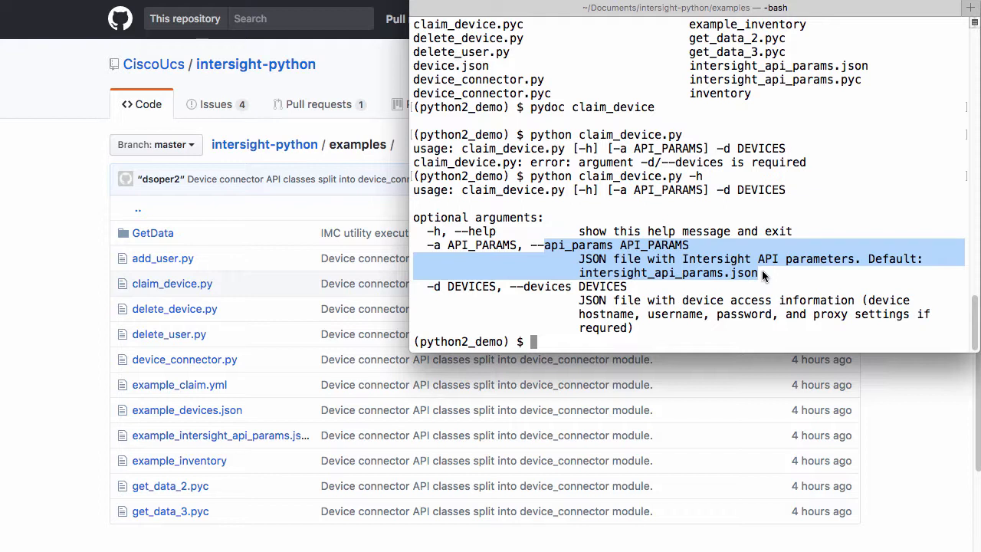
text(l)
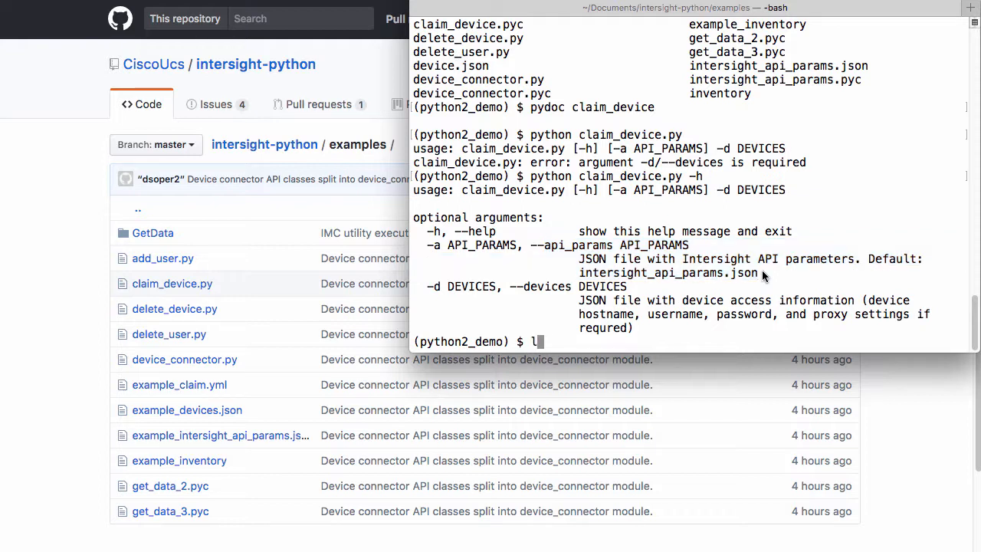
text(ess example_inte)
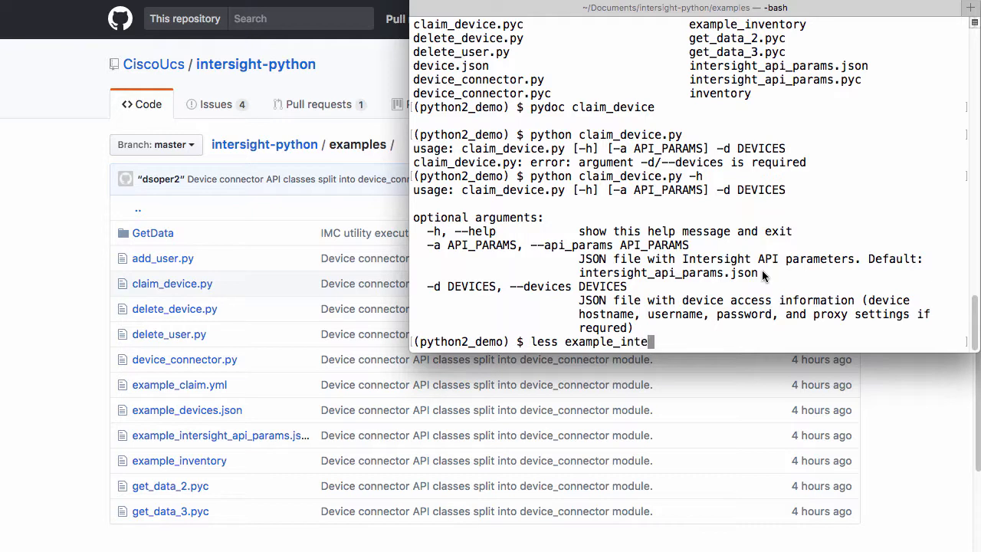
Step: View example_intersight_api_params.json with its base URI, API key id and private key file fields
key(Return)
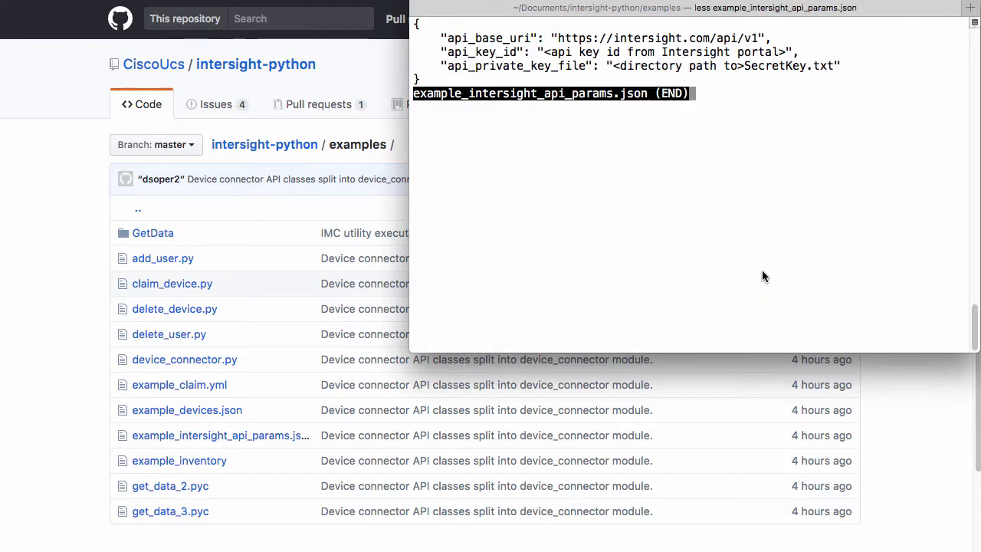
mouse_move(720, 150)
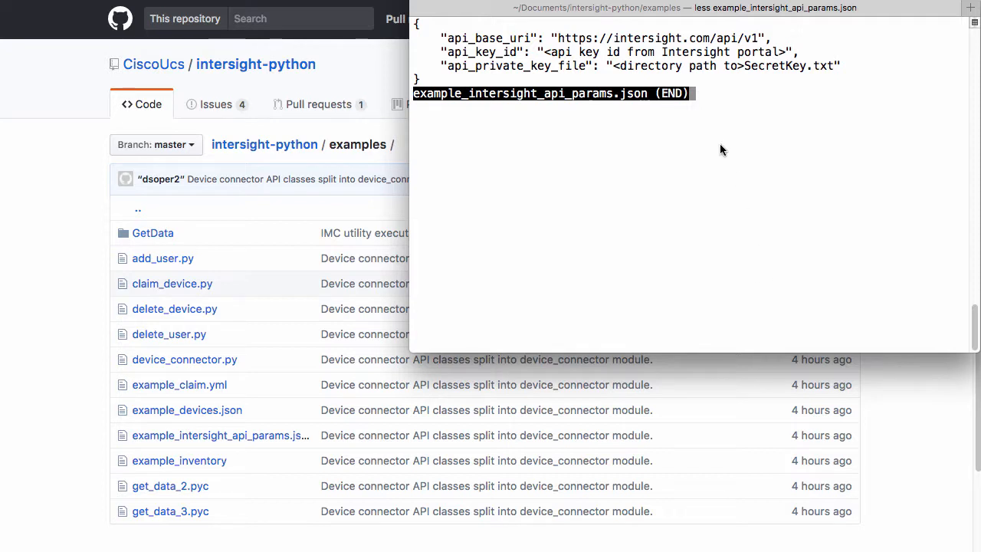
mouse_move(491, 69)
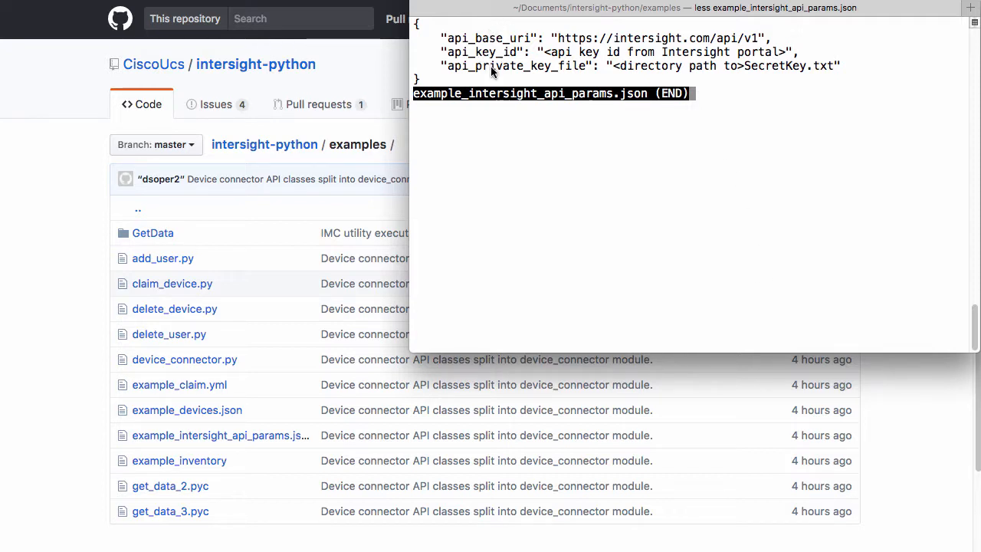
mouse_move(668, 209)
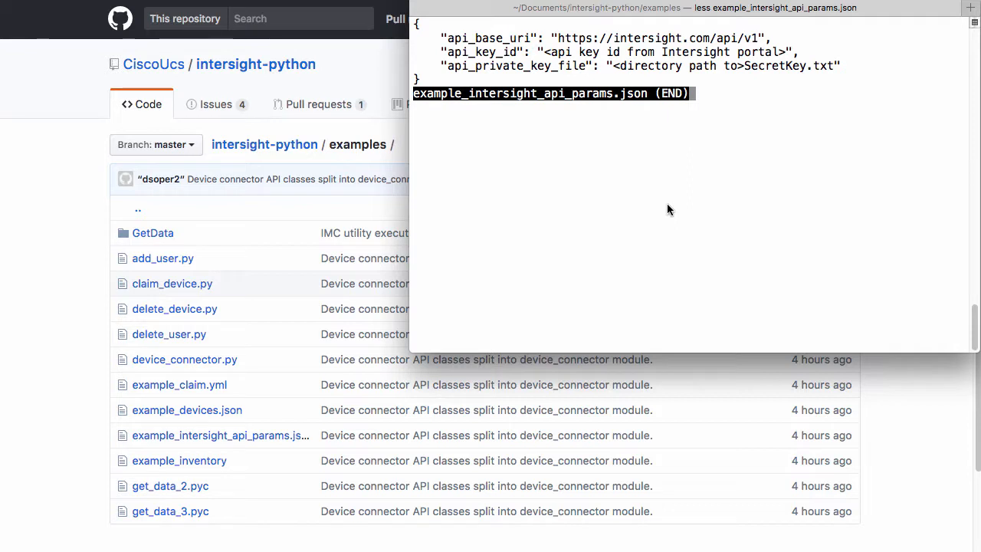
mouse_move(635, 55)
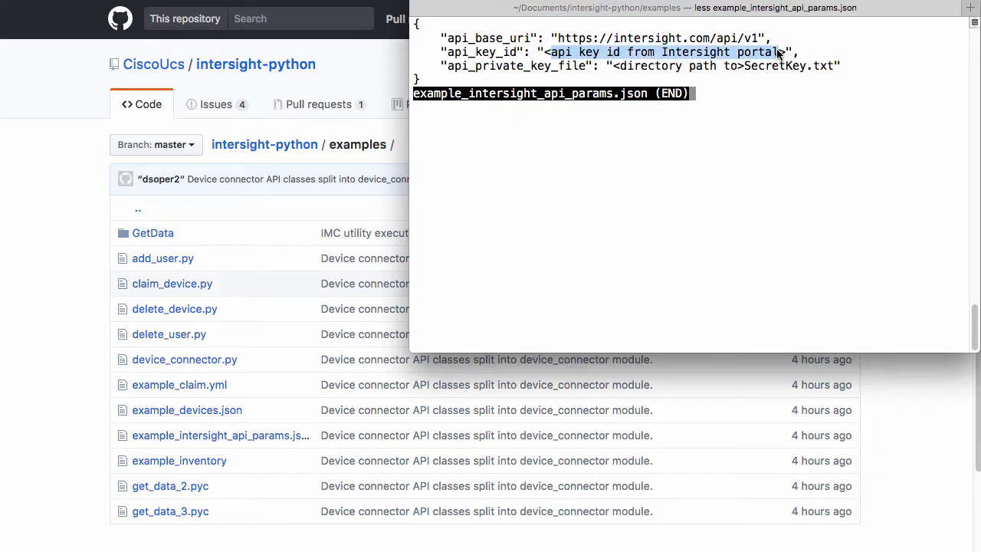
mouse_move(619, 69)
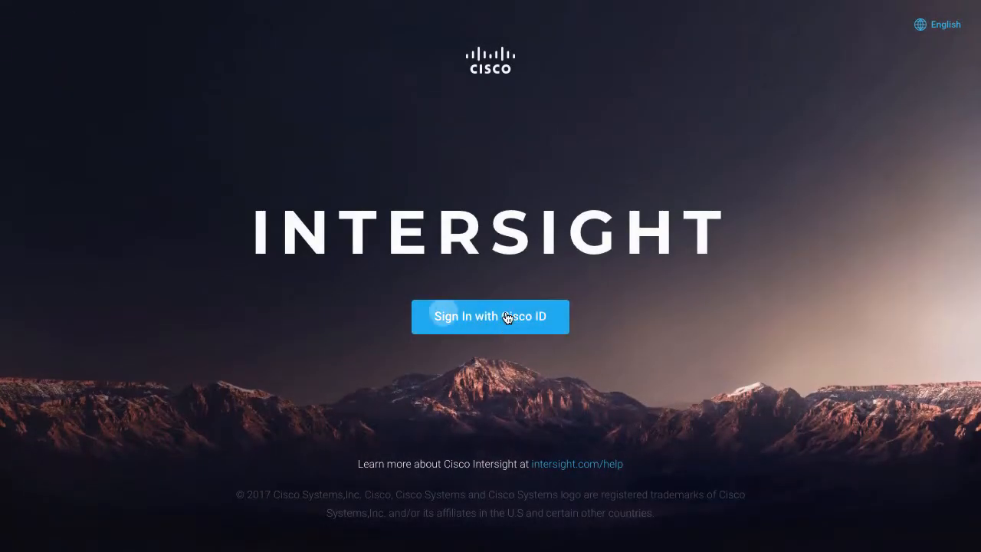
Step: Sign in to Intersight with Cisco ID and view the existing API keys under Settings
click(491, 316)
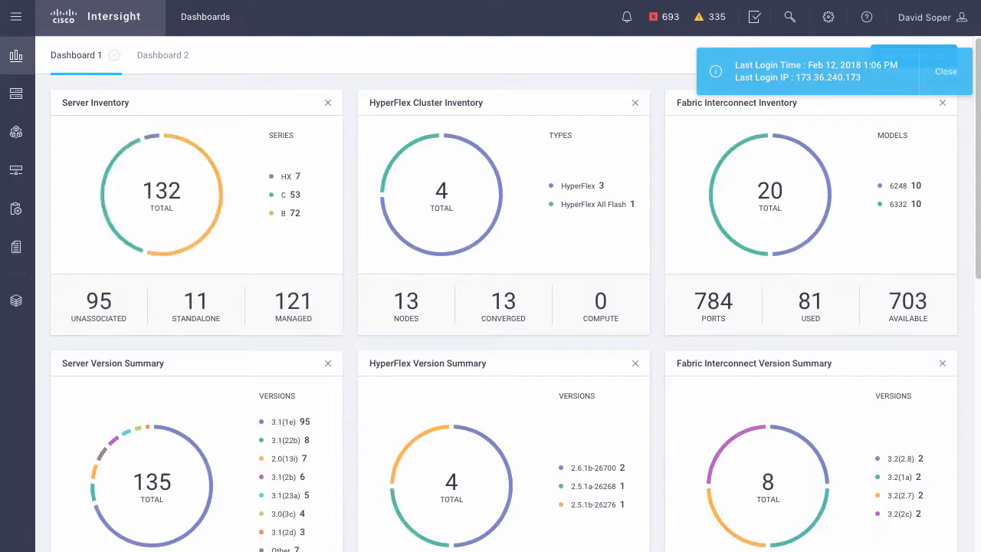
click(946, 72)
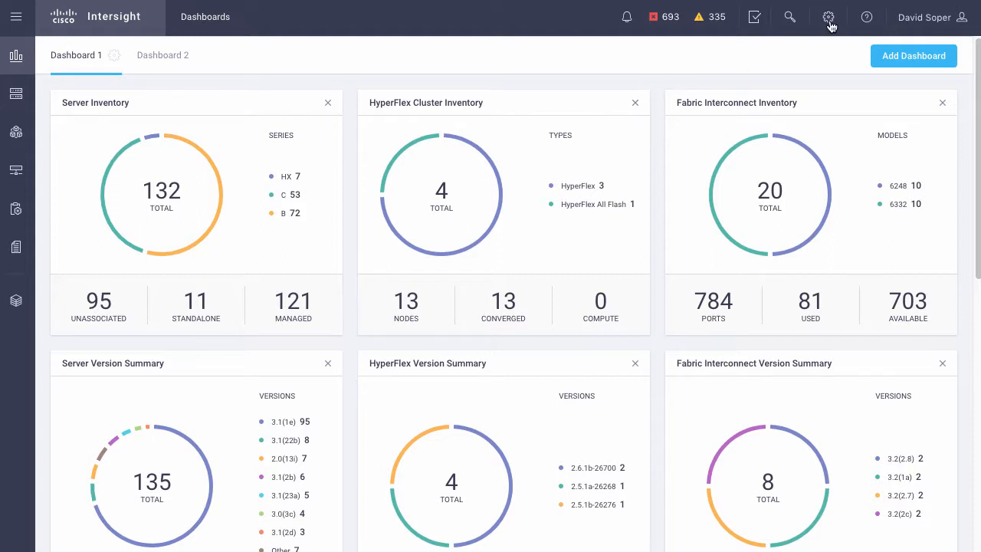
click(827, 17)
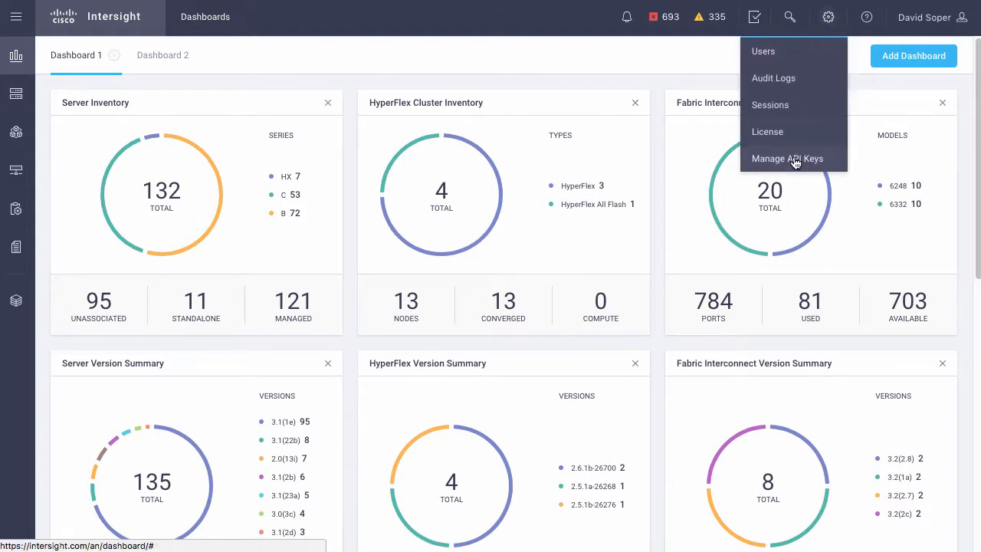
click(787, 158)
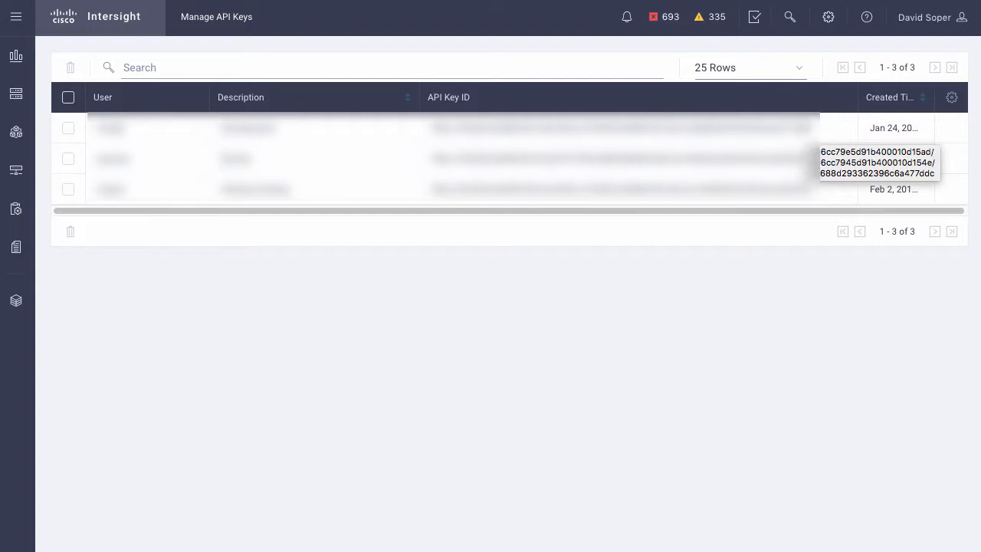
Step: Go to Generate API Keys from the account menu
click(923, 17)
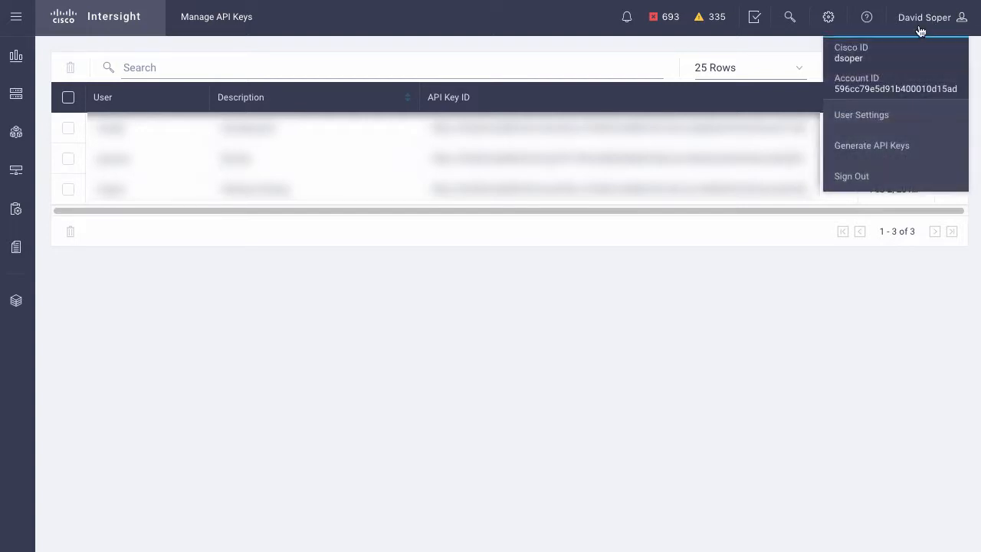
click(871, 144)
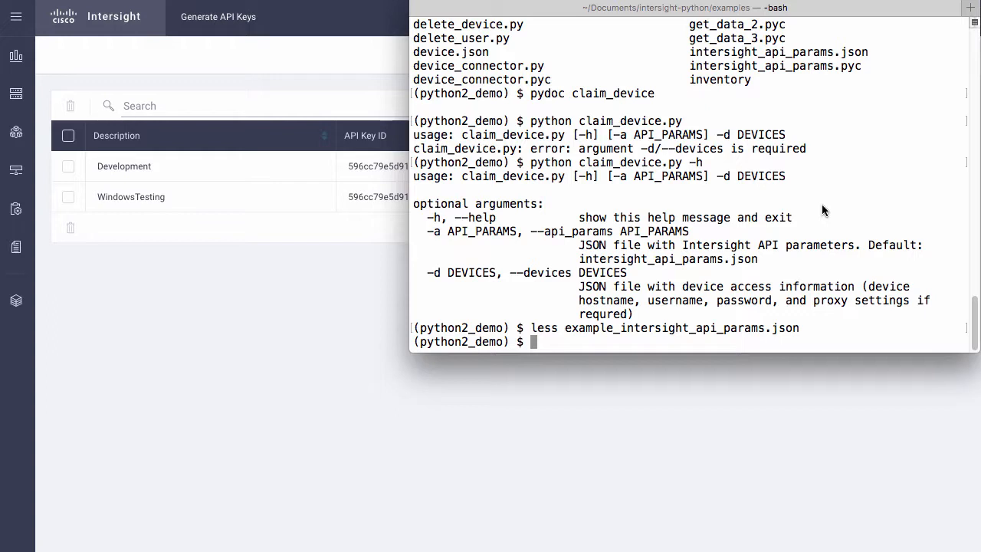
Step: Start a cp command for example_intersight_api_params.json, picking up the default file name
text(cp exam)
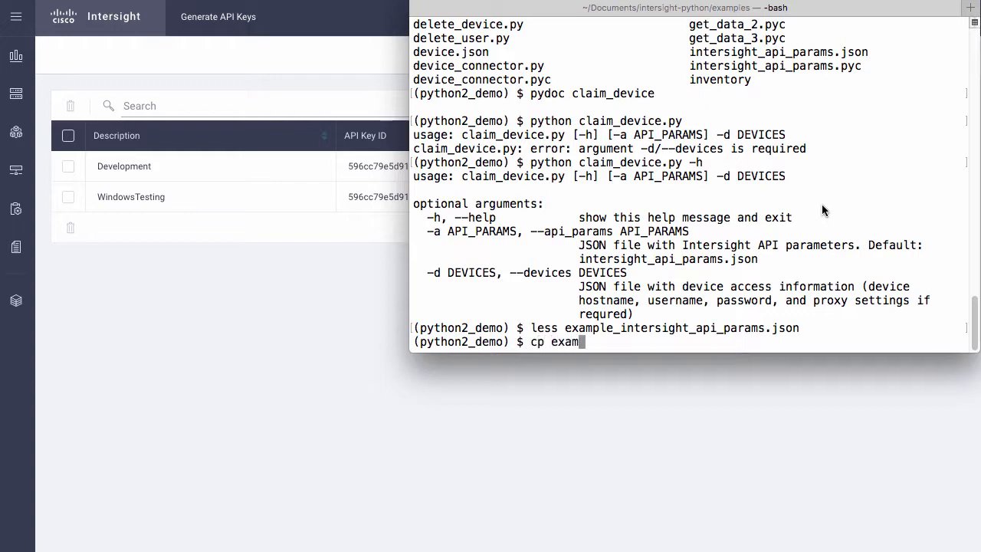
text(ple_in)
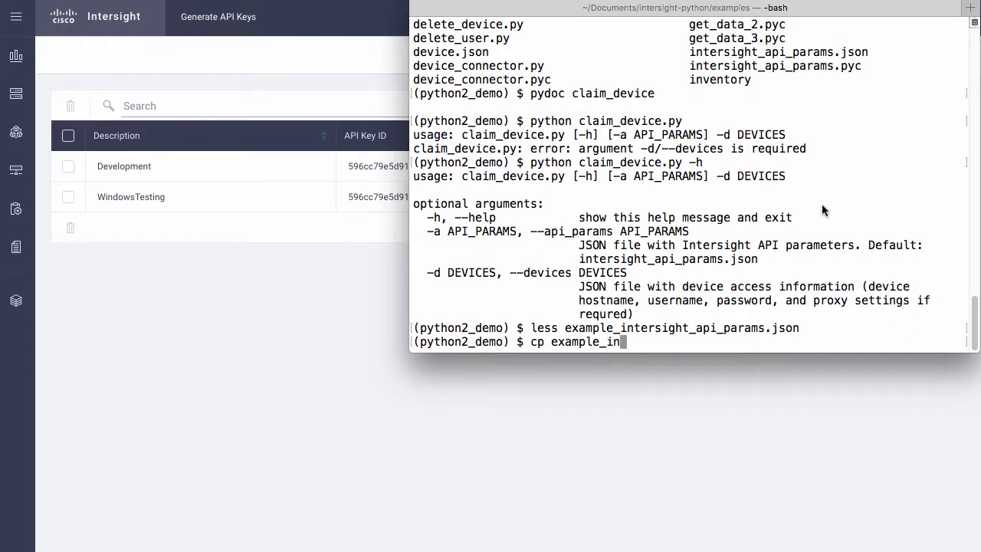
text(ntersight_api_params.json)
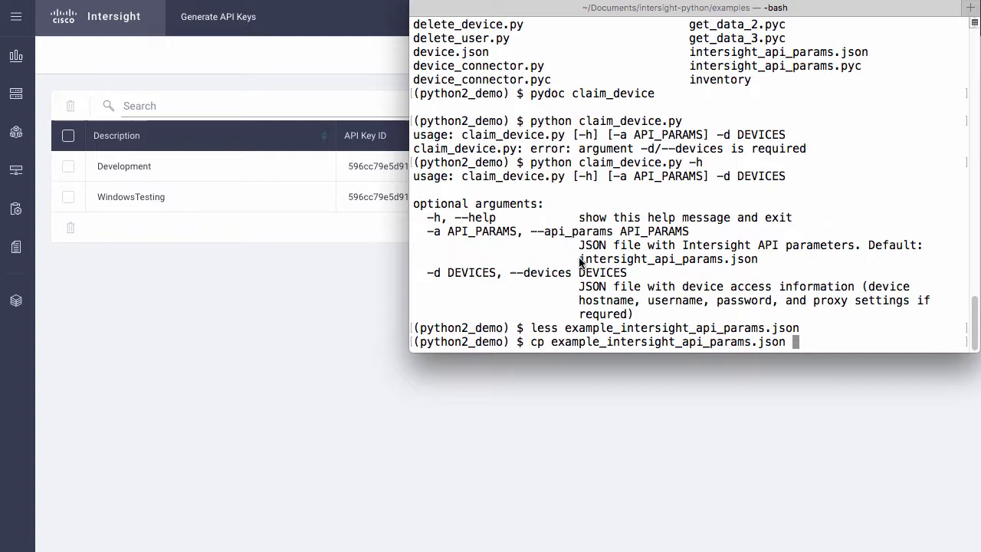
double_click(666, 258)
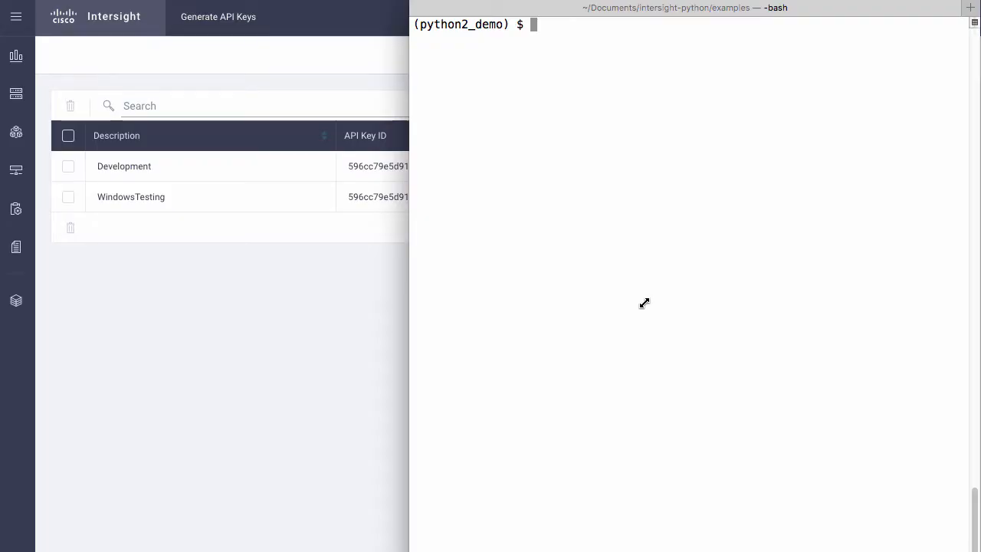
Step: Bring up 'pydoc device_connector' and read the HxDeviceConnector class docs
text(py)
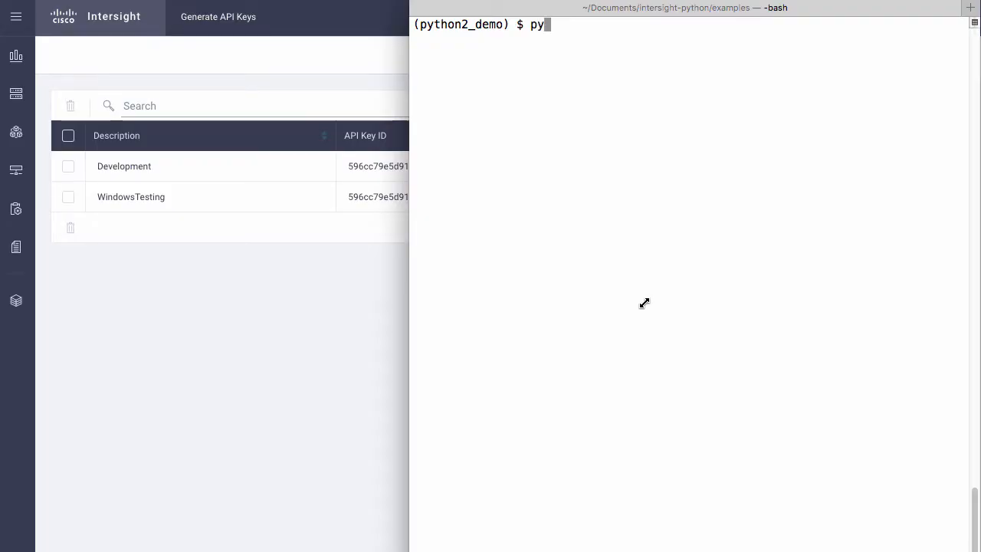
text(doc devic)
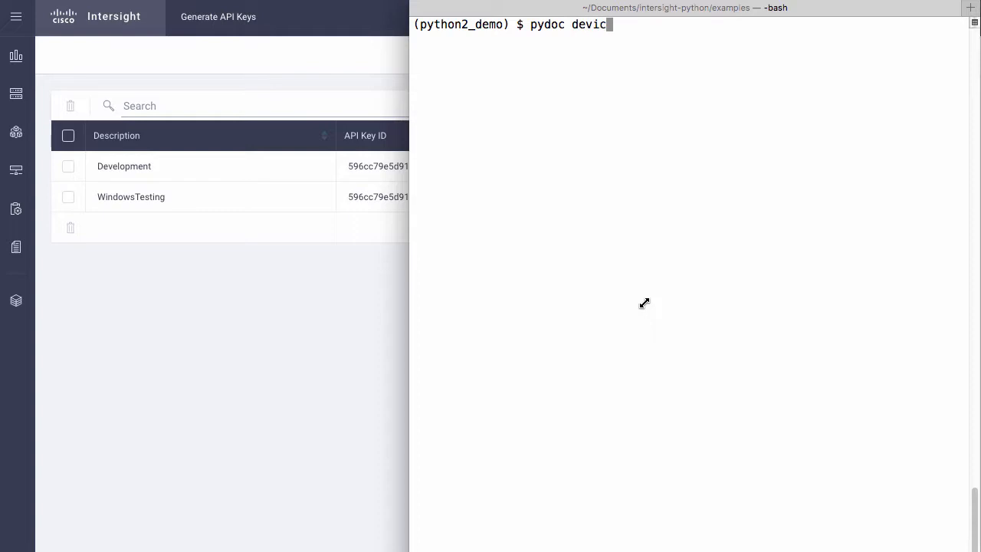
text(e_connecto)
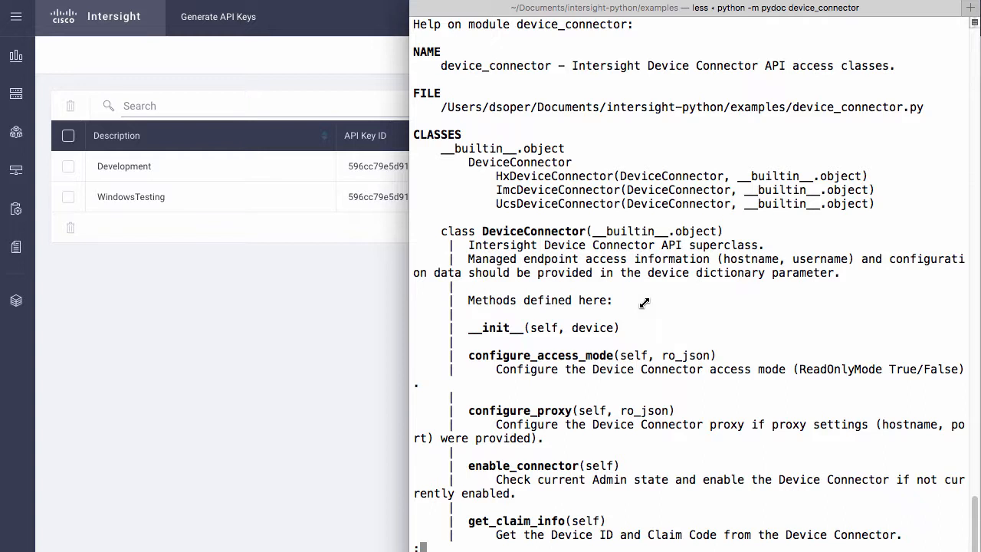
mouse_move(662, 307)
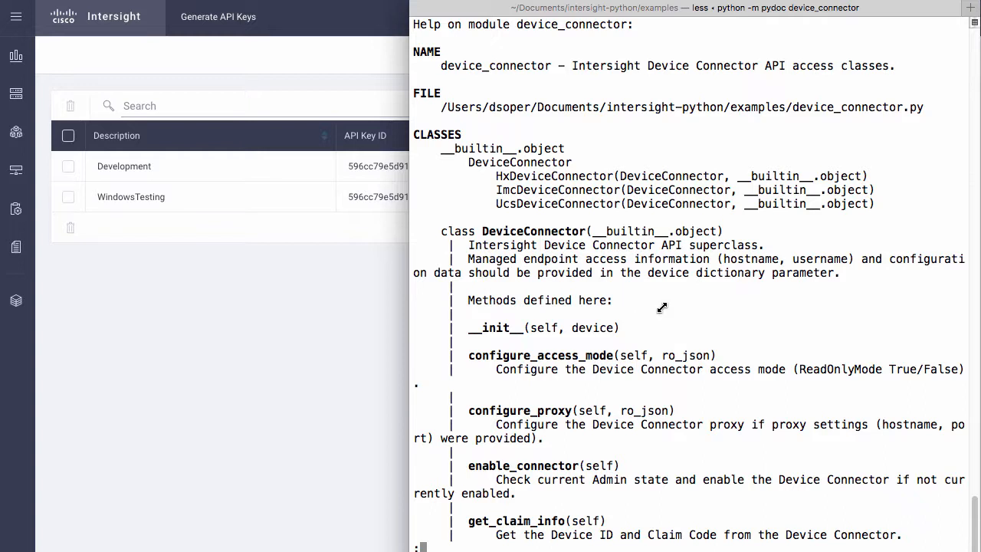
scroll(down, 3)
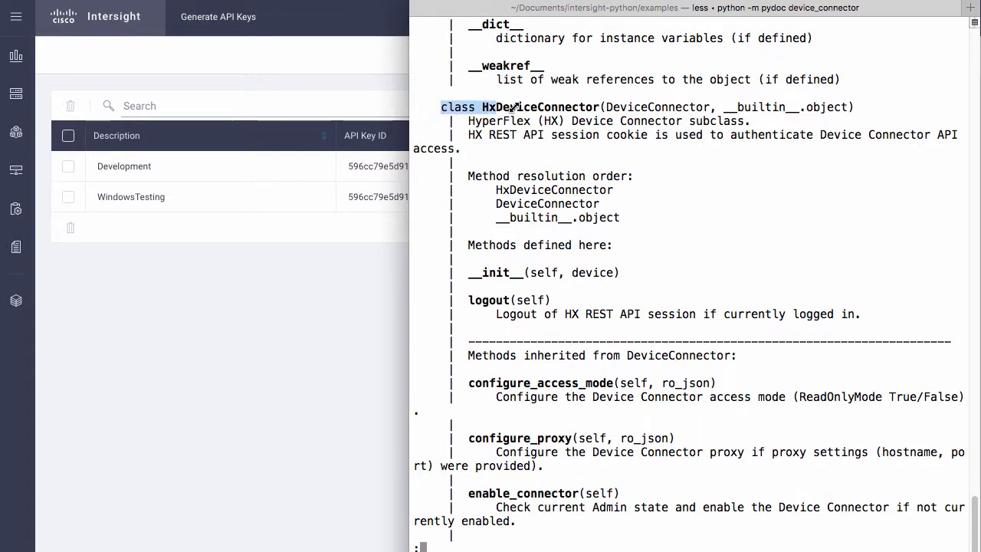
scroll(down, 3)
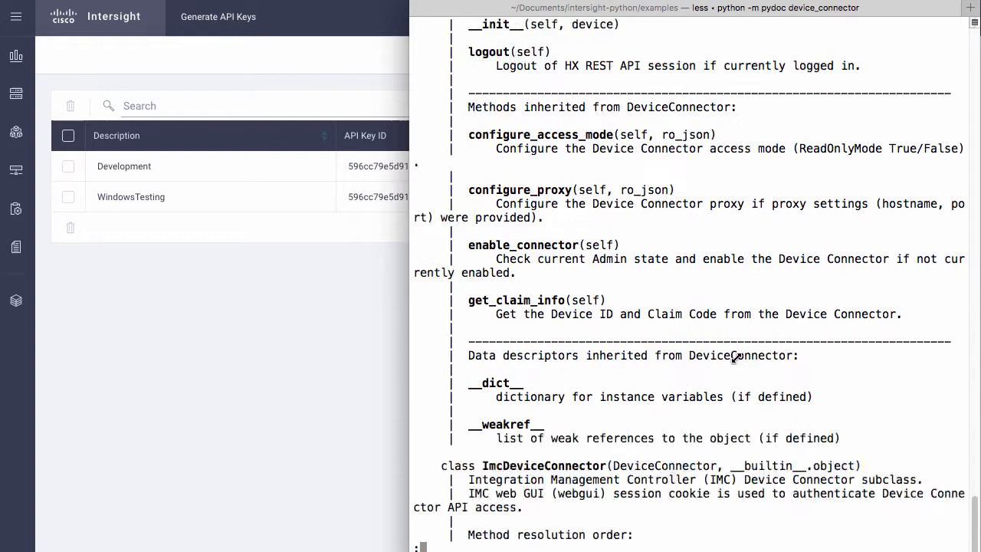
Step: Page on through the ImcDeviceConnector and UcsDeviceConnector class methods
scroll(down, 3)
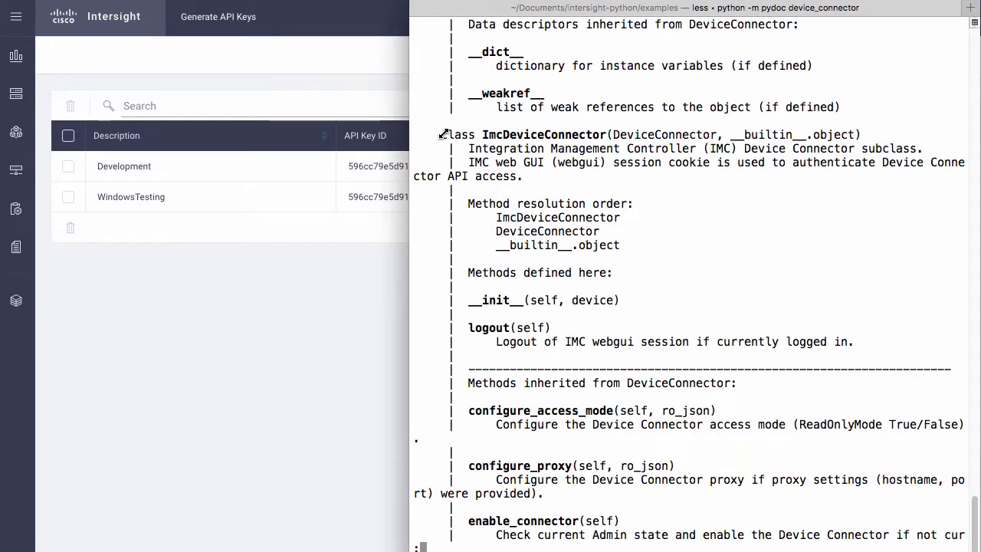
double_click(524, 135)
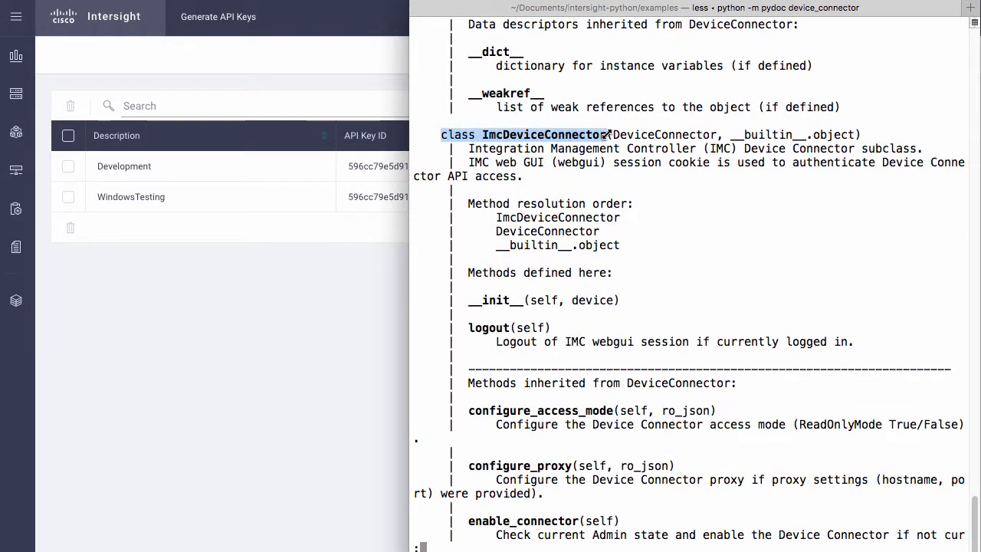
scroll(down, 3)
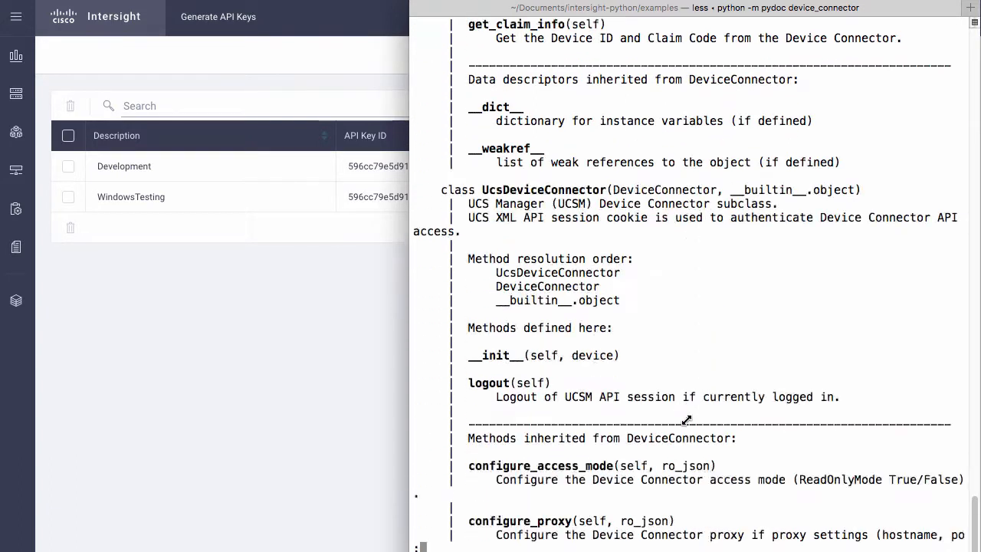
scroll(down, 3)
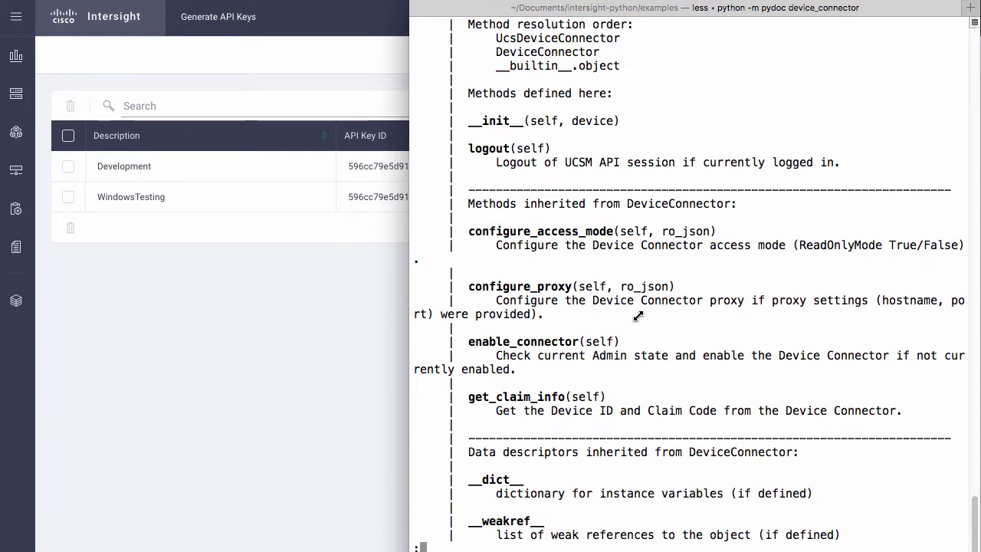
mouse_move(476, 199)
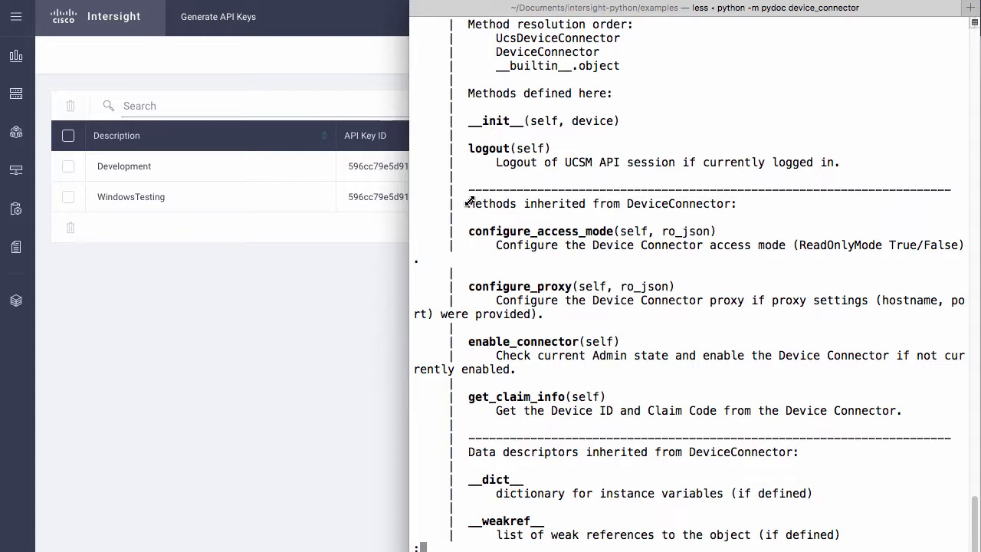
mouse_move(470, 229)
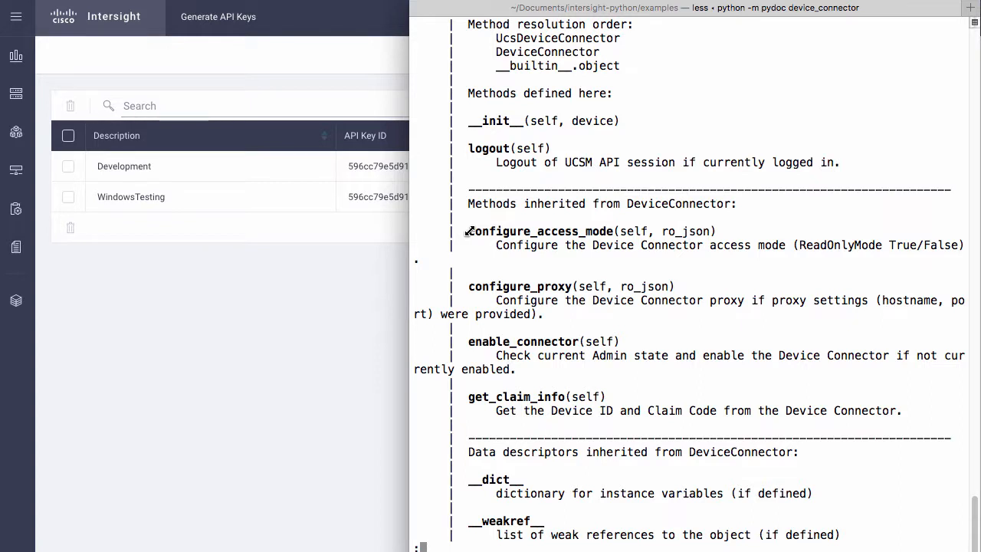
mouse_move(472, 340)
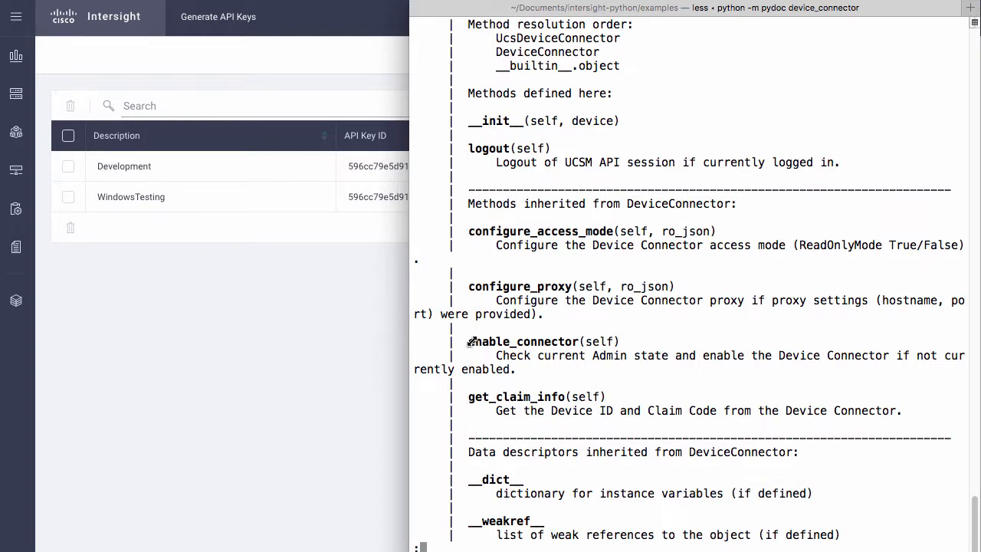
mouse_move(420, 299)
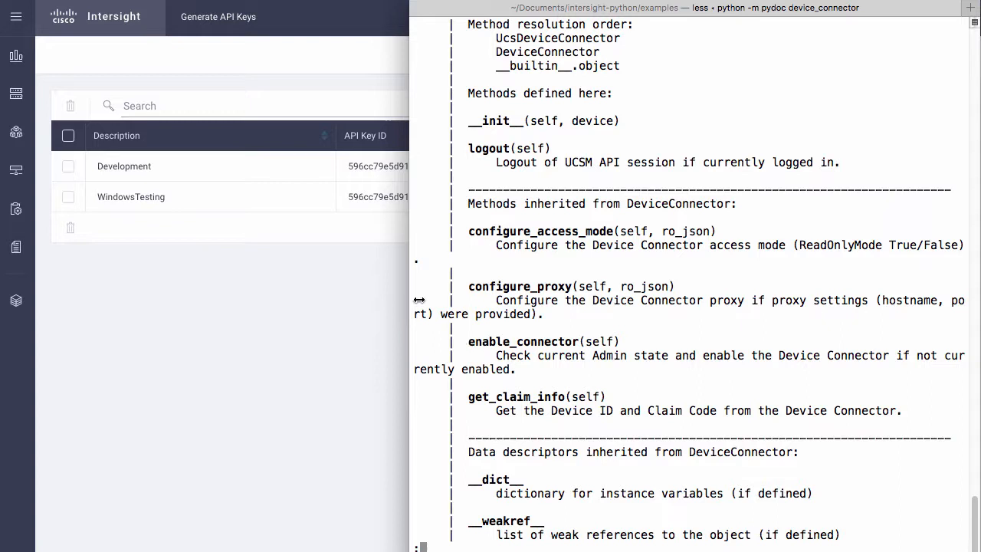
mouse_move(420, 299)
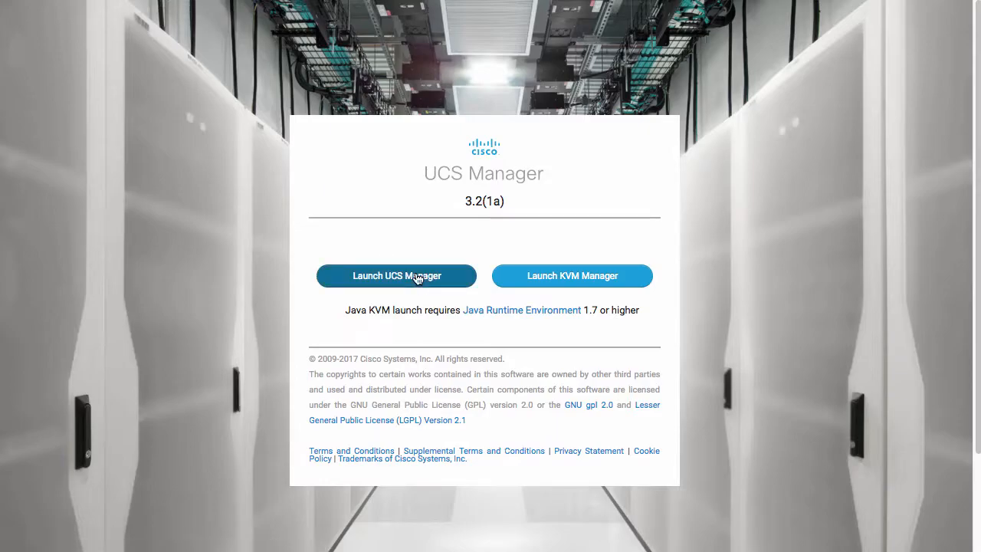
Step: Launch UCS Manager and sign in with the admin credentials to reach the system overview
click(396, 276)
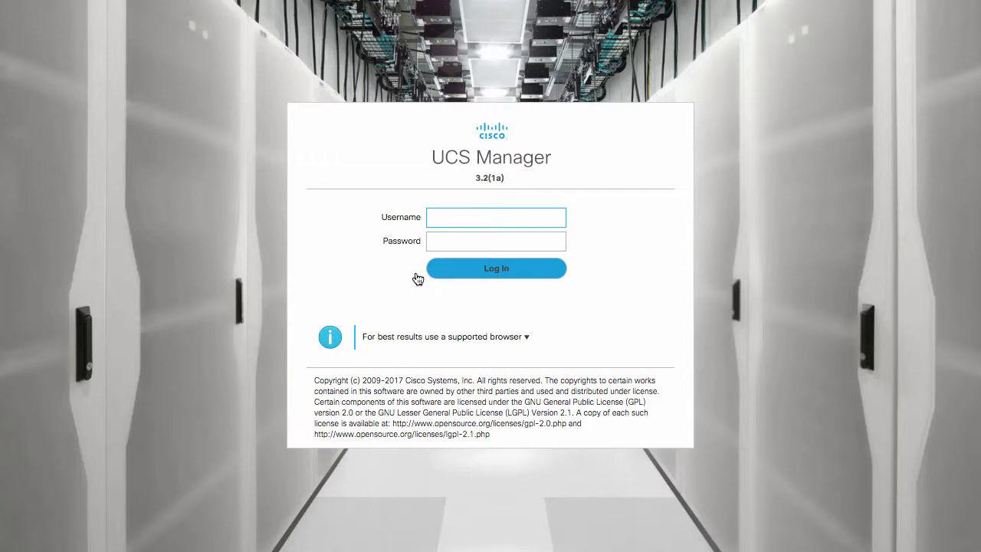
click(497, 266)
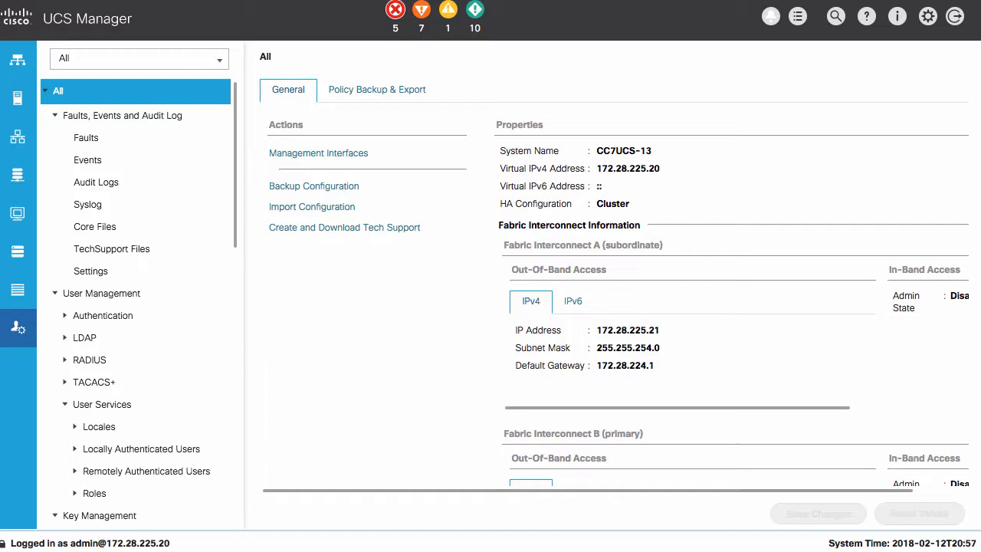
Step: Go to Admin > Device Connector, glance at HTTPS Proxy Settings, and note the Access Mode
click(217, 58)
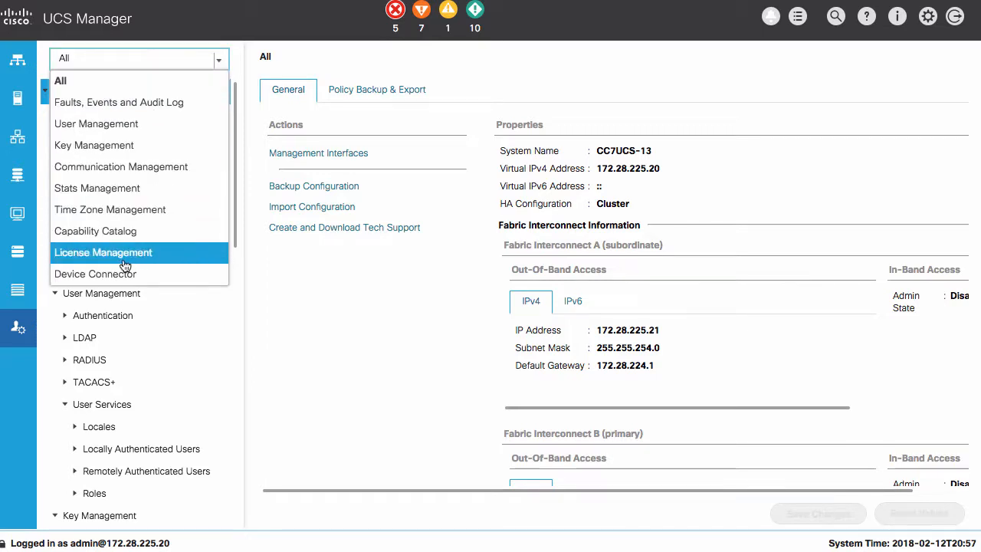
click(95, 273)
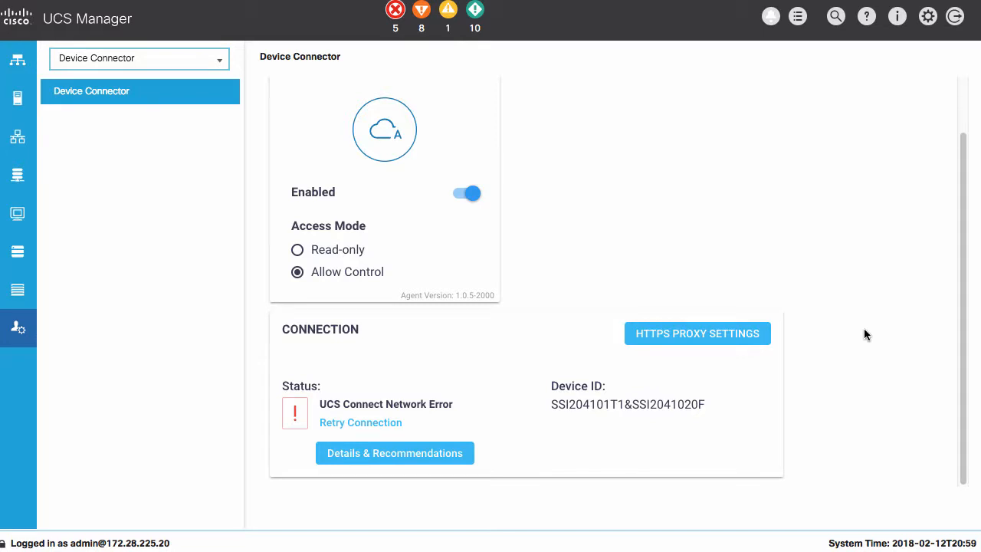
mouse_move(697, 337)
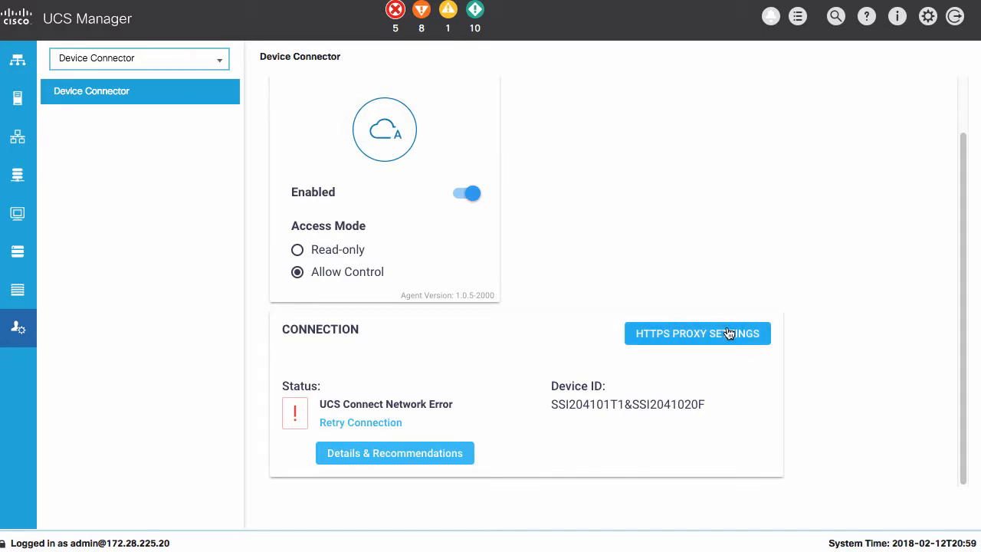
click(696, 333)
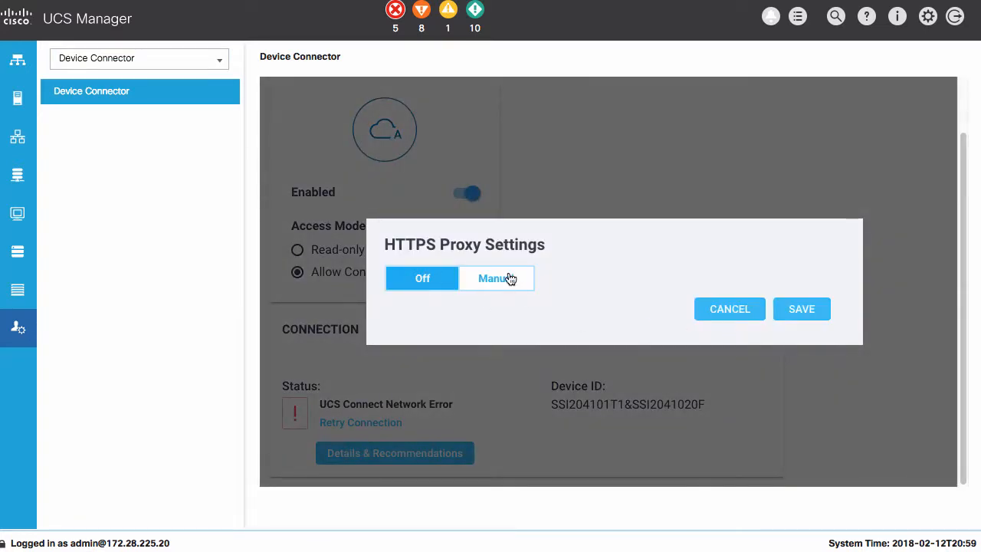
click(729, 309)
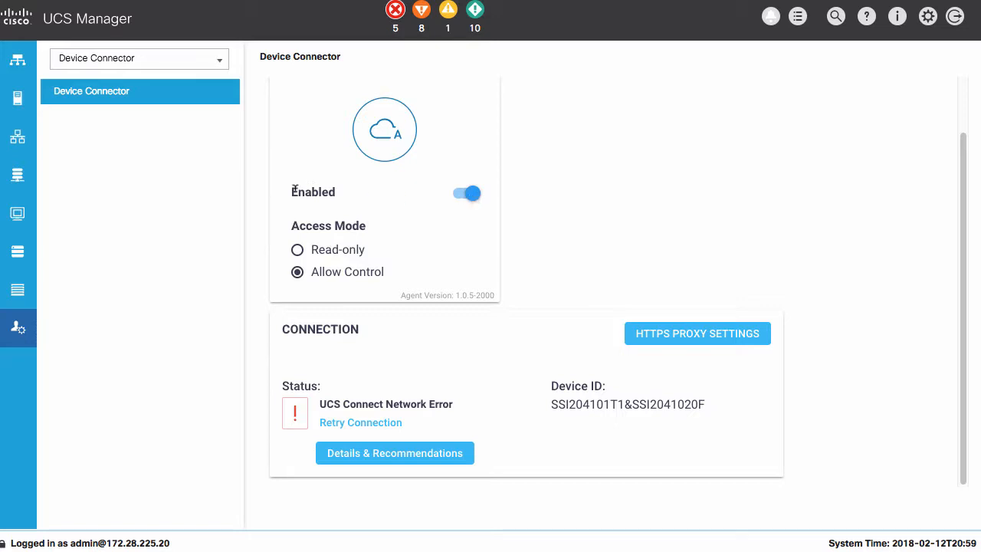
double_click(312, 191)
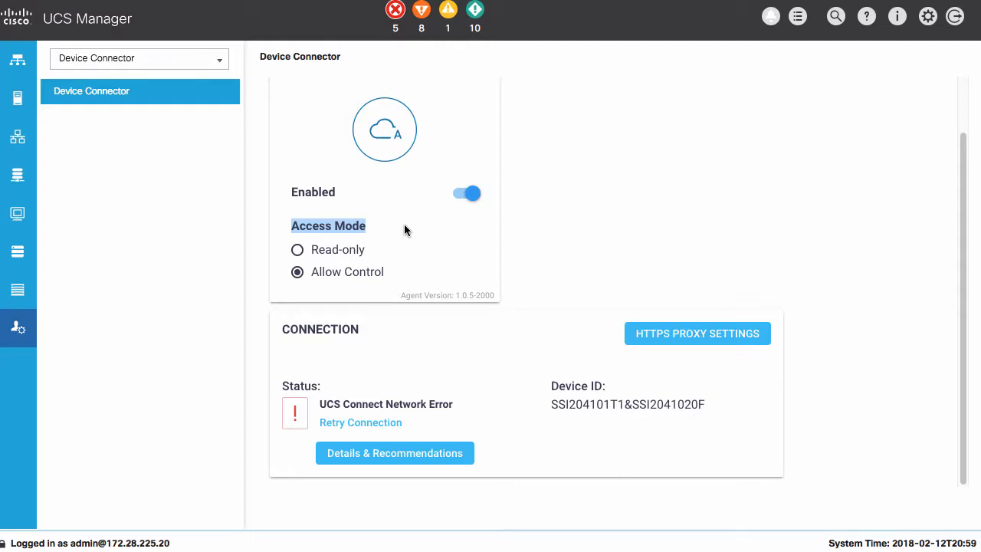
mouse_move(447, 423)
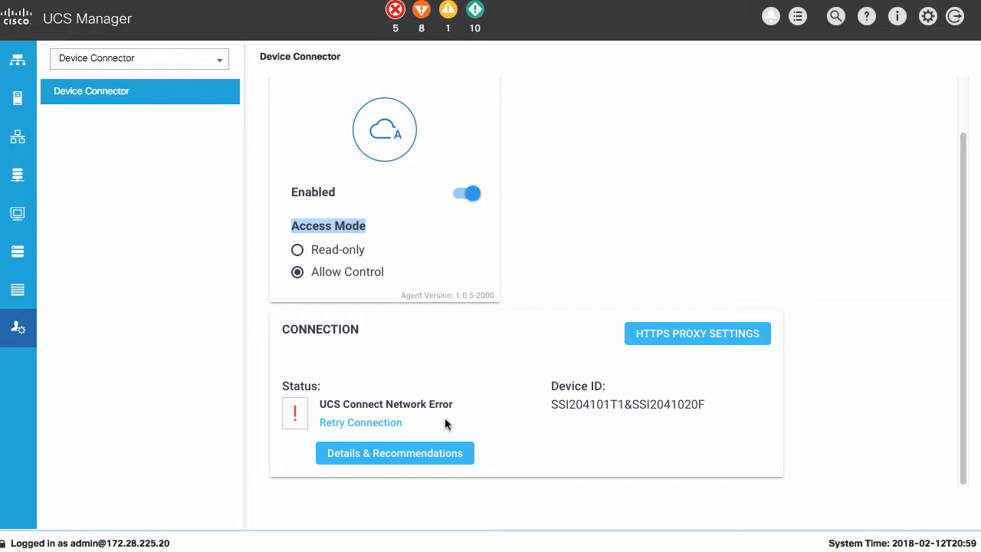
mouse_move(180, 377)
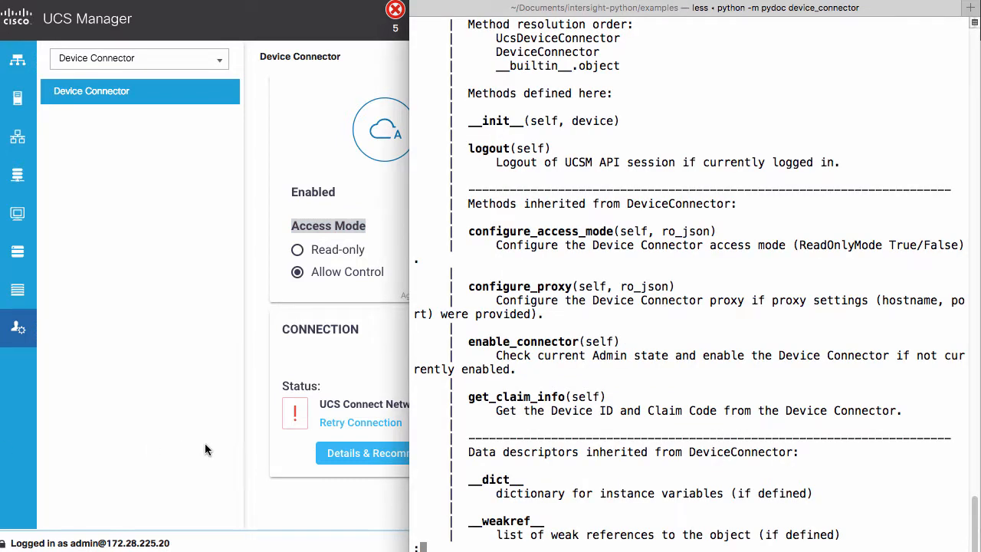
mouse_move(601, 344)
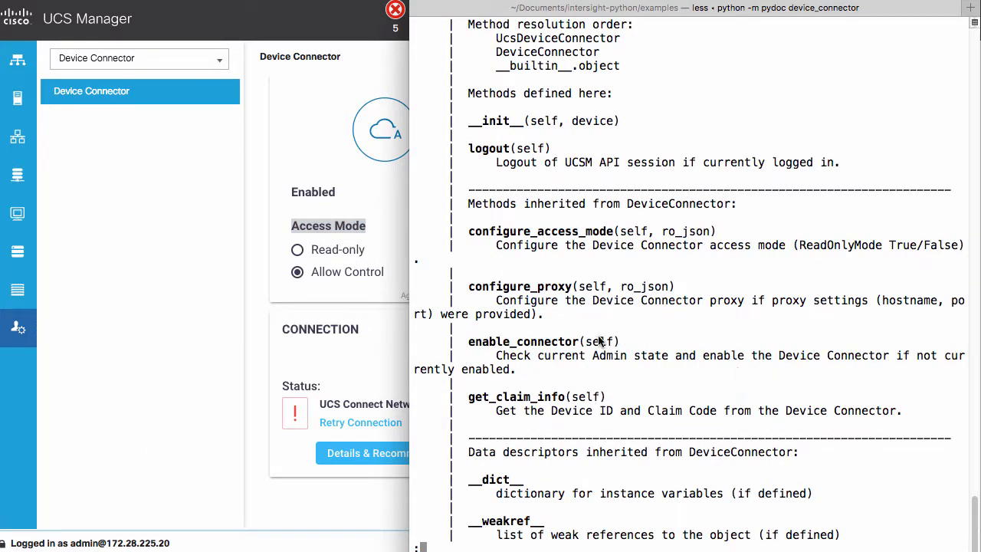
Step: Note the enable_connector method, quit the device_connector pydoc, and begin a vim command
double_click(524, 341)
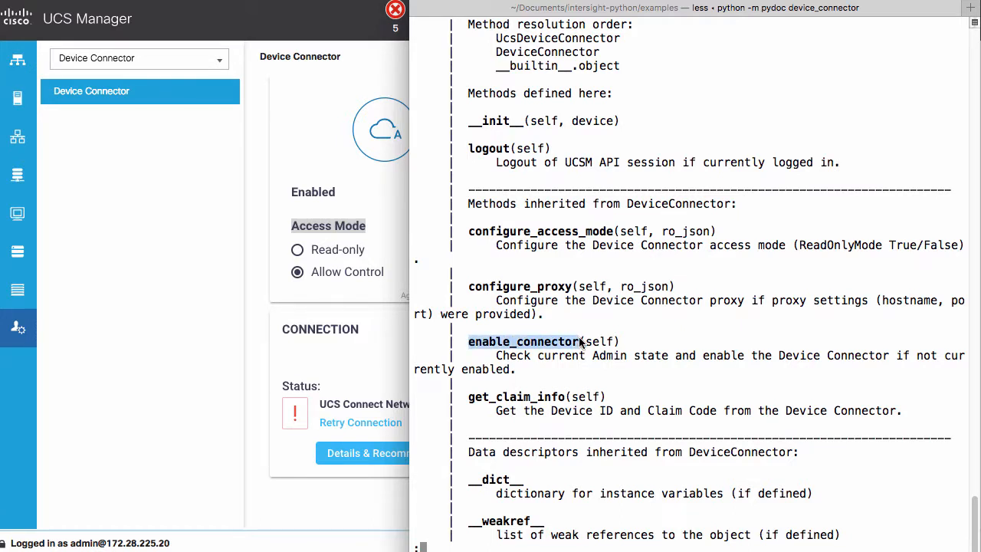
mouse_move(472, 288)
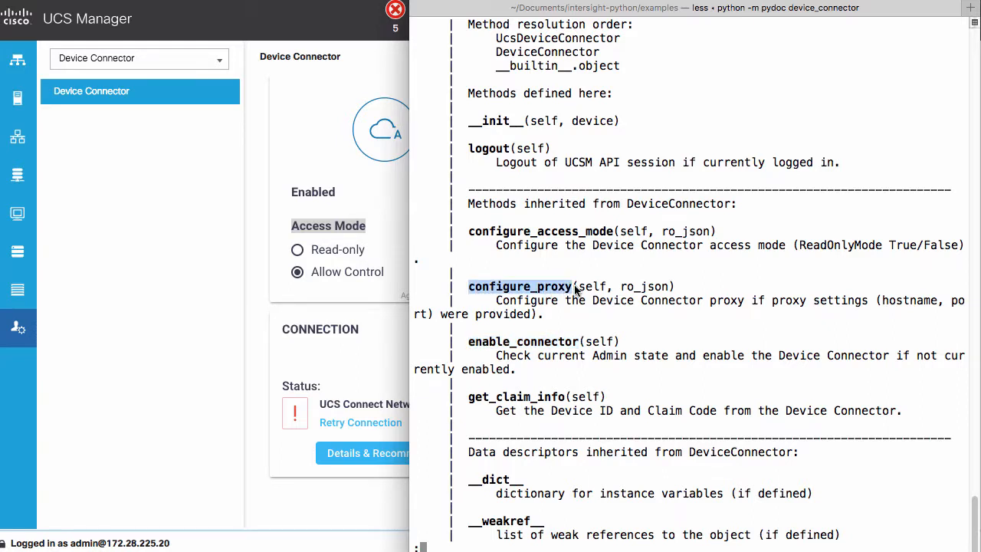
mouse_move(478, 227)
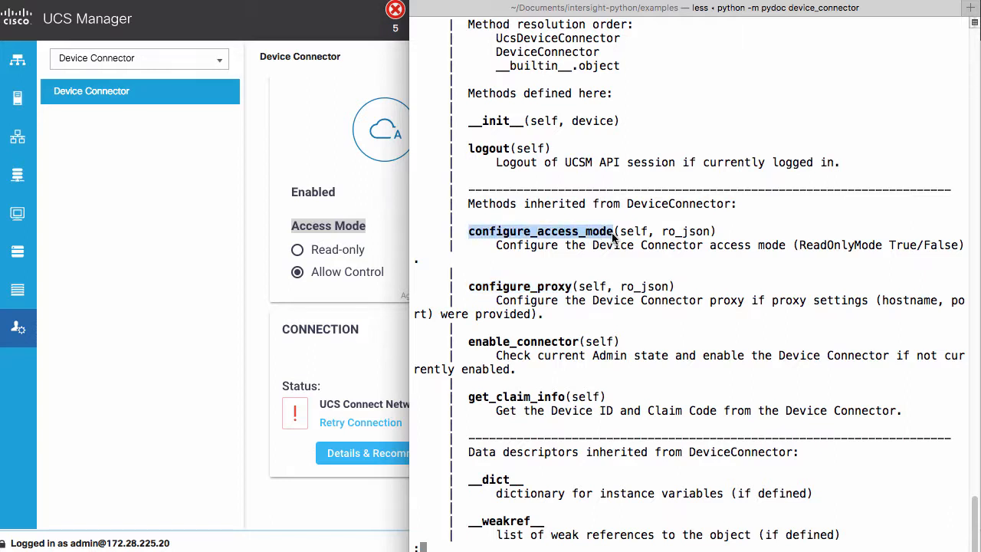
mouse_move(472, 398)
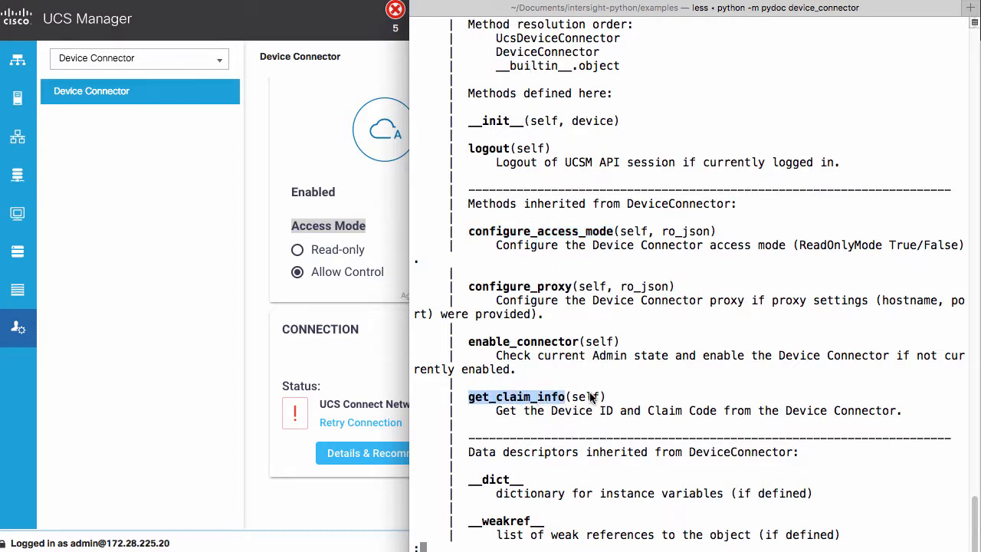
mouse_move(761, 383)
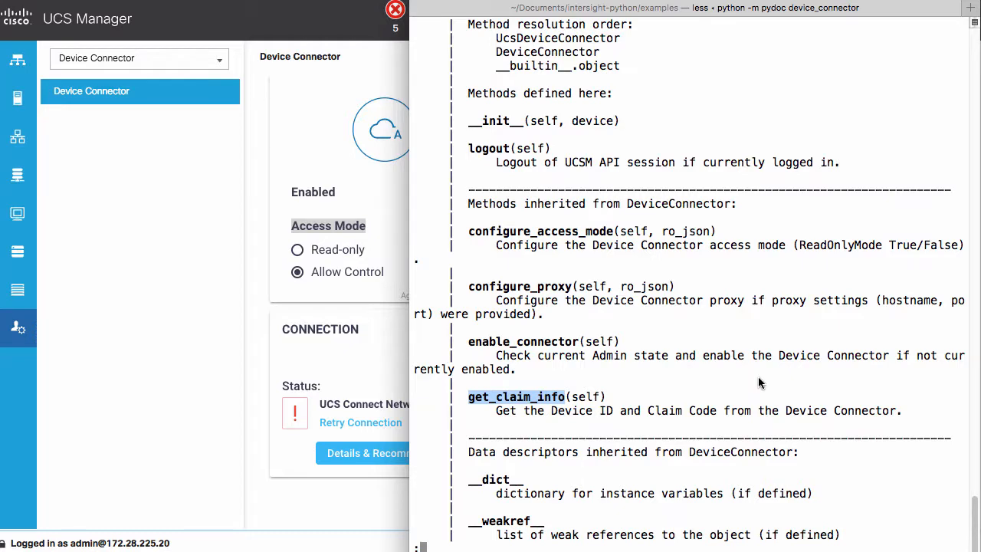
key(q)
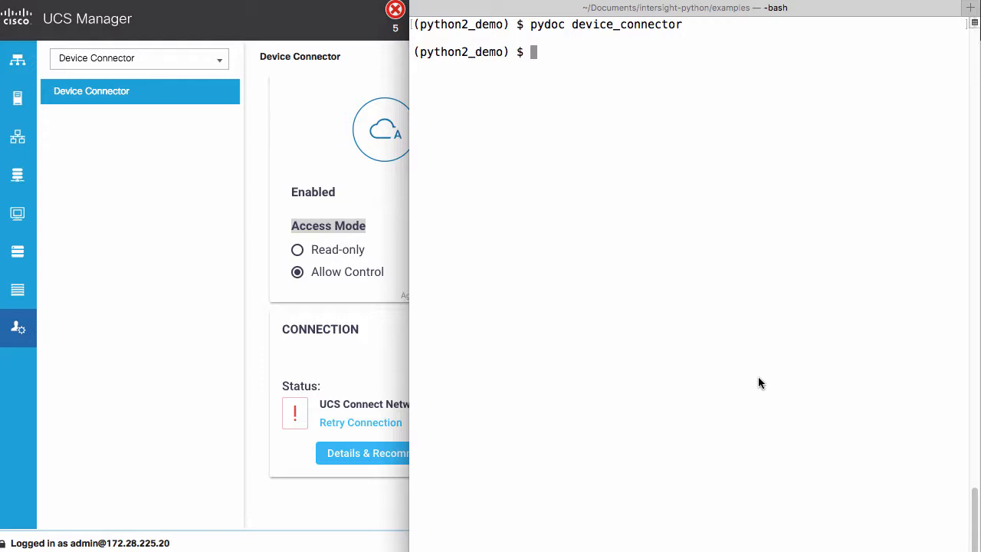
text(vim)
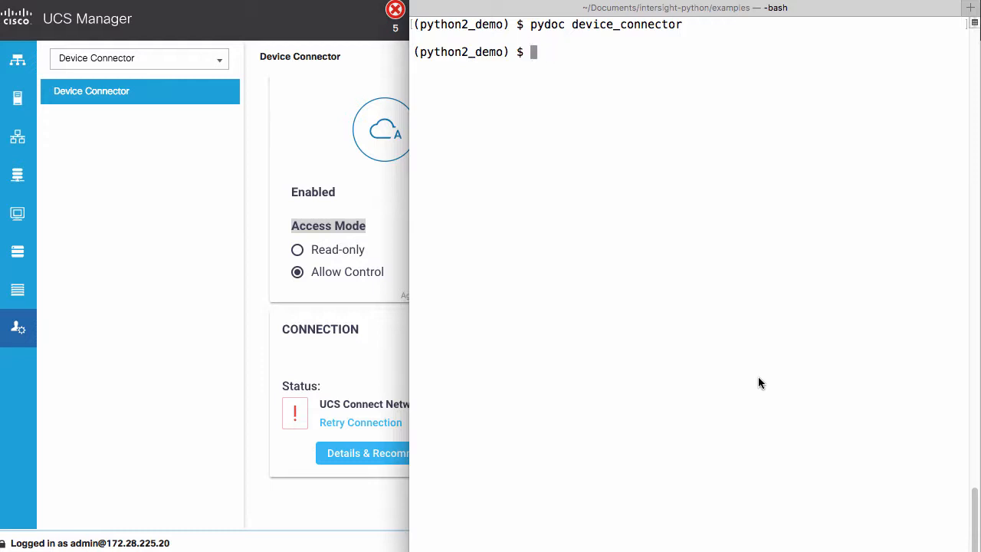
text(less)
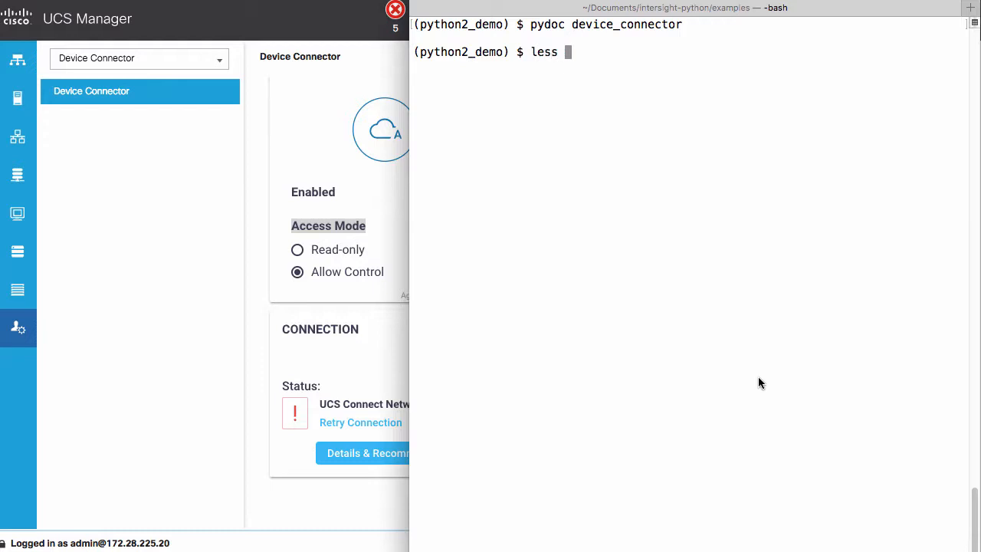
text(exampl)
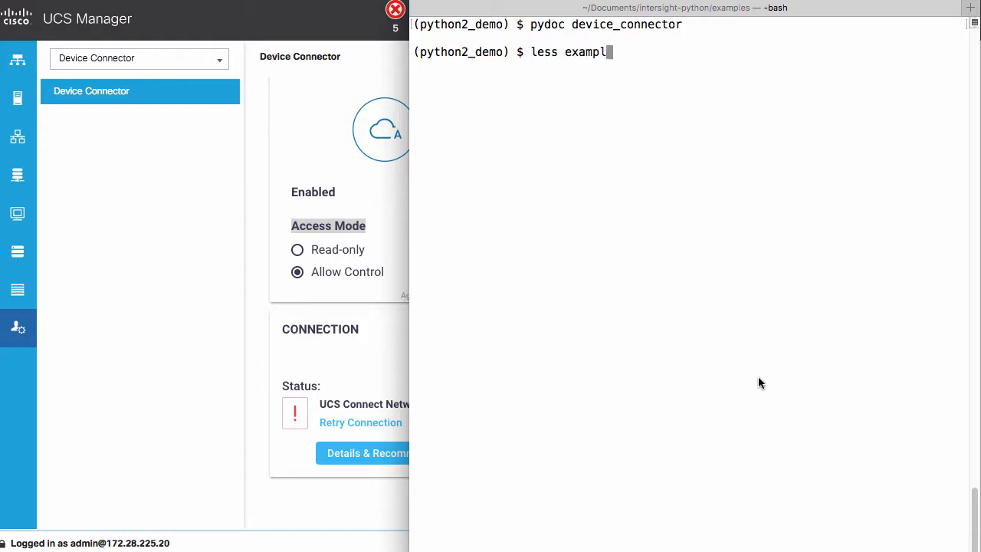
text(e_inventory)
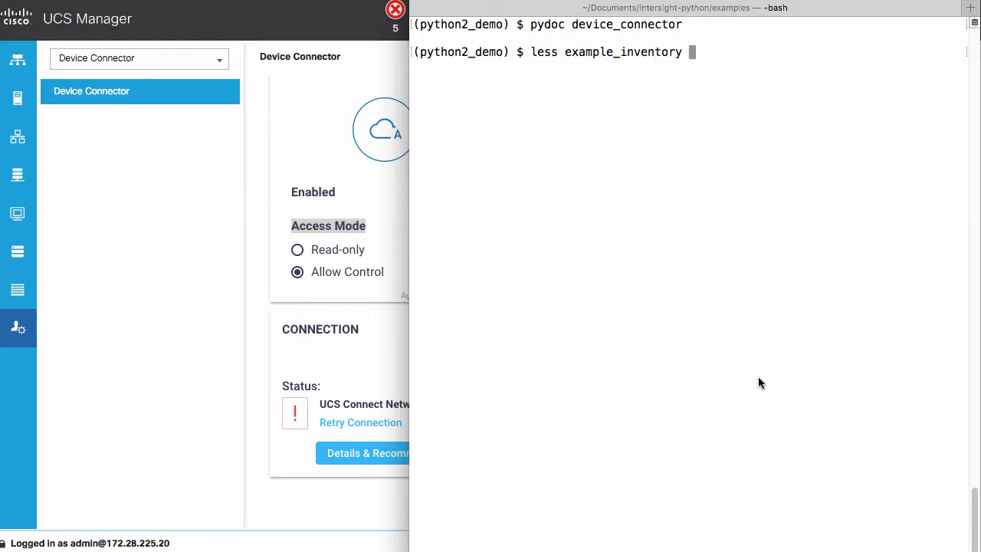
key(Return)
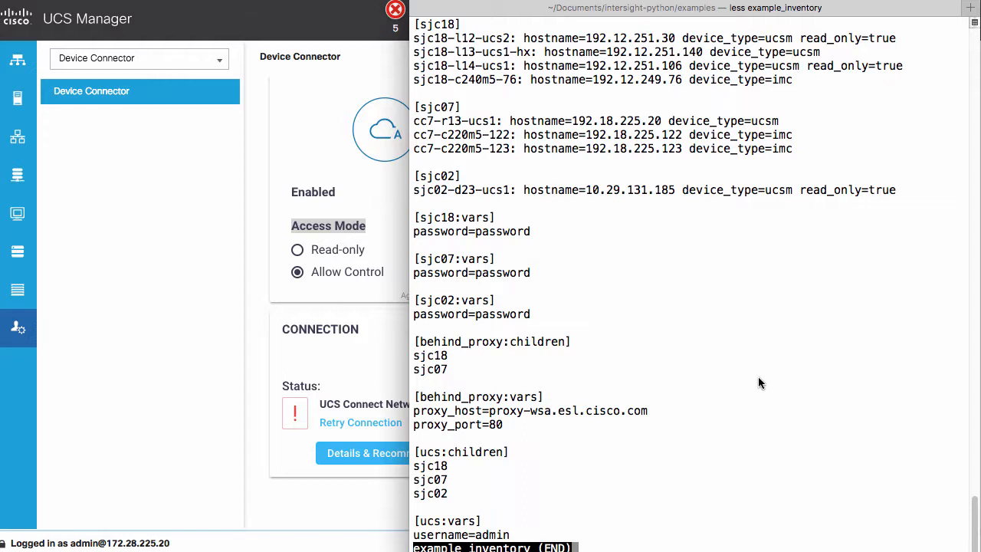
key(q)
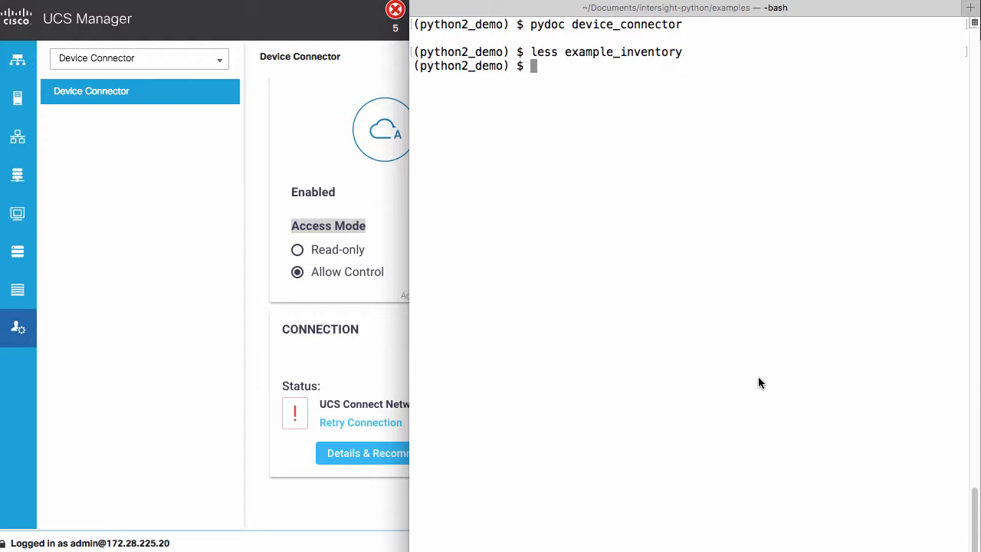
Step: Copy example_inventory to a new file named inventory and prepare to edit it in vim
text(cp example_inventory)
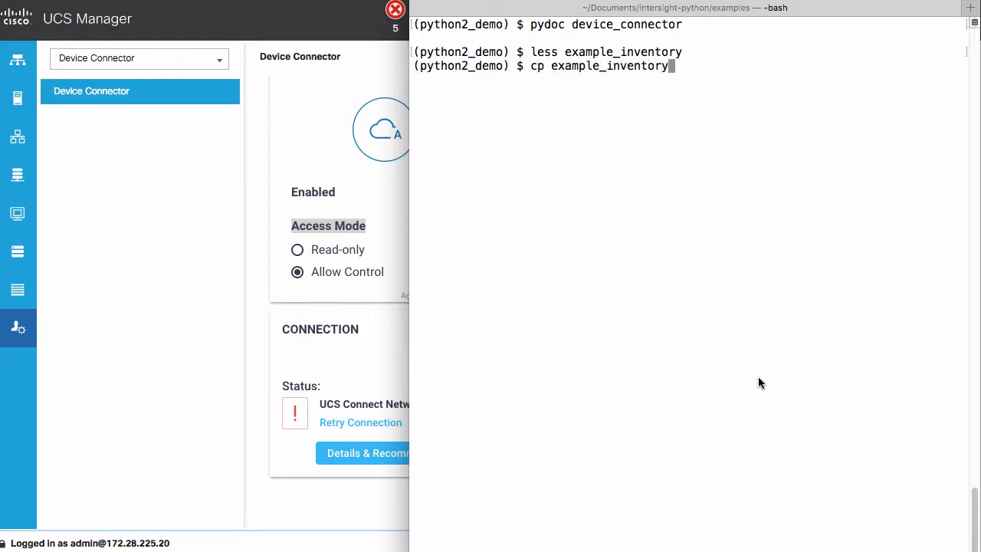
text(inventory)
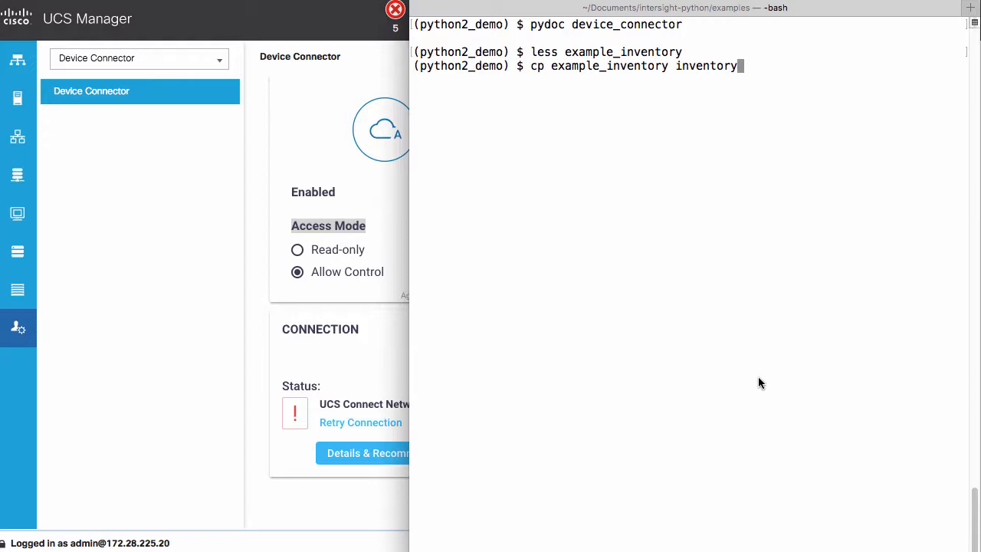
text(vim inventory)
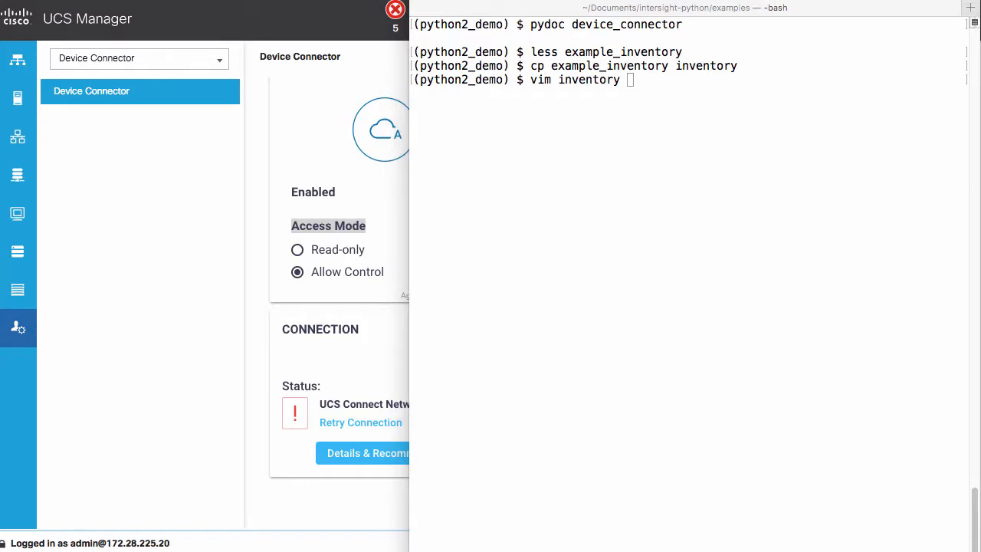
mouse_move(708, 95)
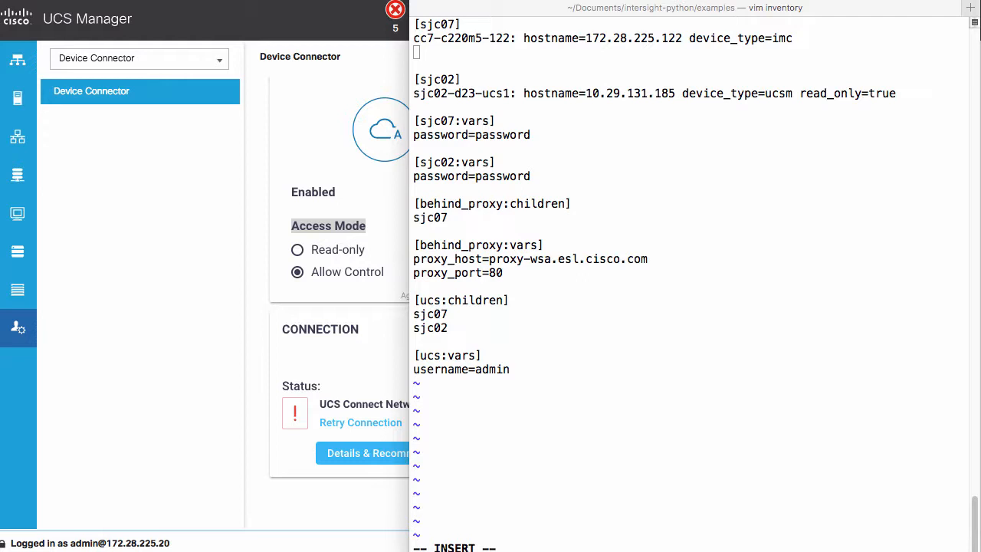
mouse_move(437, 55)
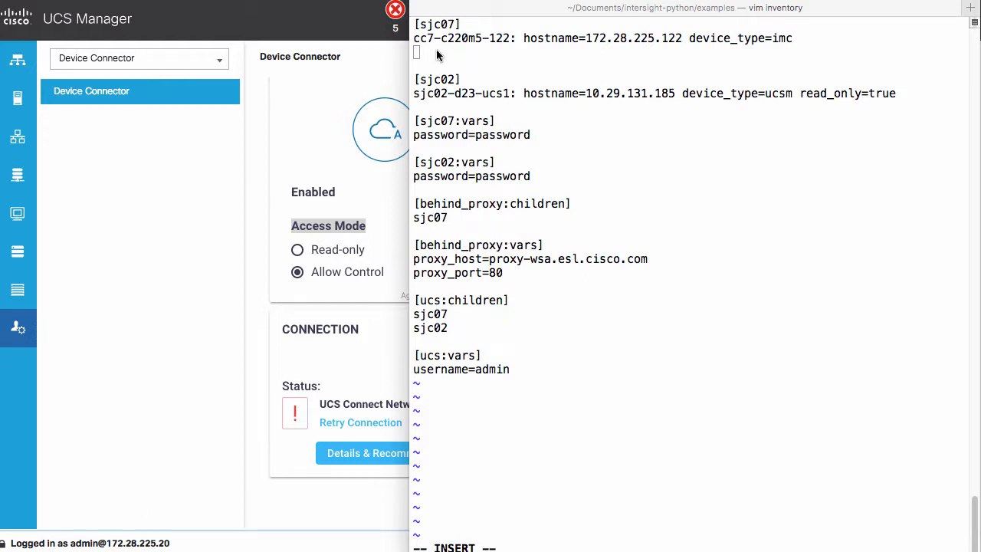
Step: Add 'cc7-r13-ucs1: hostname=172.28.225.20 device_type=ucsm read_only=true' under [sjc07]
text(cc7-r13-ucs1: hostname=172.28.225.20 device_type=ucsm)
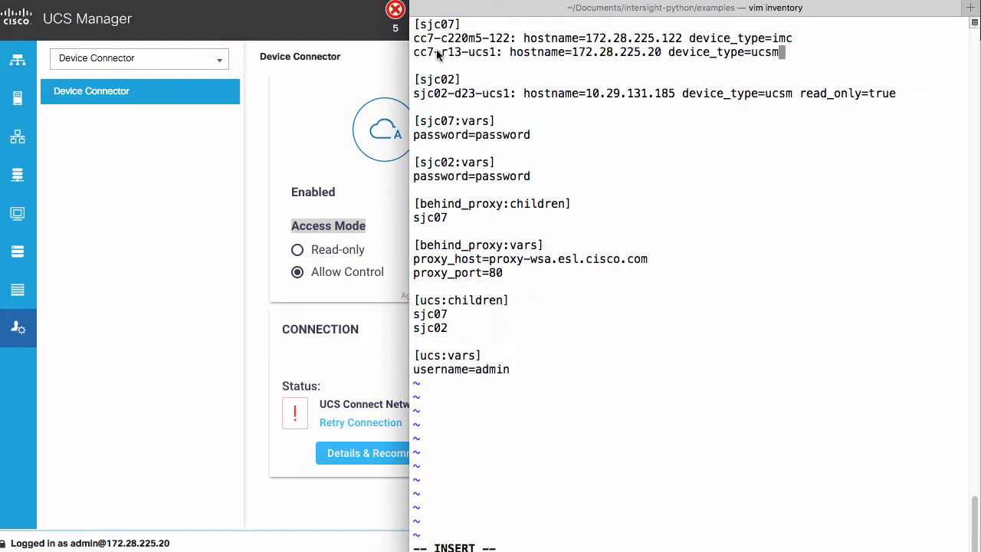
text(read_only)
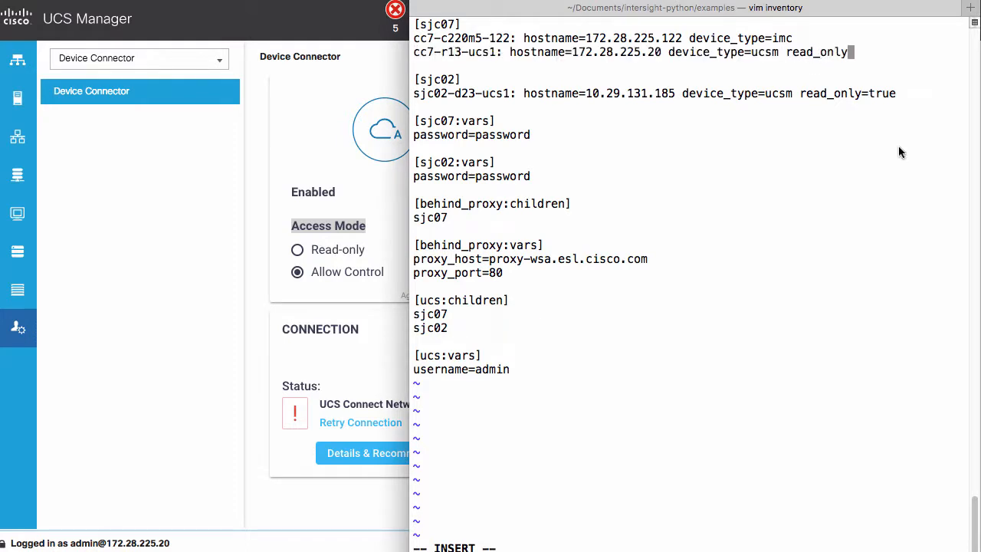
text(true)
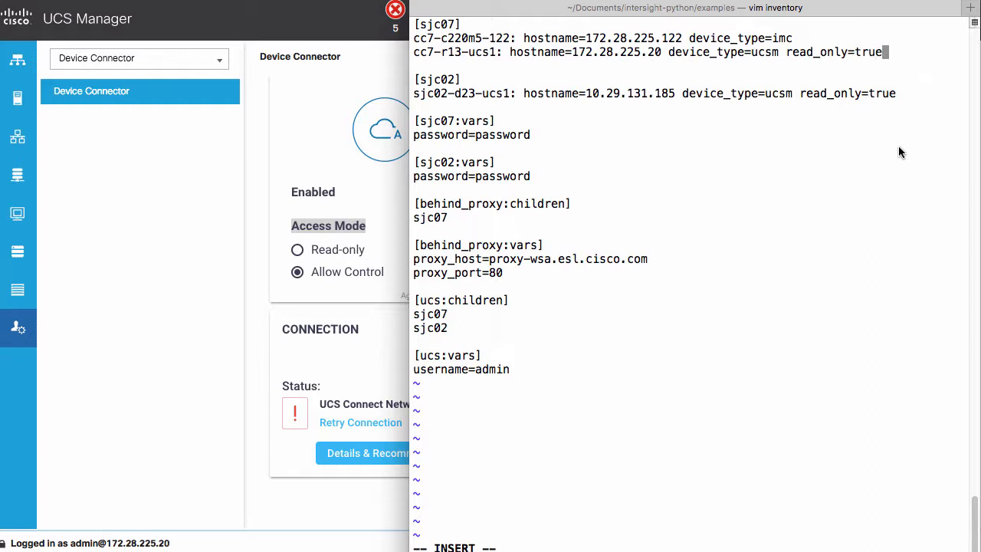
key(Escape)
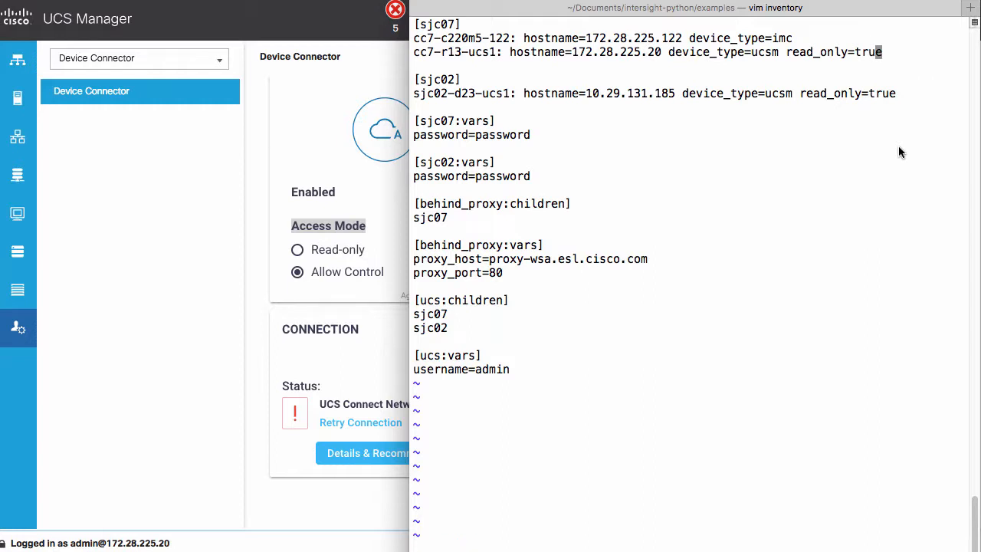
mouse_move(469, 75)
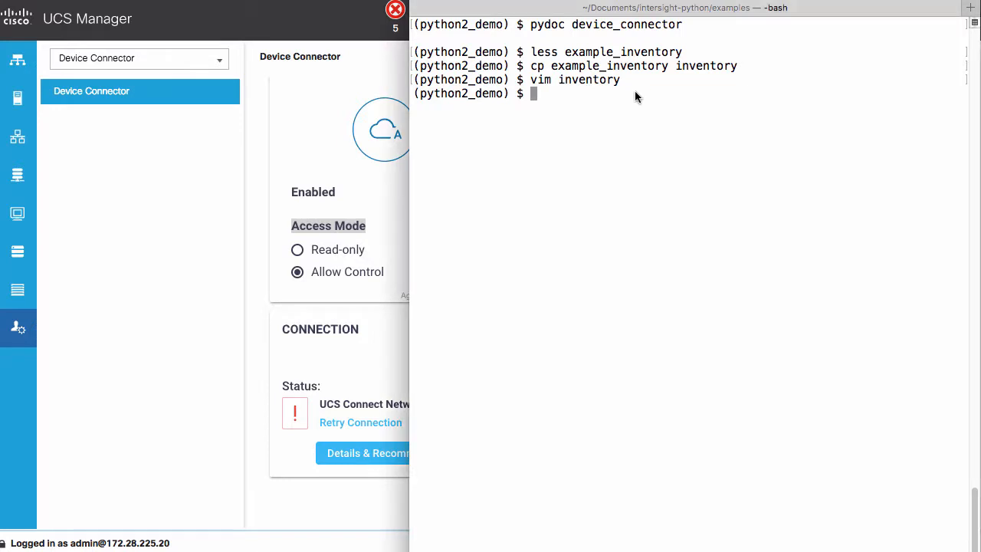
Step: View example_claim.yml in less and note its 'hosts: ucs' target
text(less exampl)
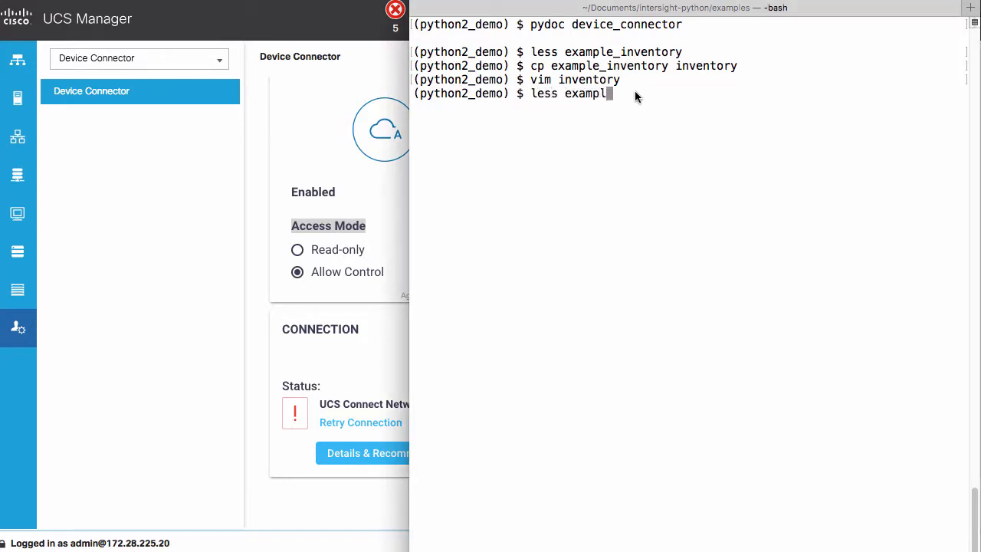
text(e_claim.yml)
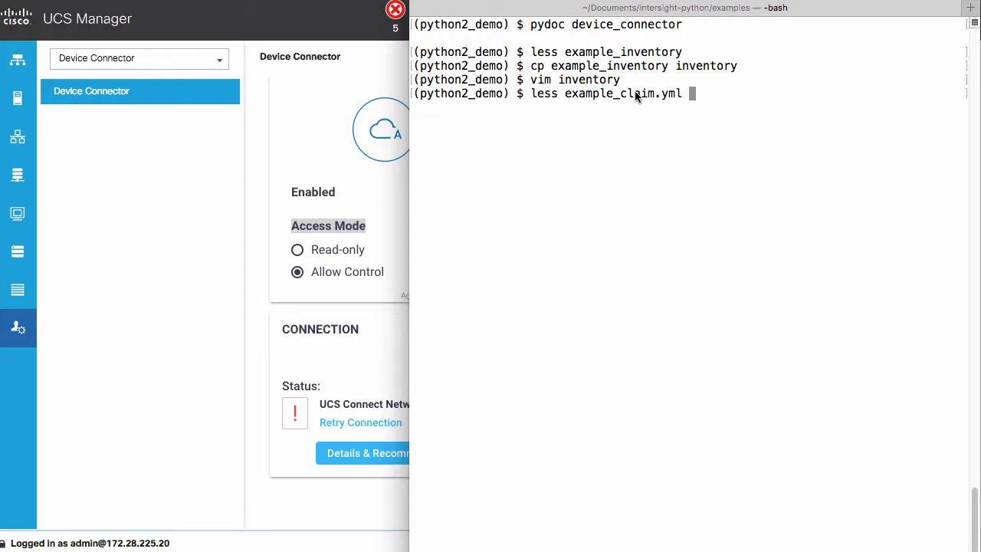
key(Return)
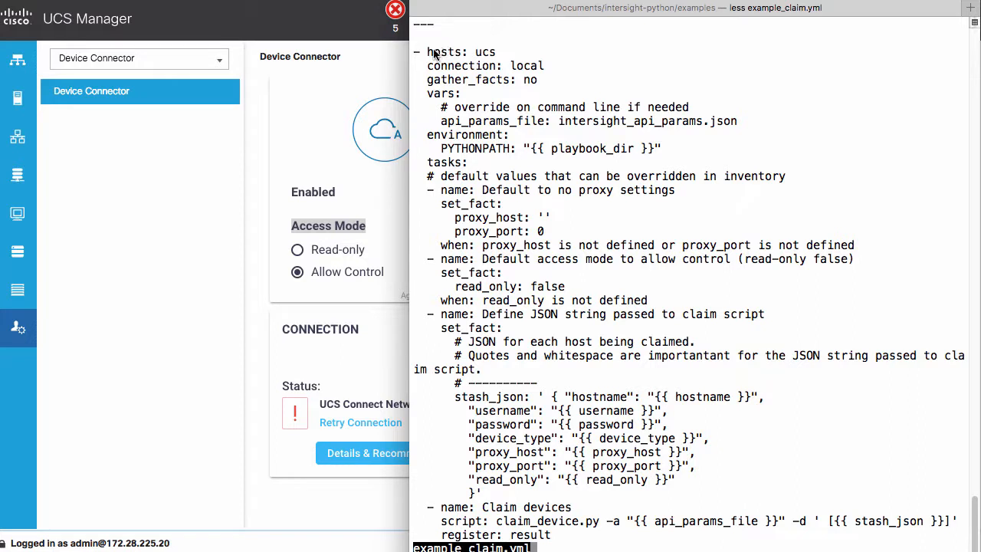
double_click(445, 52)
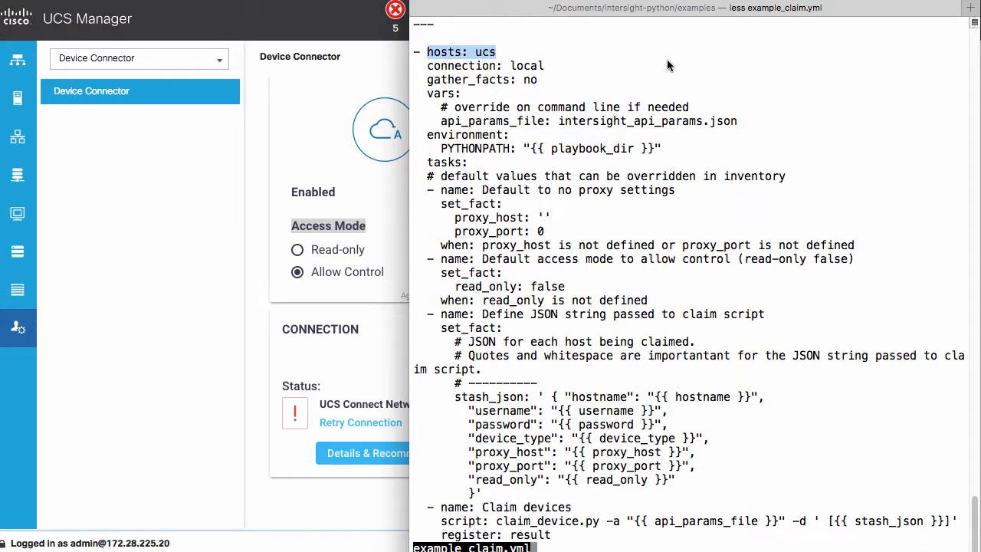
mouse_move(448, 125)
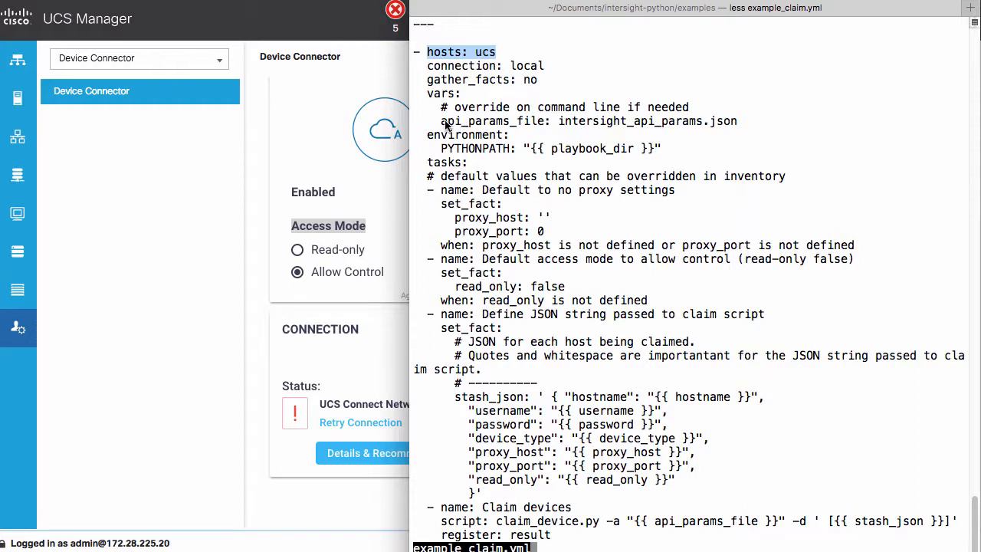
mouse_move(444, 126)
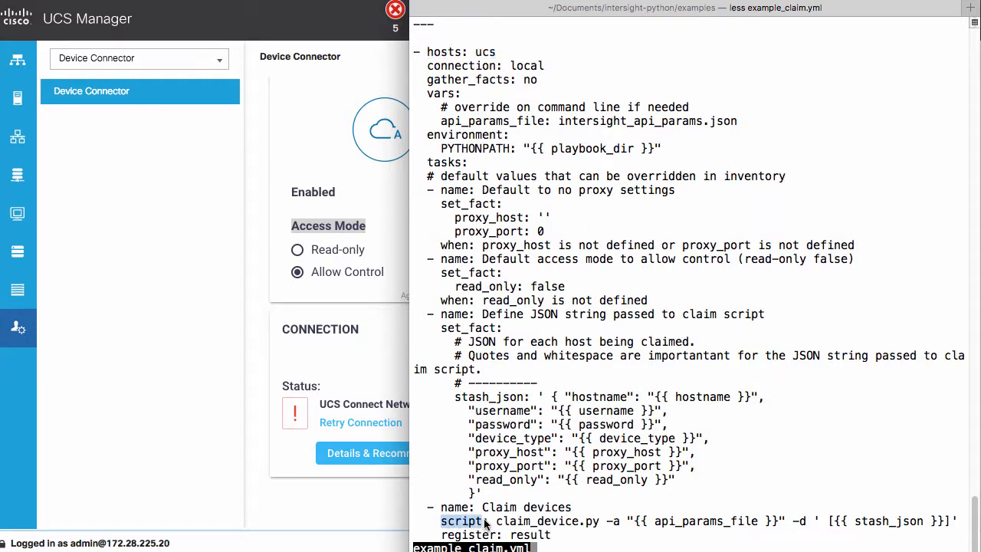
mouse_move(610, 524)
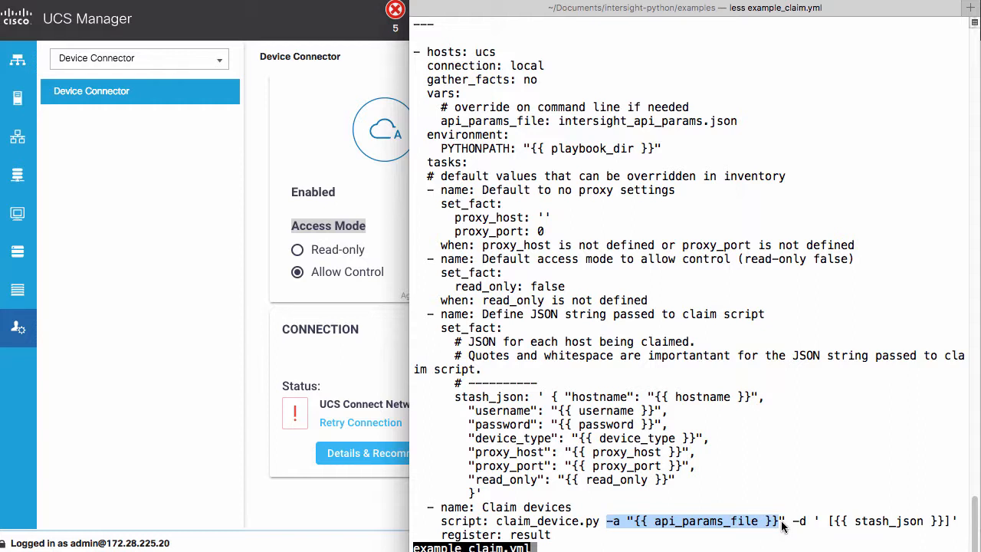
mouse_move(800, 524)
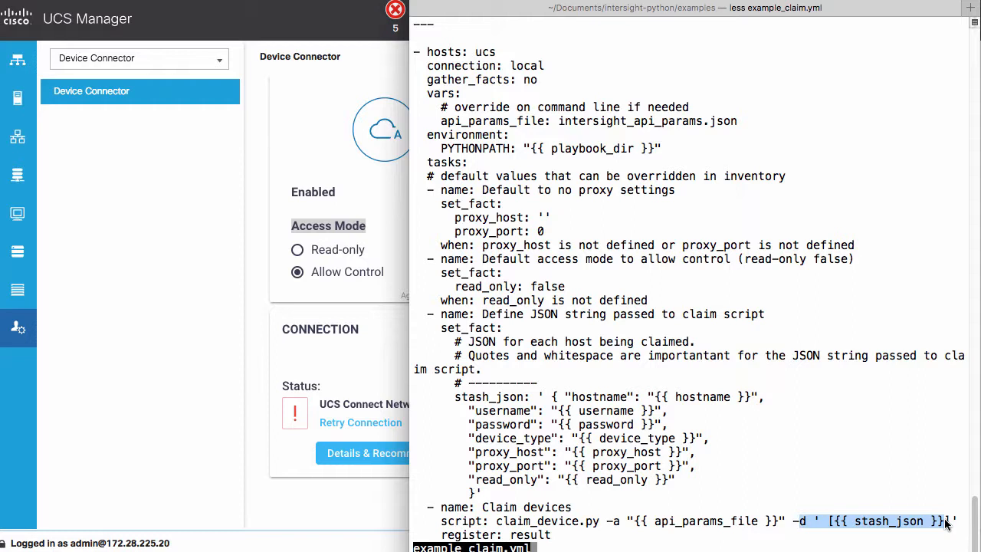
mouse_move(819, 287)
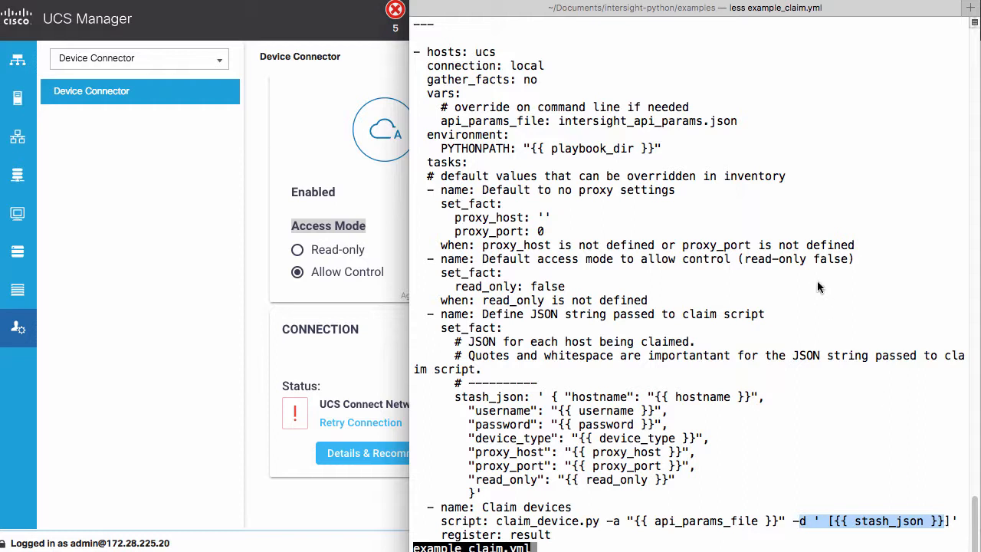
mouse_move(810, 281)
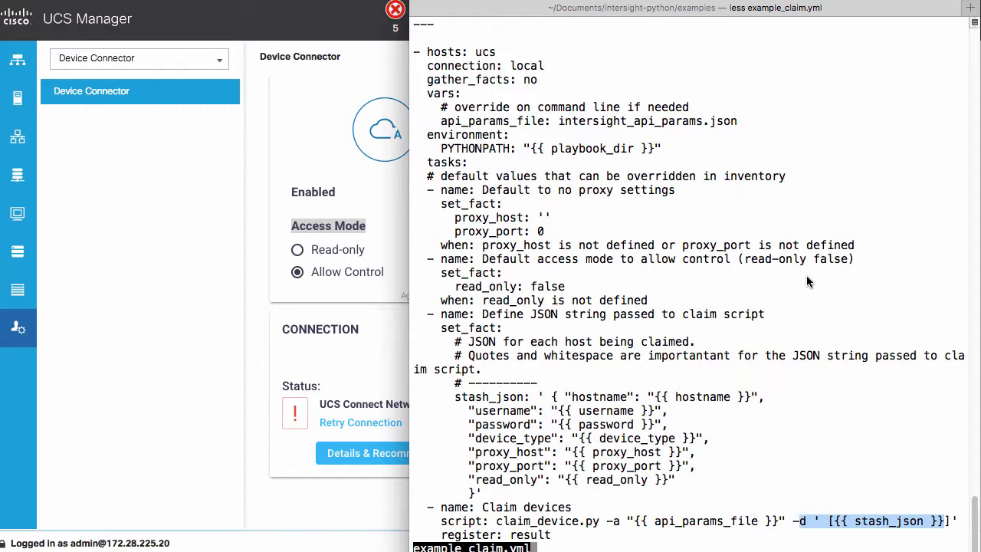
mouse_move(512, 178)
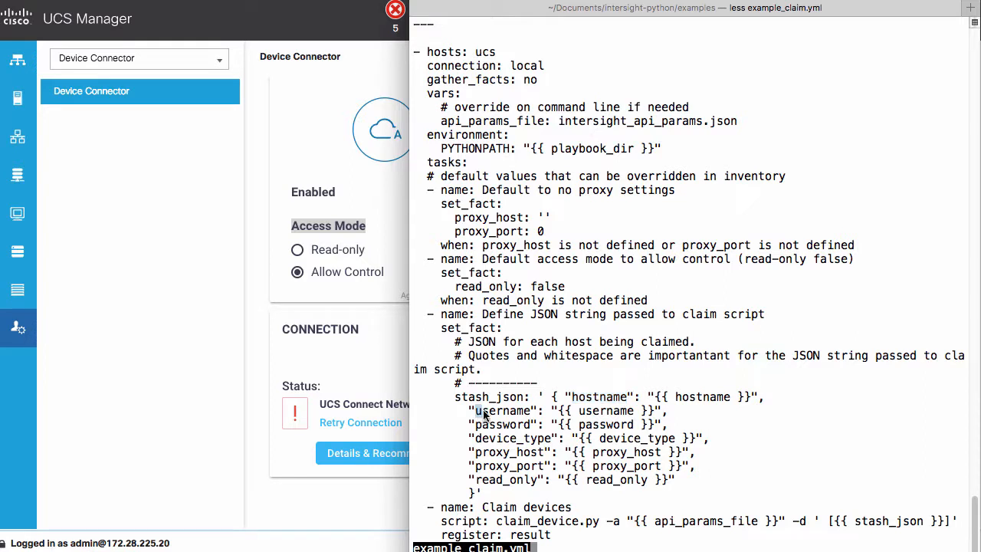
Step: Note the device_type and read_only fields in the stash_json block, then quit less
double_click(518, 438)
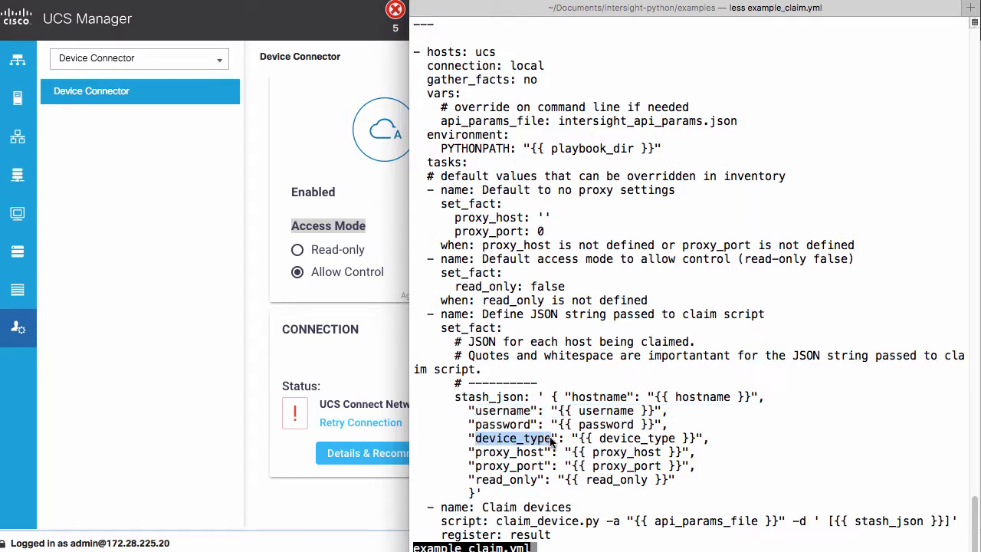
double_click(509, 450)
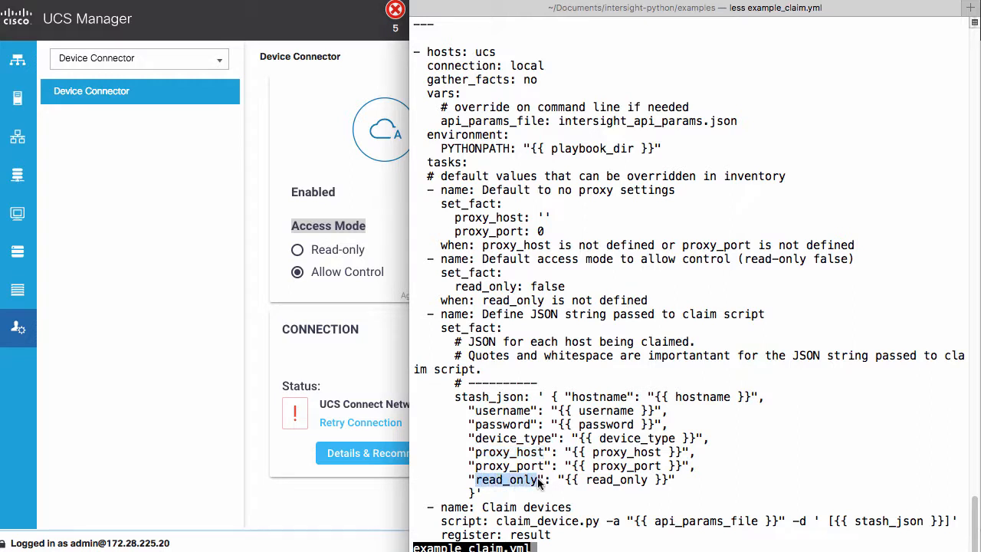
mouse_move(794, 444)
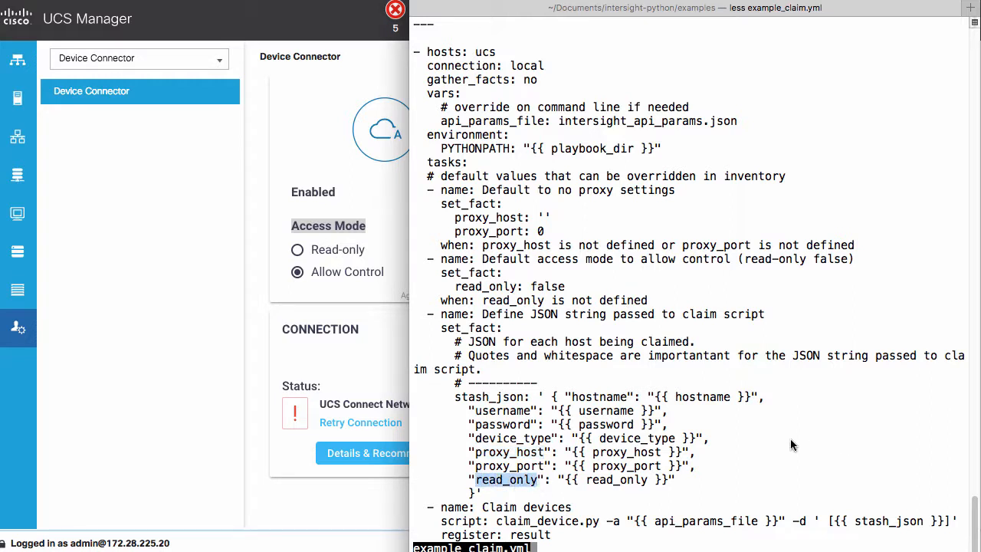
key(q)
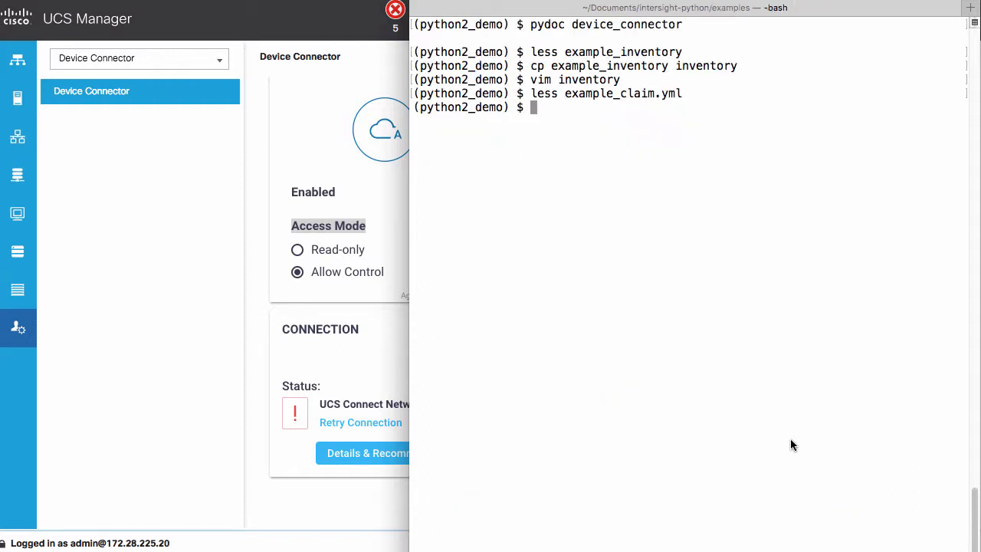
Step: Check the installed Ansible version with 'ansible --version'
text(an)
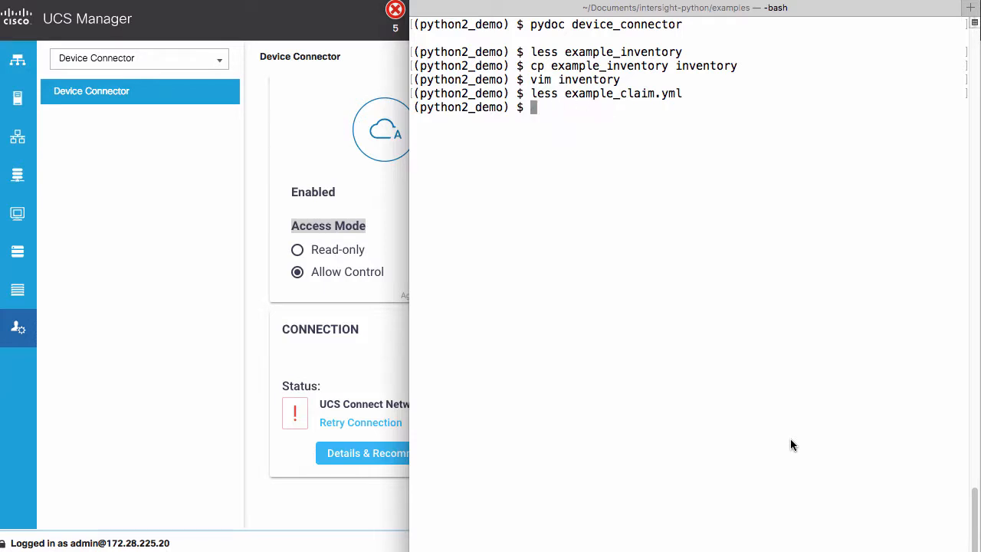
text(ansible --)
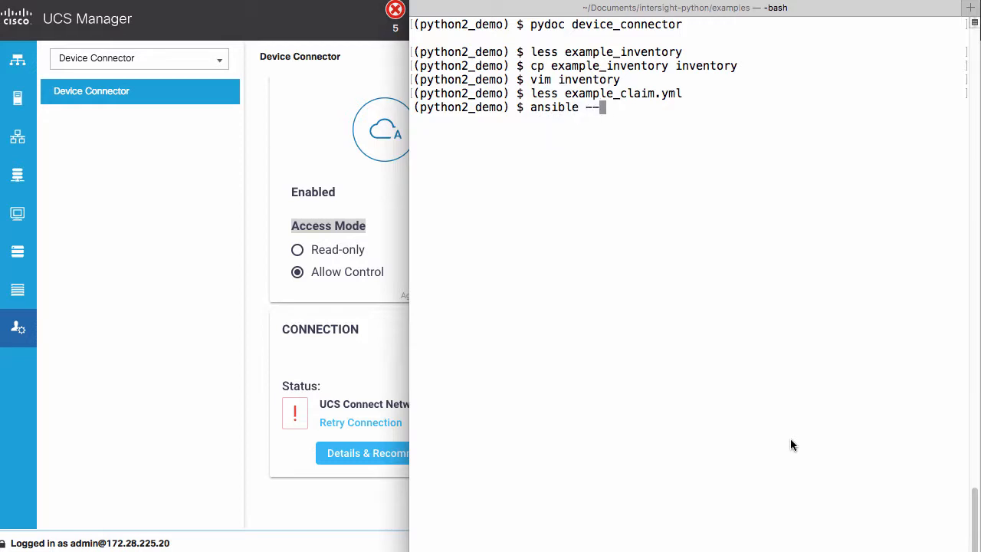
text(version)
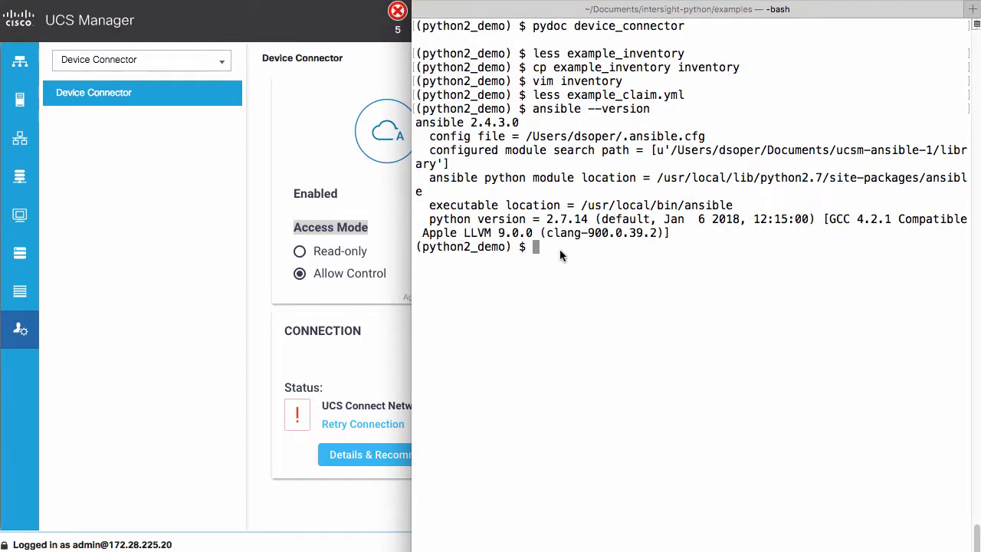
Step: Run 'ansible-playbook -i inventory example_claim.yml' to claim all UCS hosts
text(ansible-playbook -i inventory exampl)
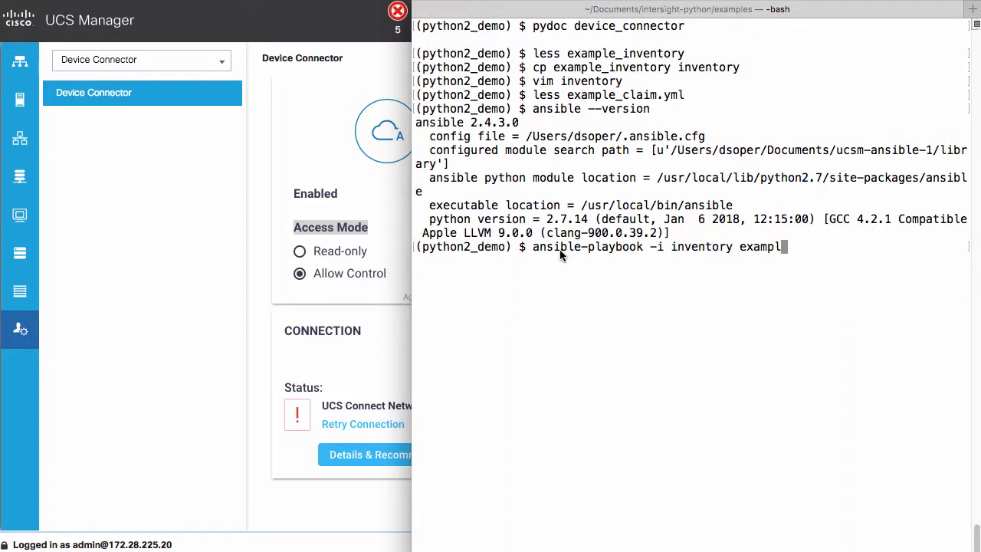
text(e_claim.yml)
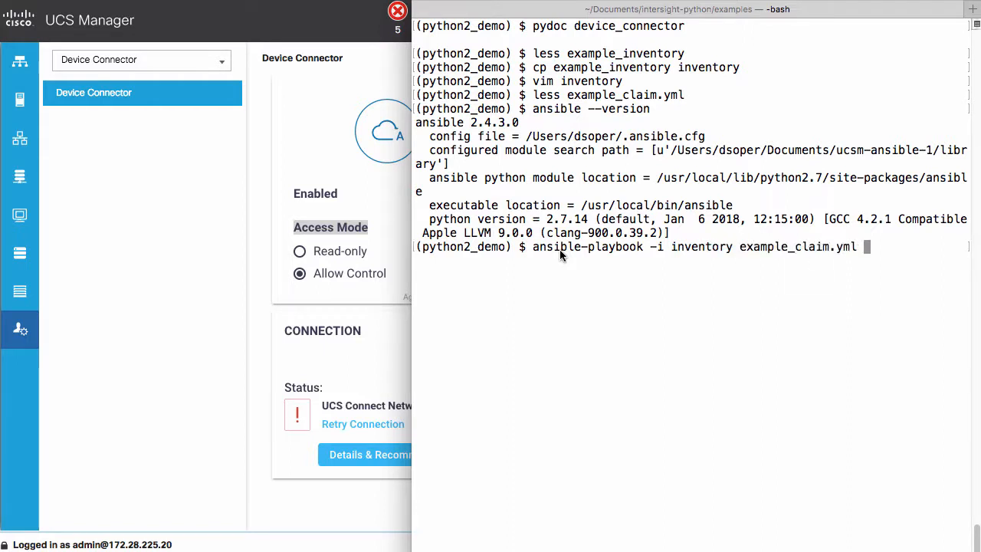
key(Return)
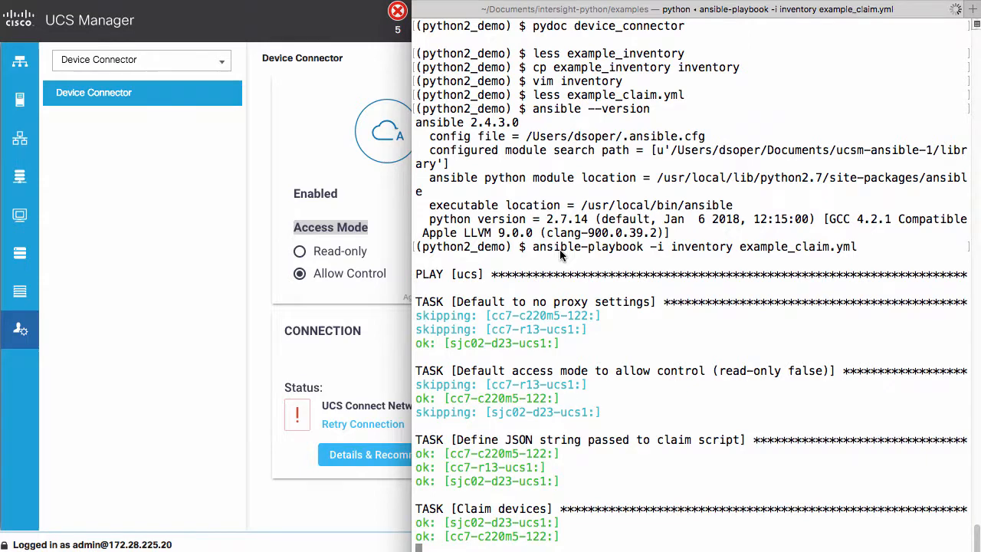
scroll(down, 3)
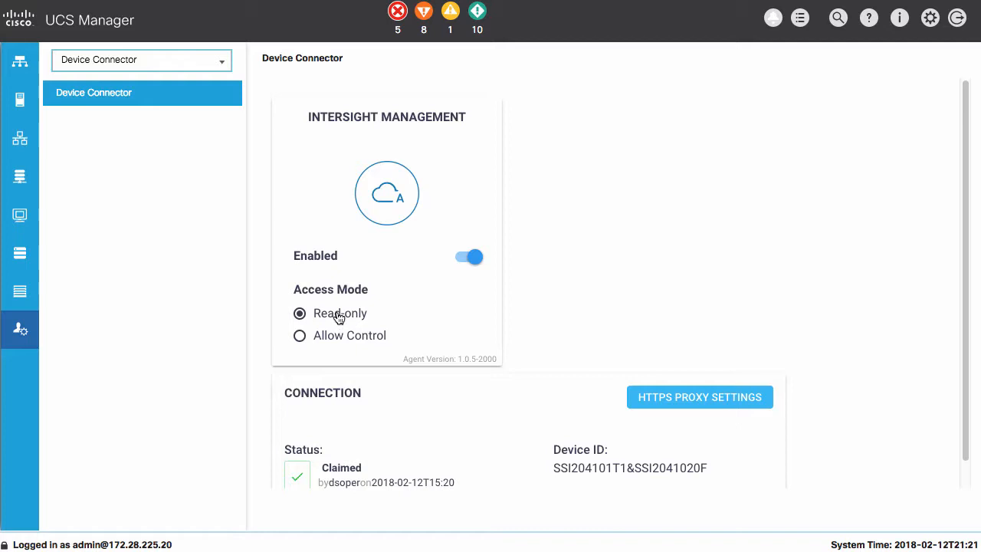
Step: Check the Device Connector shows Claimed status with Read-only access mode
scroll(down, 3)
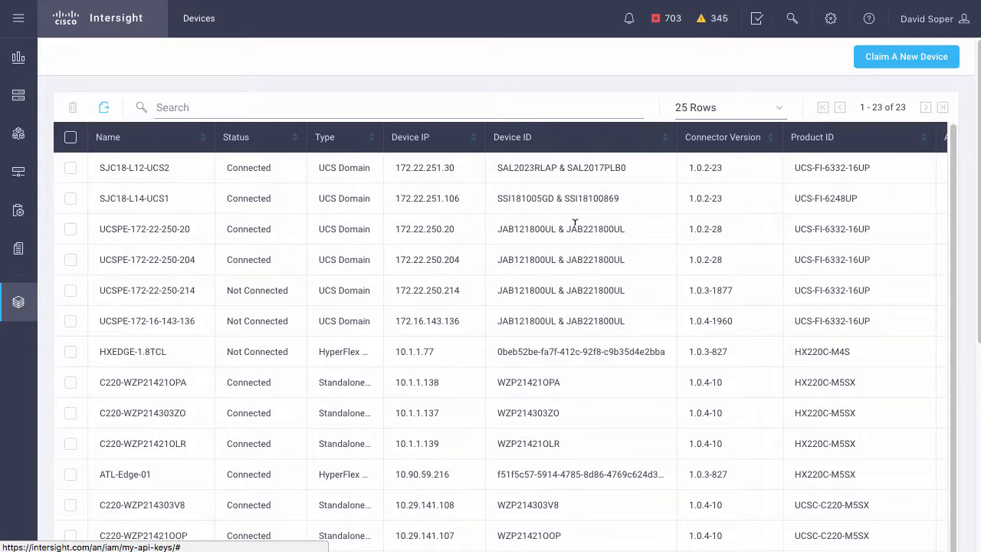
Step: Sort the Devices list by Claimed Time descending so CC7UCS-13 appears first
scroll(right, 3)
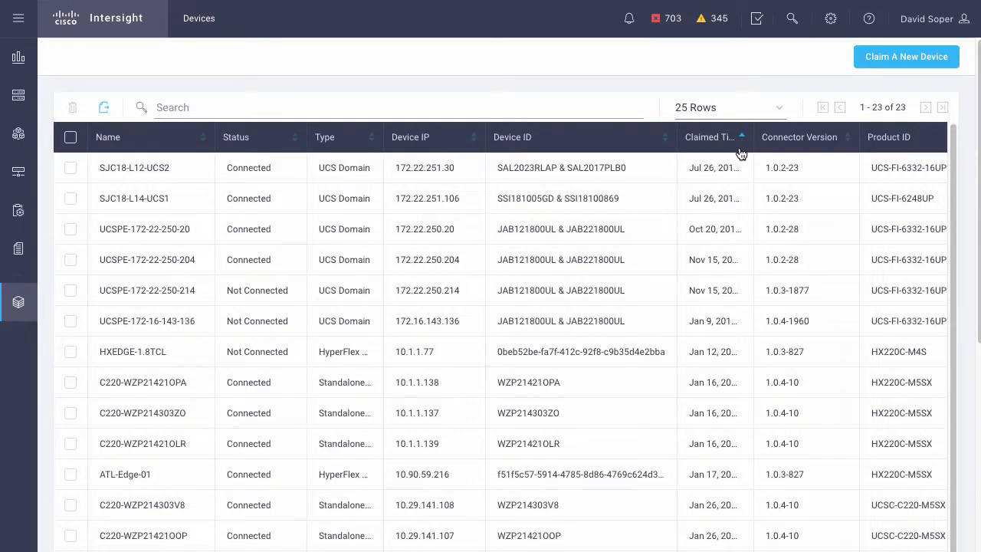
click(712, 138)
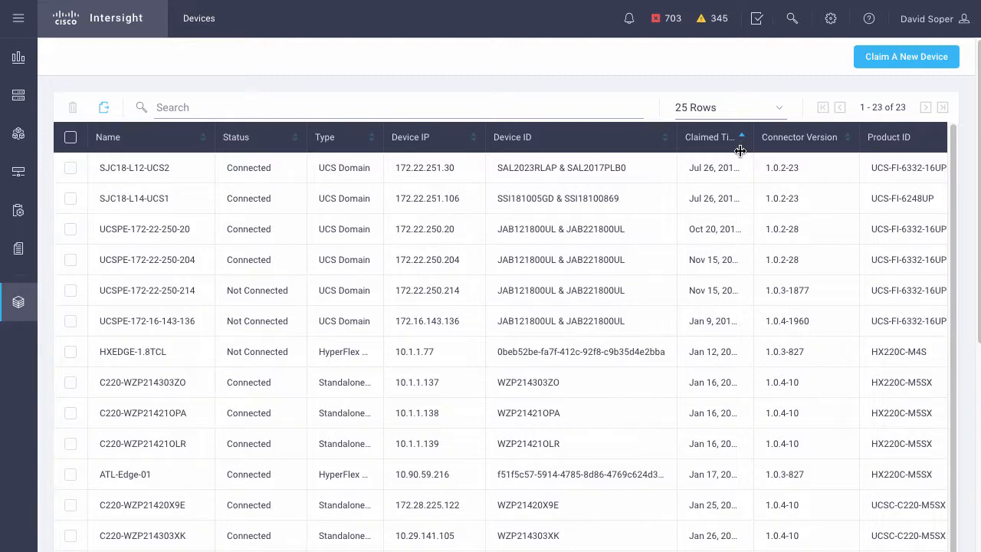
click(742, 138)
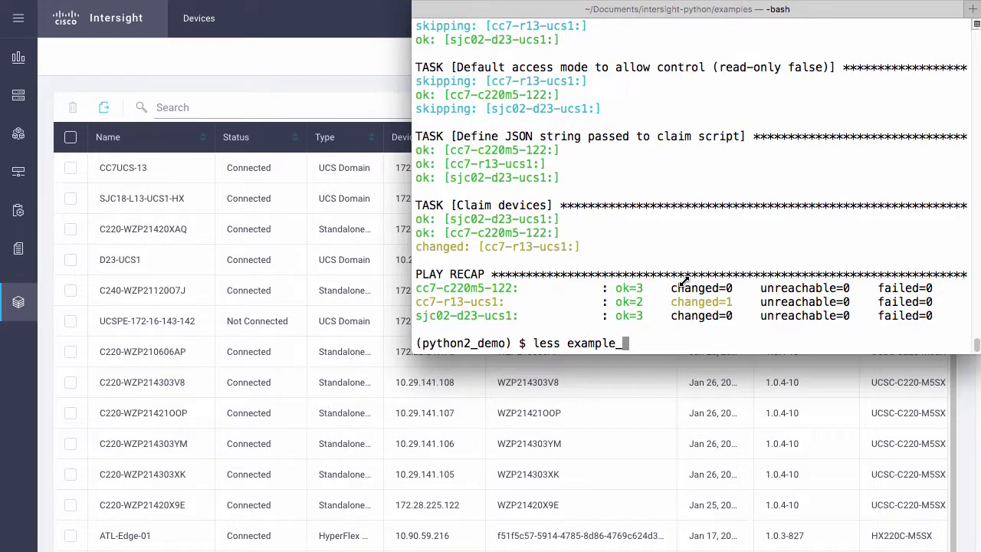
Step: View example_devices.json in less to see the ucsm device entries
text(devices.js)
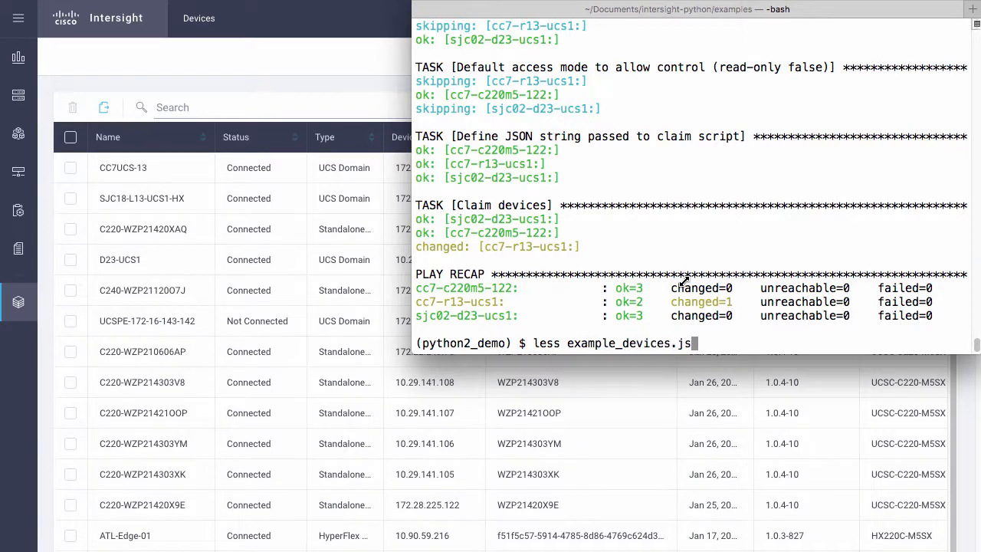
key(Return)
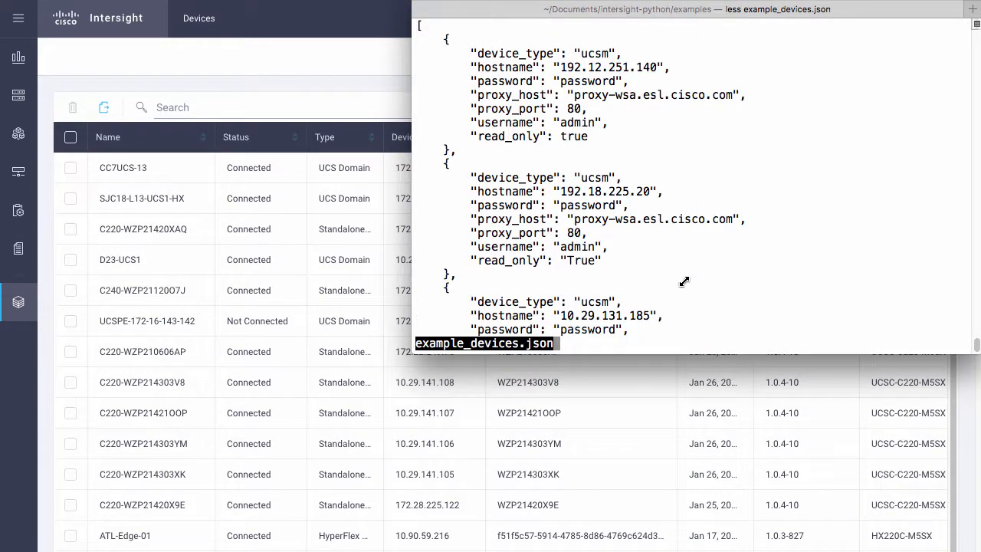